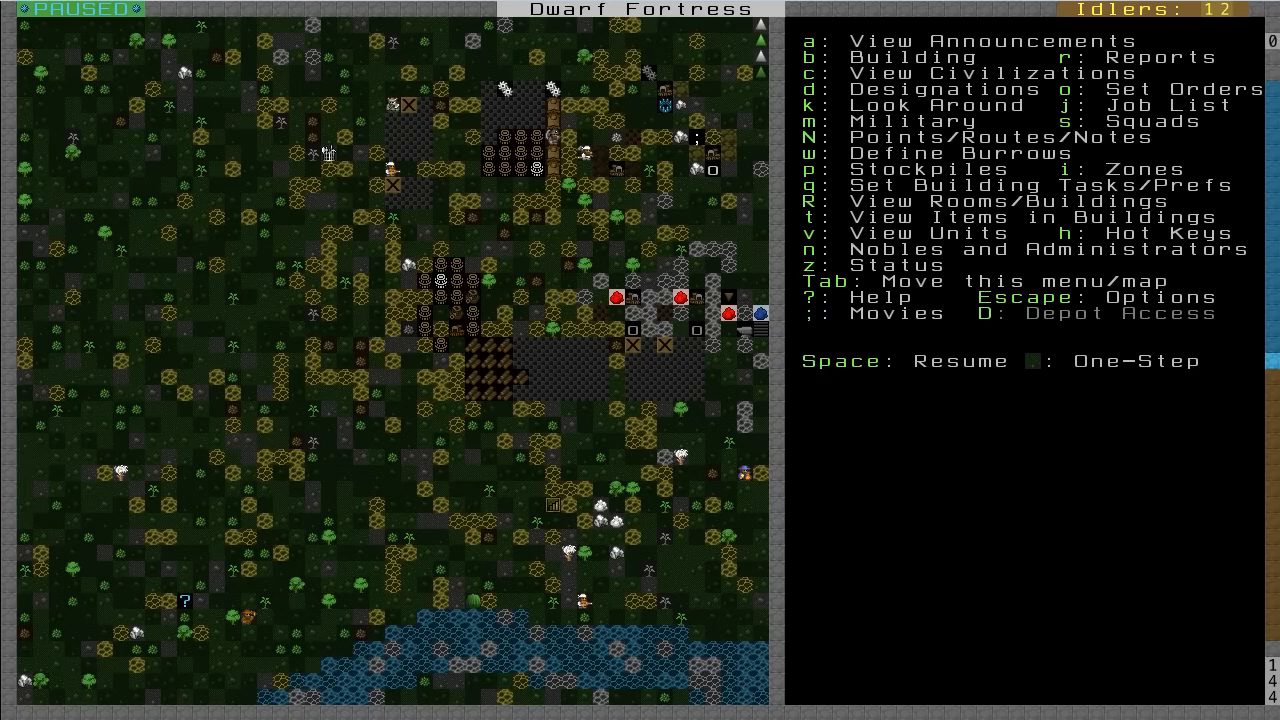
- Dismiss the rock salt lever's details, back to the paused underground channel view
scroll("down", 3)
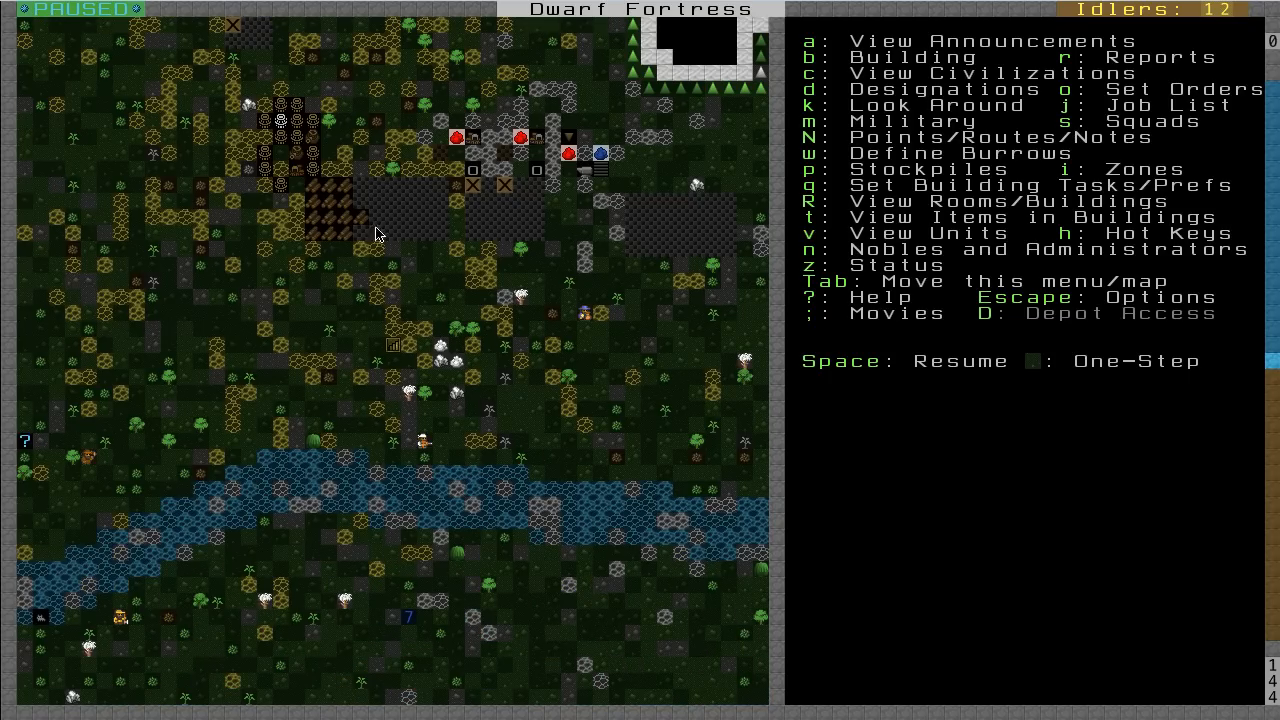
mouse_move(603, 541)
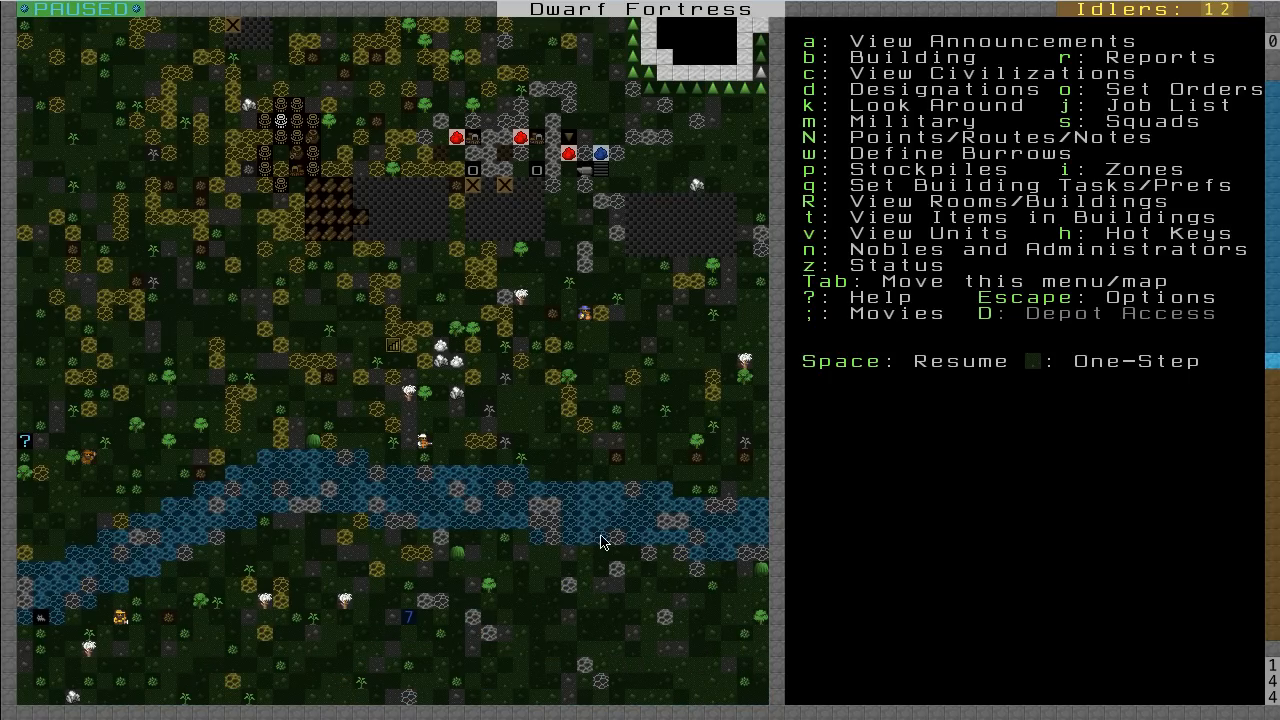
mouse_move(343, 496)
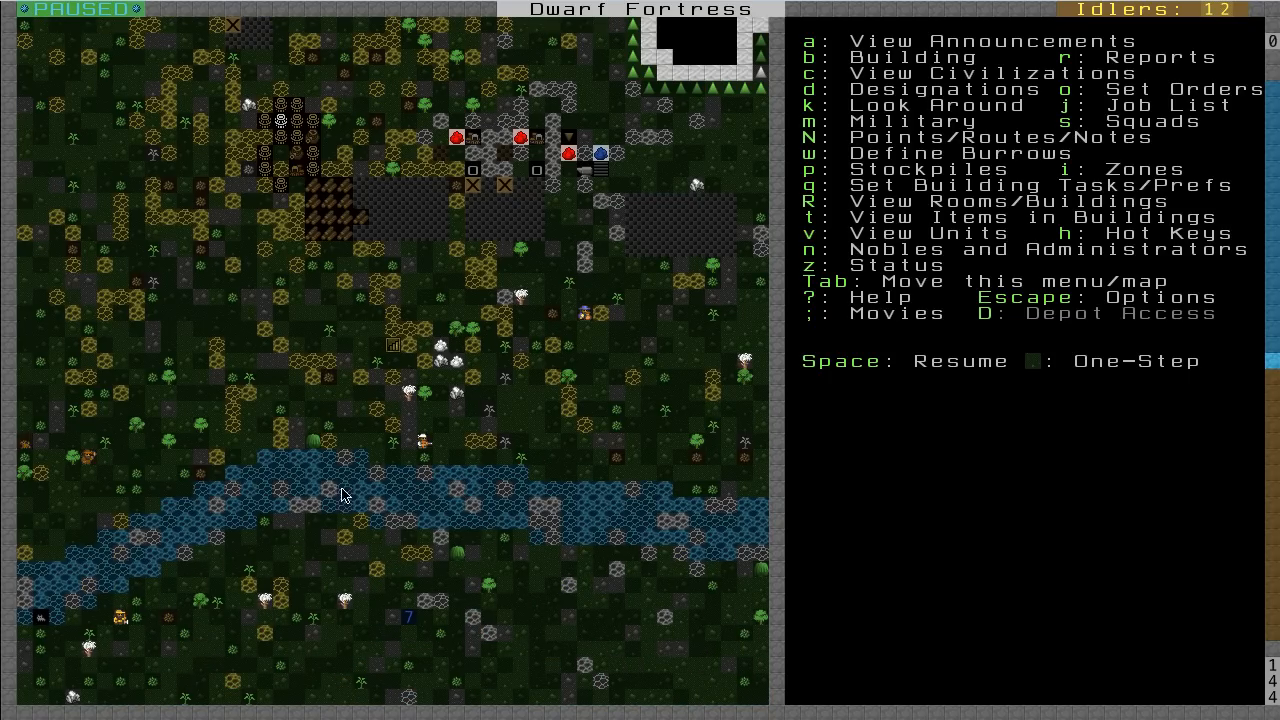
mouse_move(305, 561)
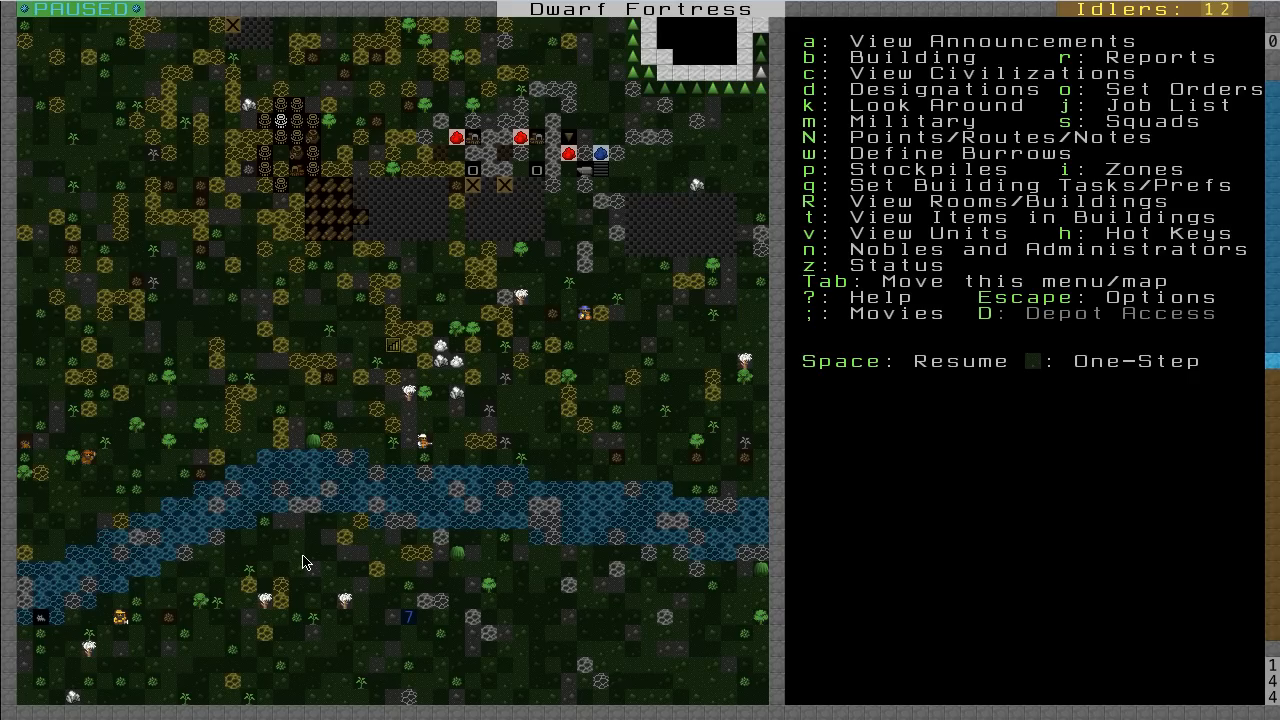
mouse_move(370, 587)
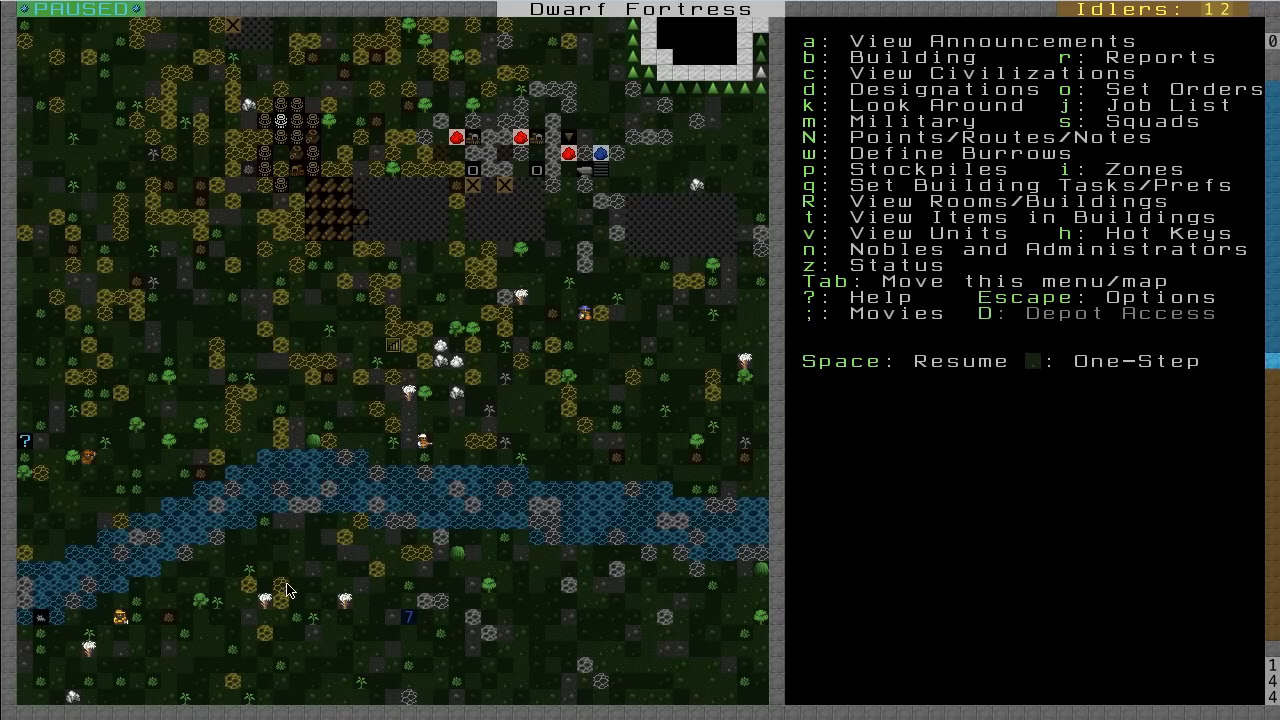
mouse_move(296, 595)
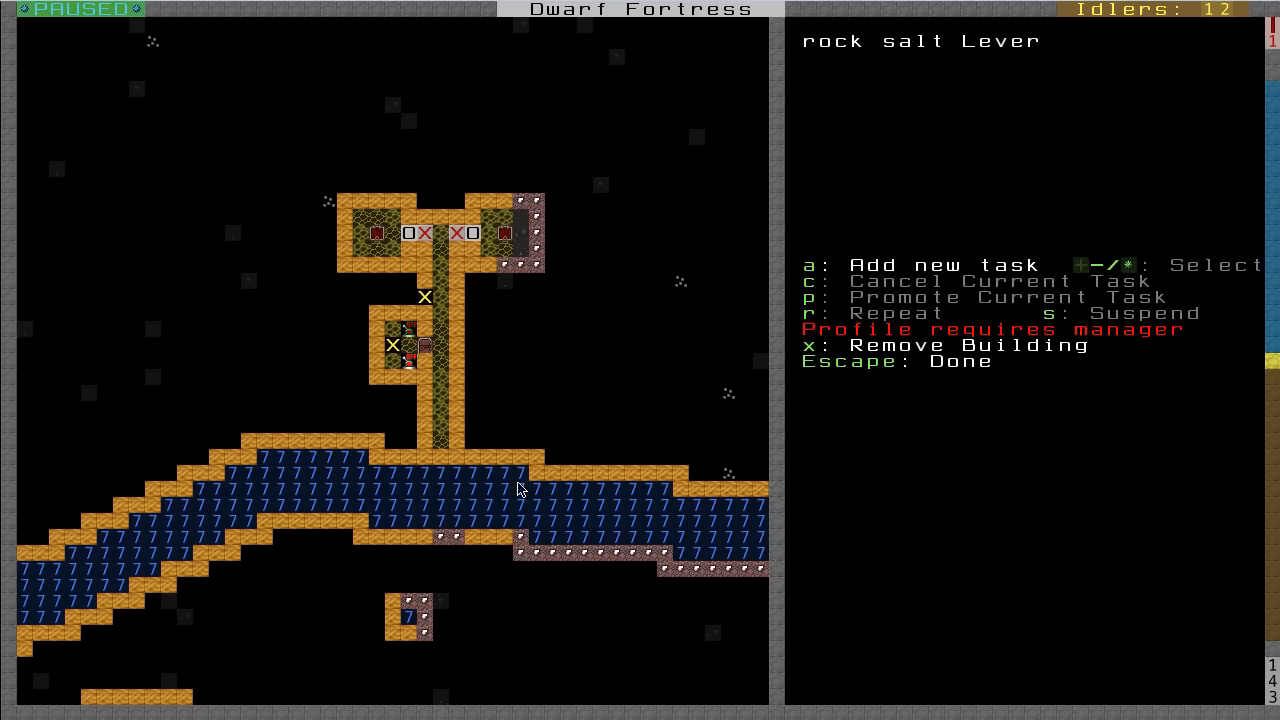
mouse_move(443, 341)
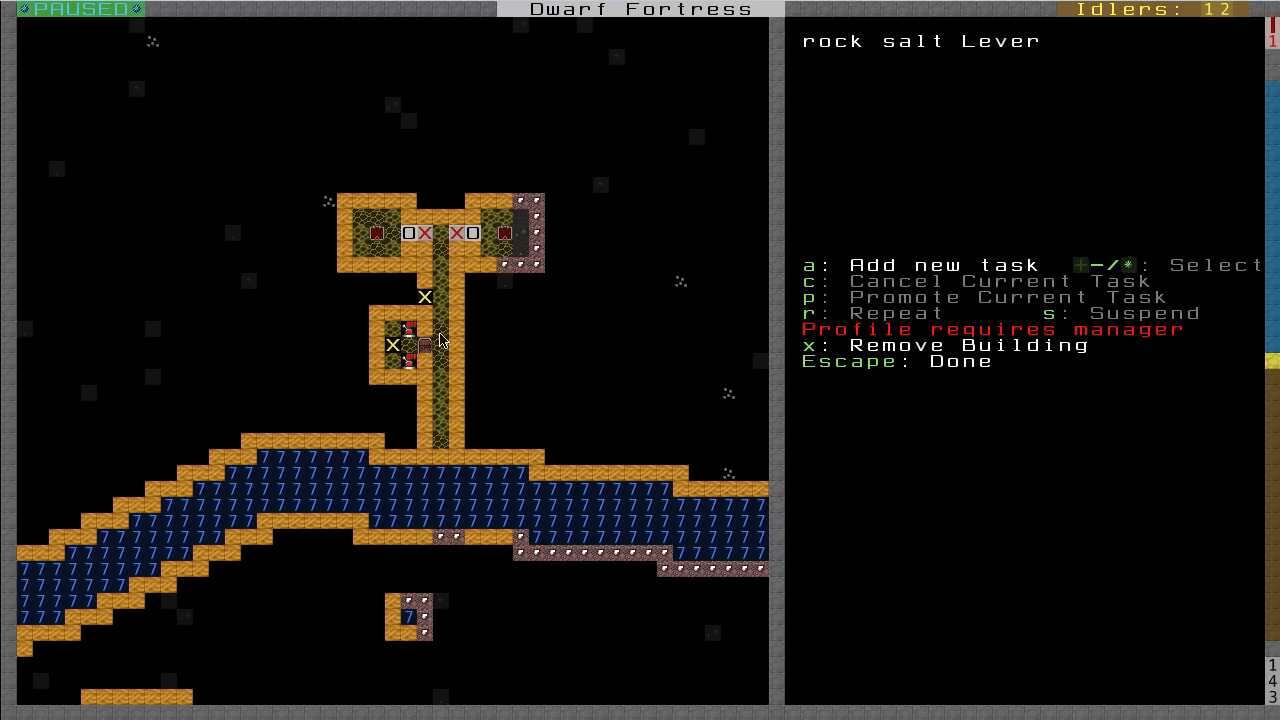
mouse_move(458, 476)
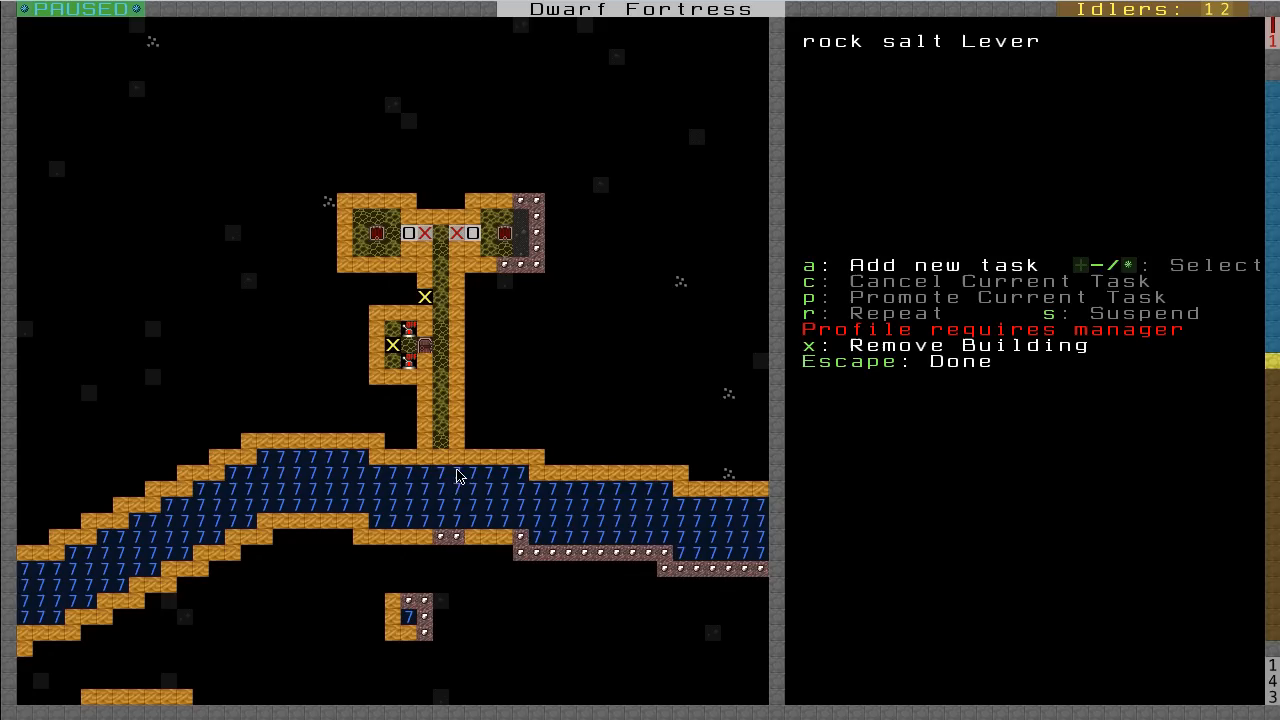
mouse_move(447, 462)
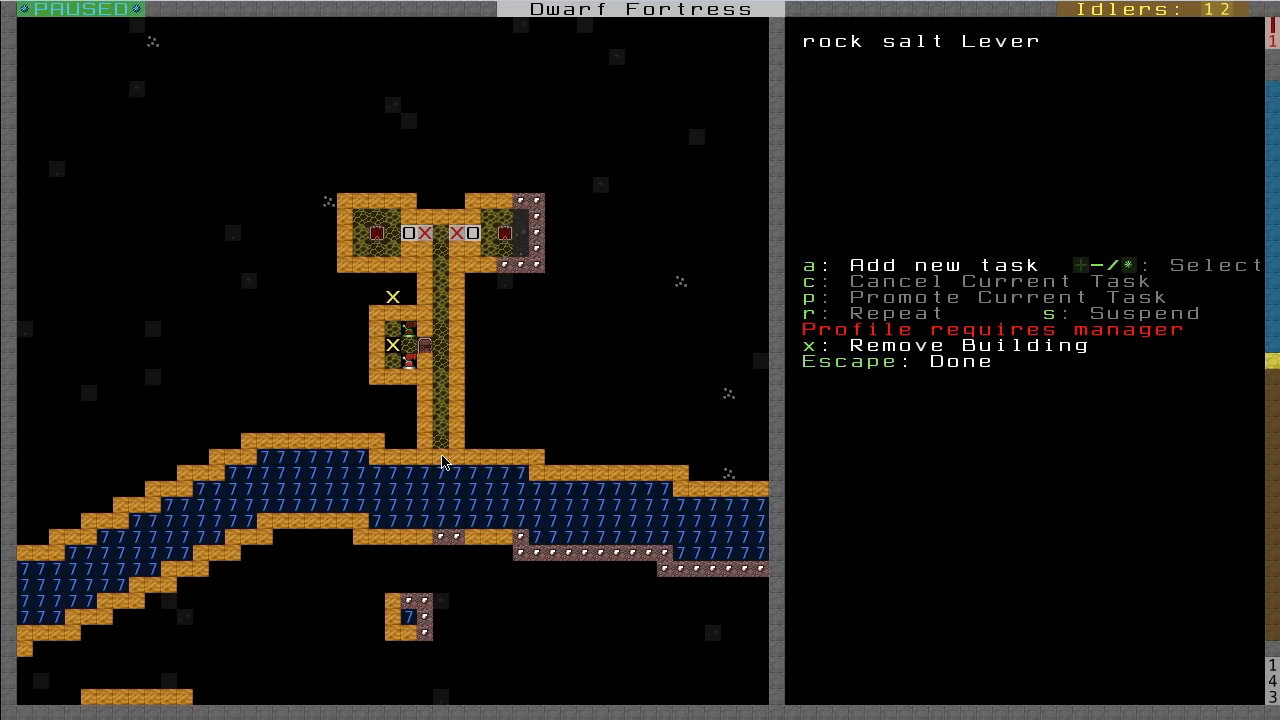
key("Escape")
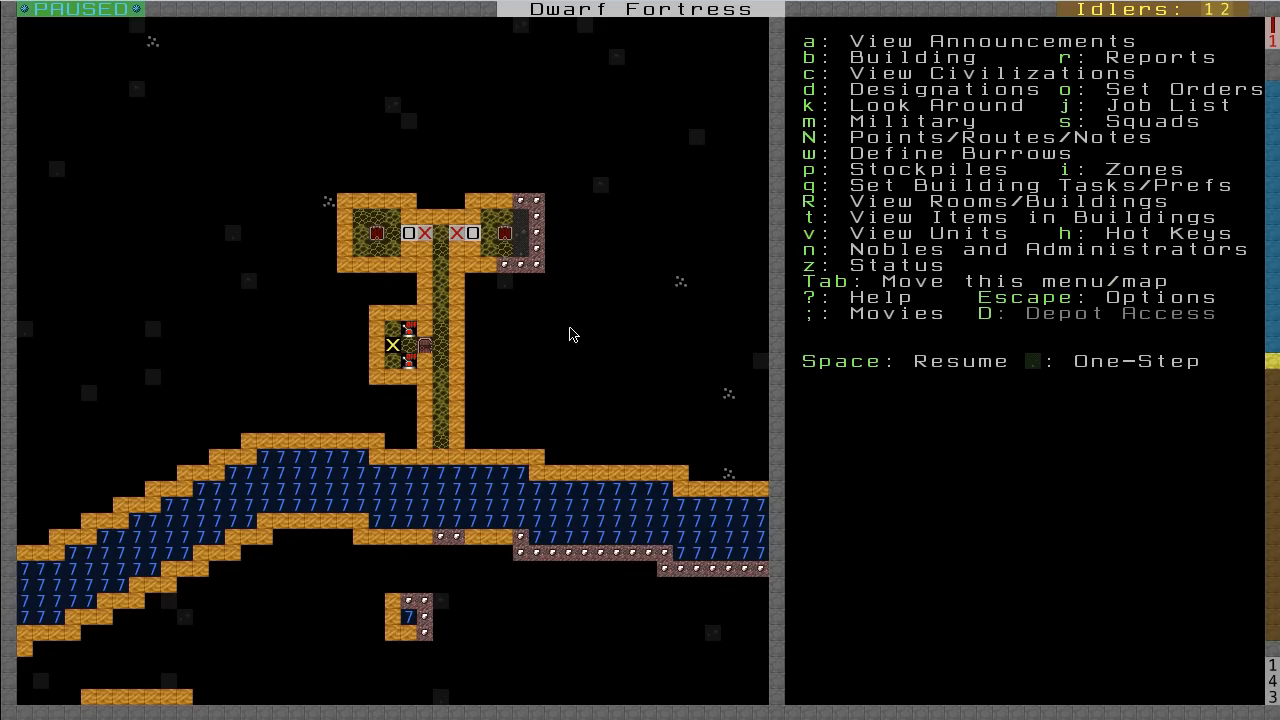
mouse_move(425, 370)
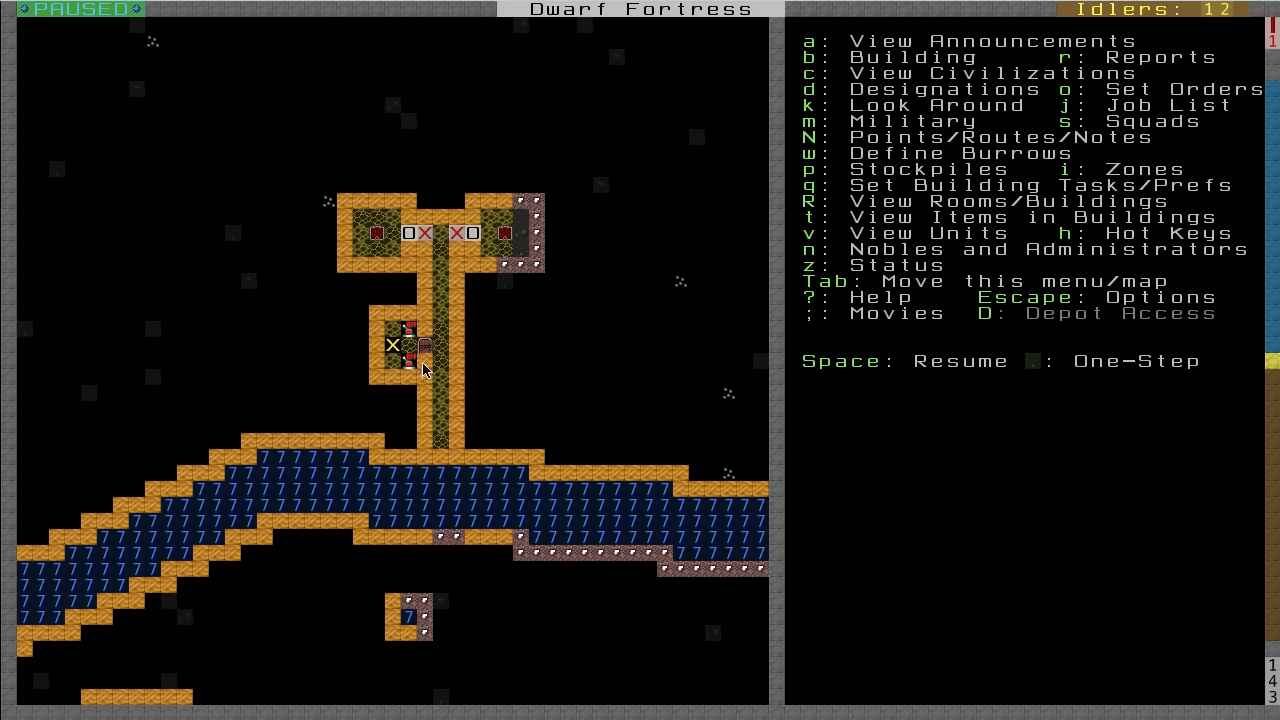
mouse_move(428, 352)
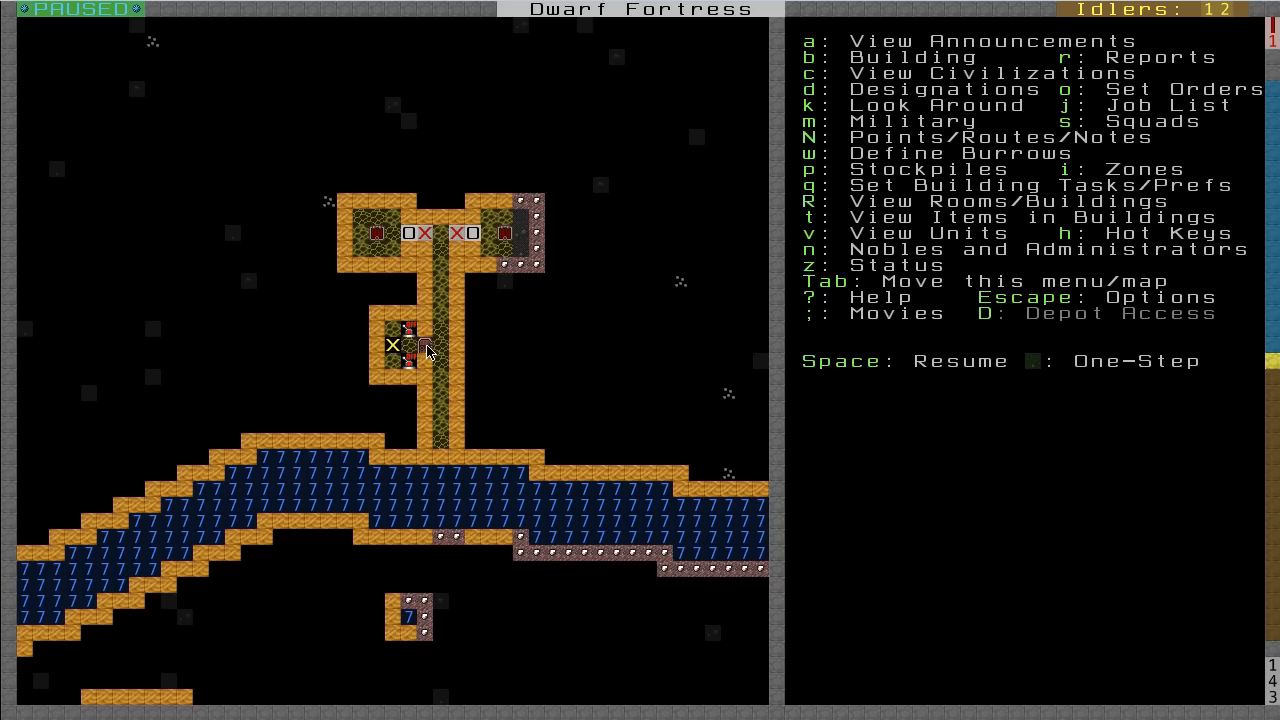
mouse_move(428, 373)
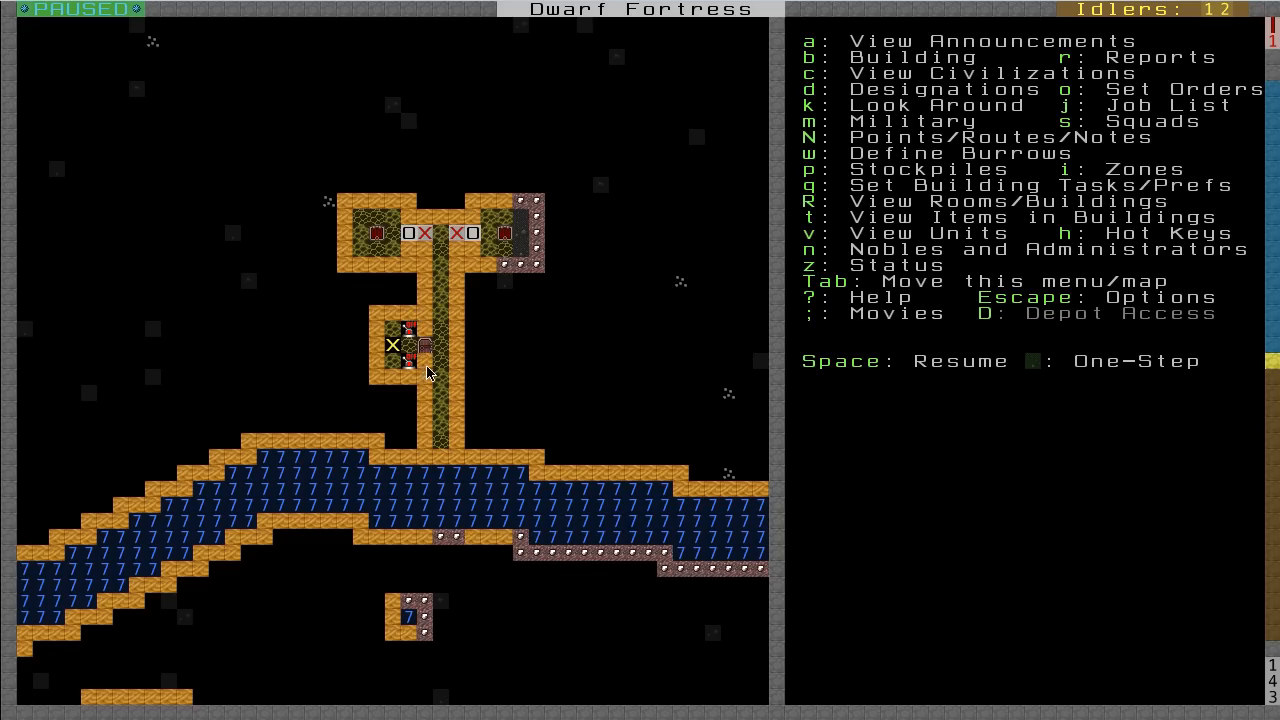
mouse_move(438, 358)
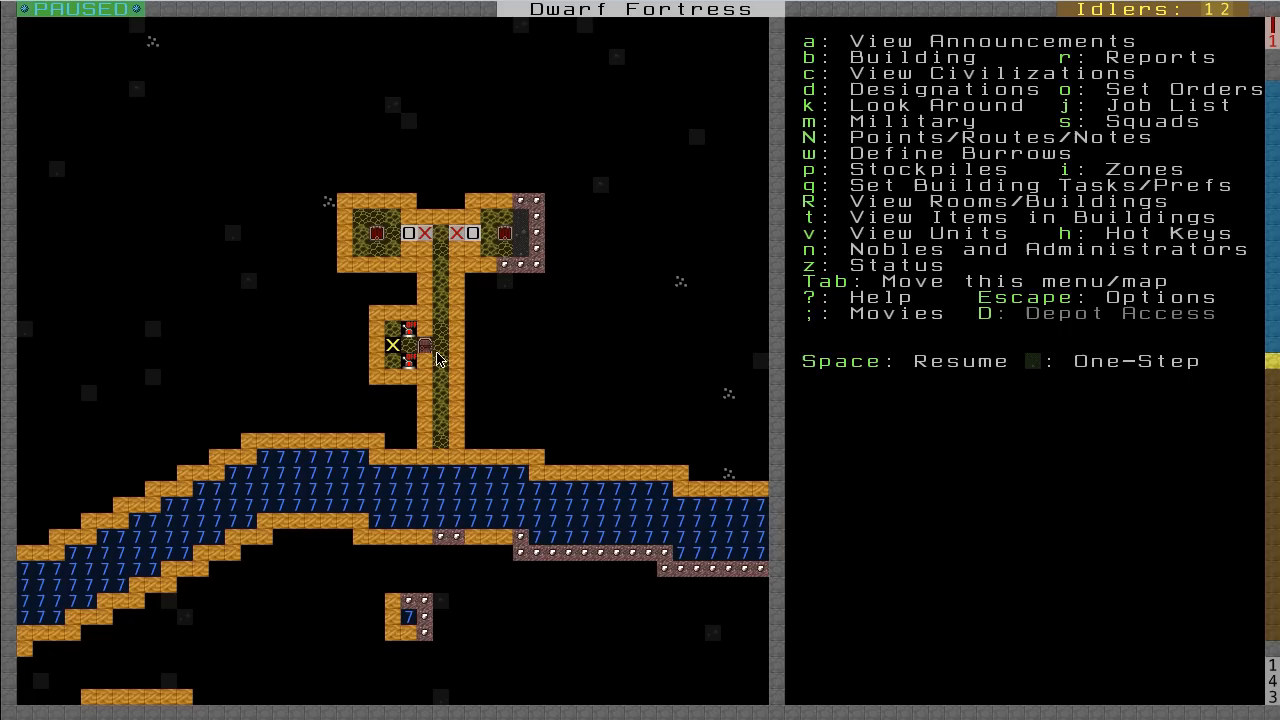
mouse_move(430, 347)
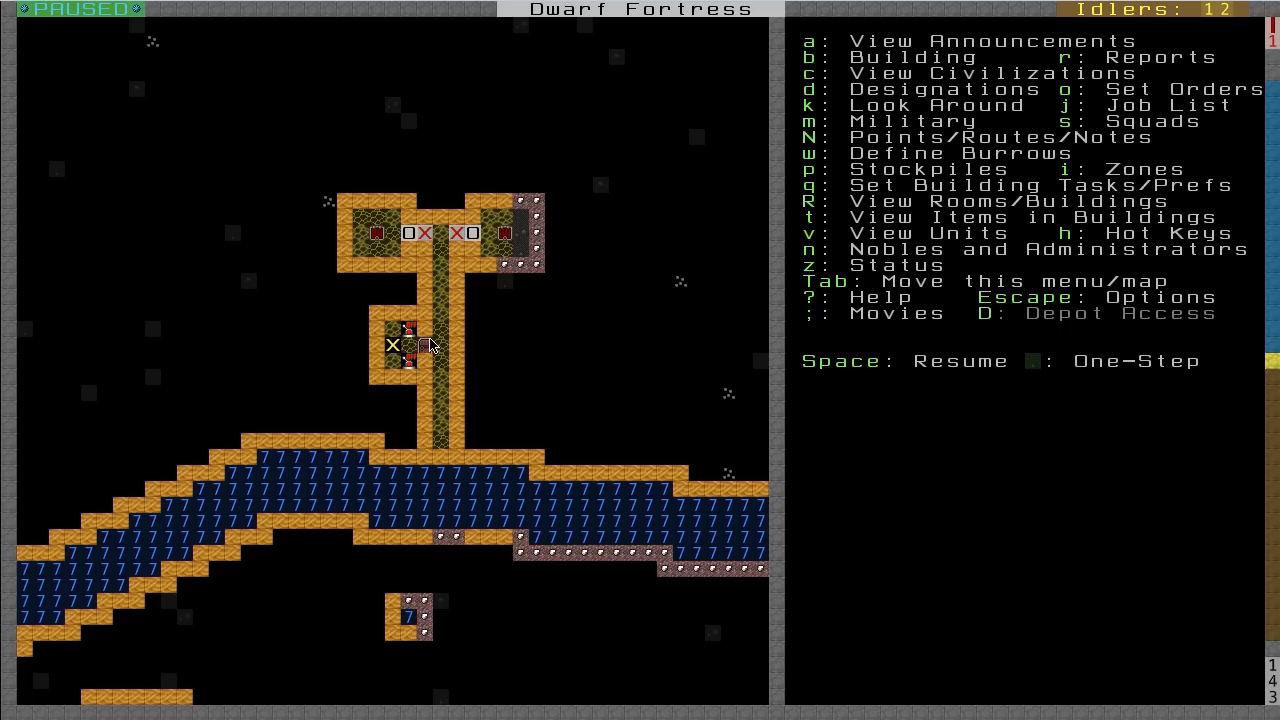
mouse_move(432, 347)
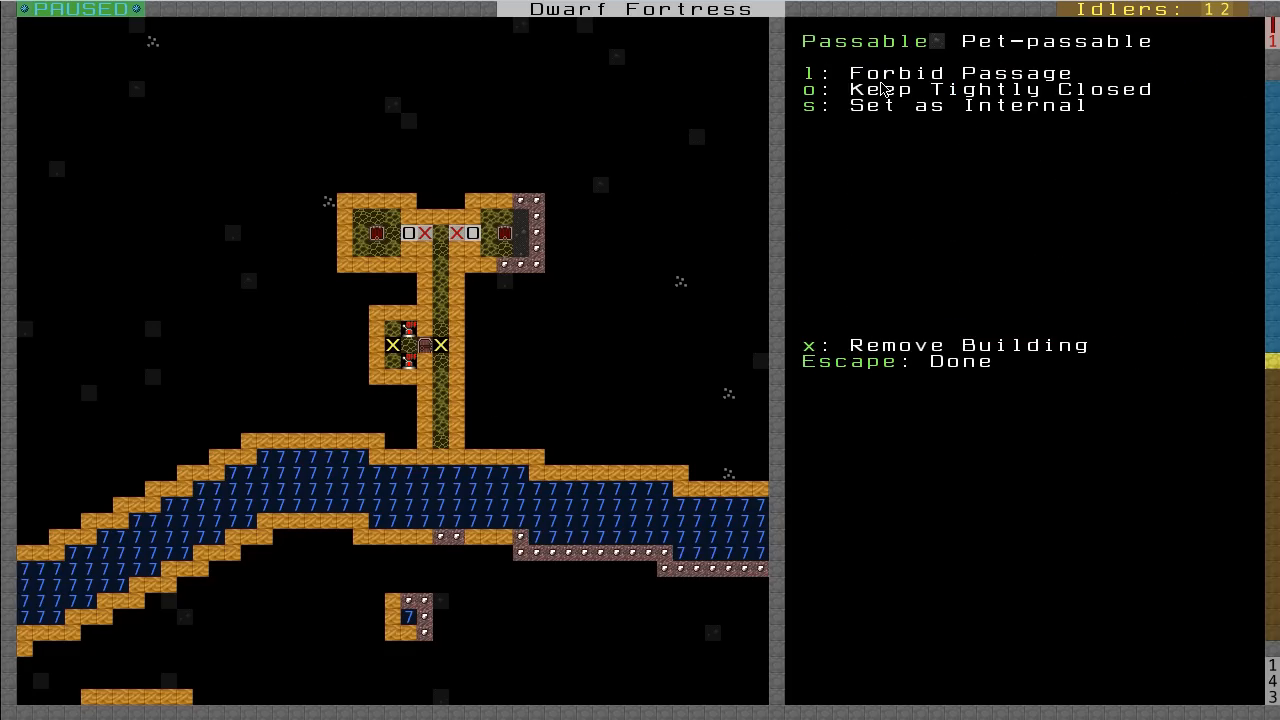
mouse_move(925, 82)
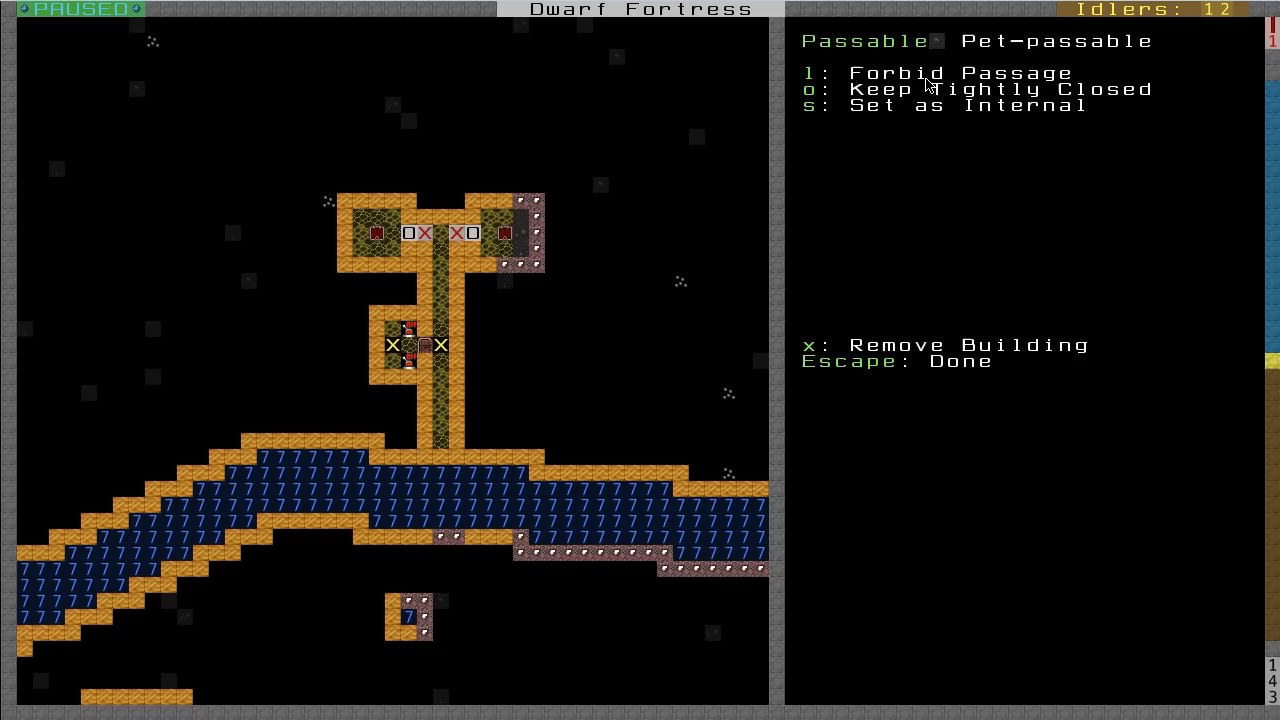
- Set the corridor door to forbid dwarf passage while letting pets pass
key("l")
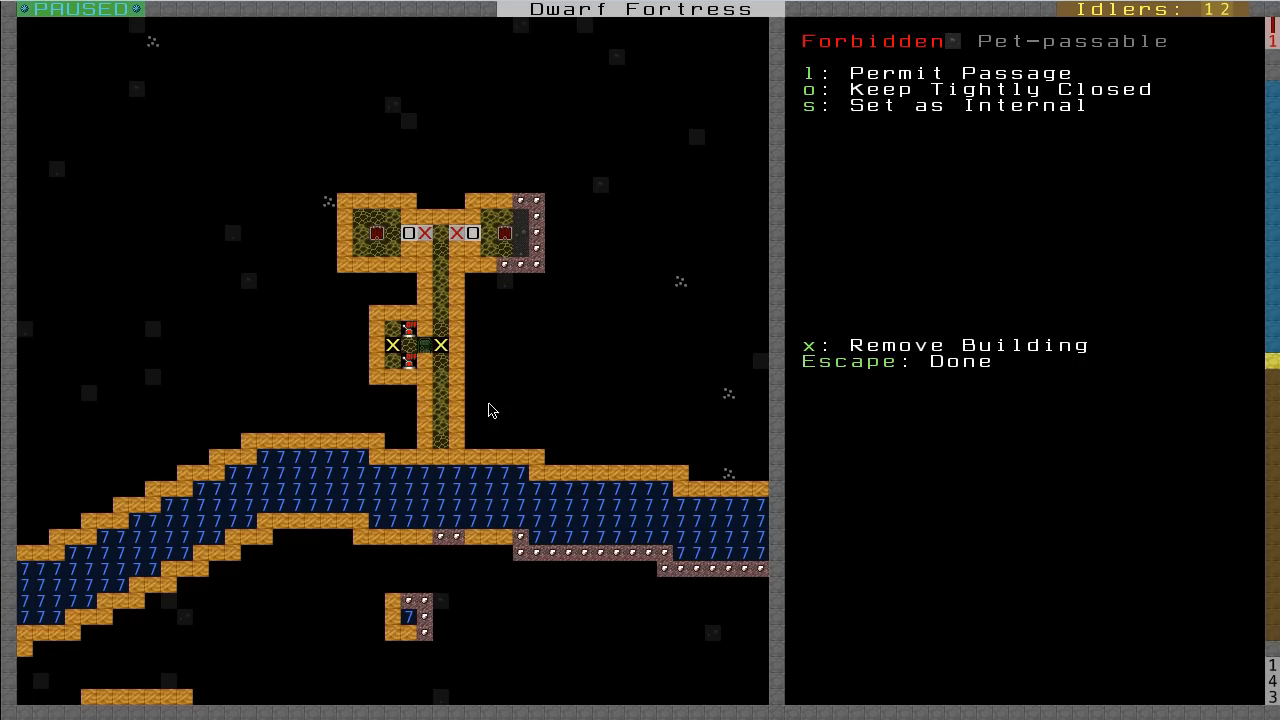
mouse_move(503, 379)
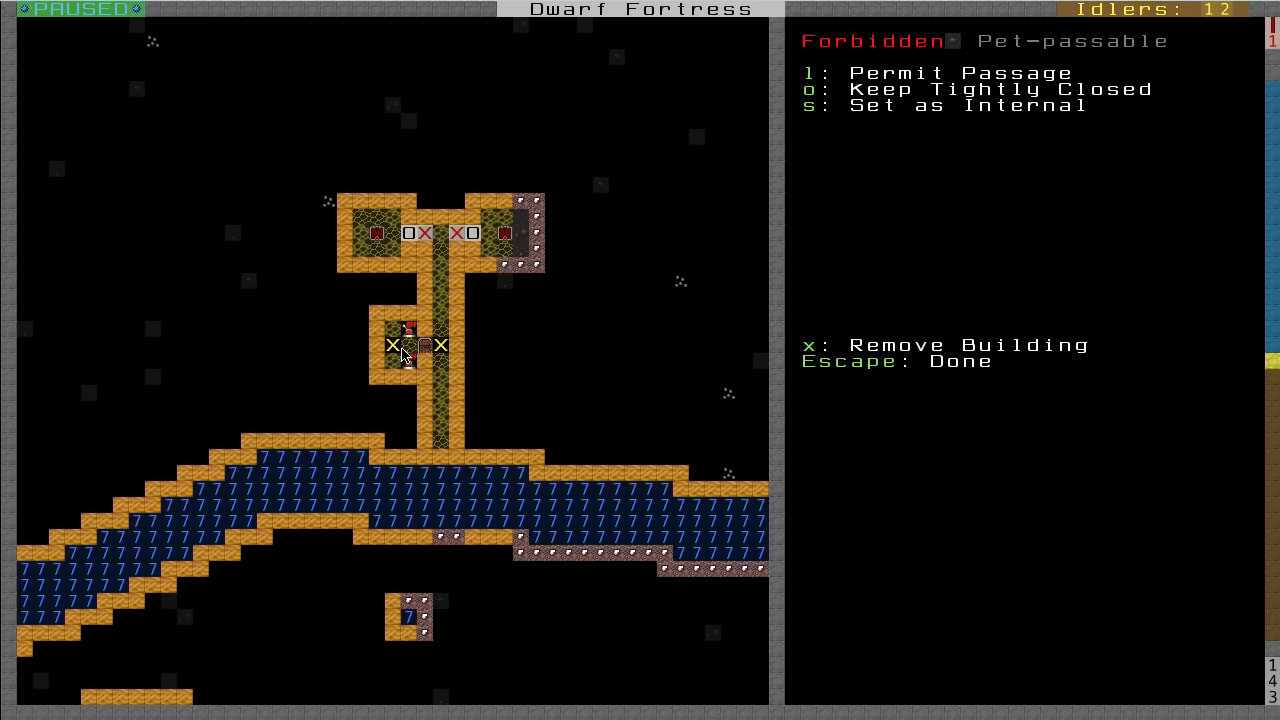
mouse_move(403, 373)
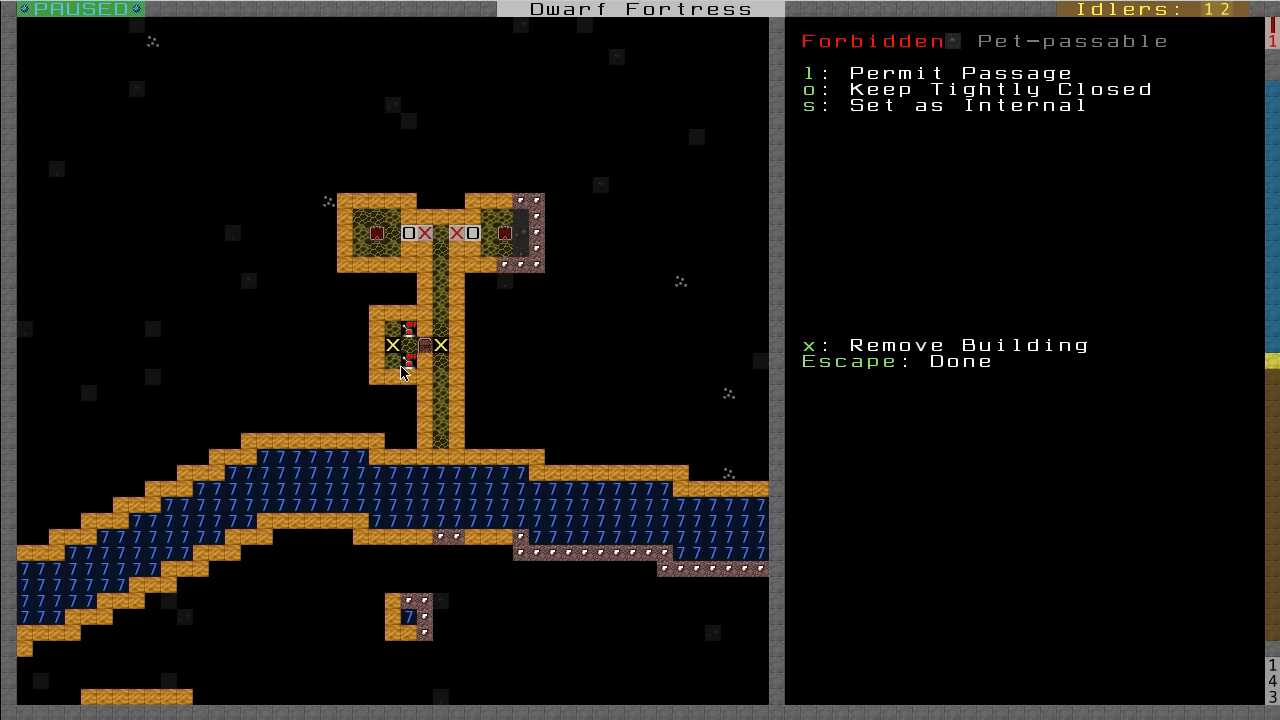
mouse_move(460, 293)
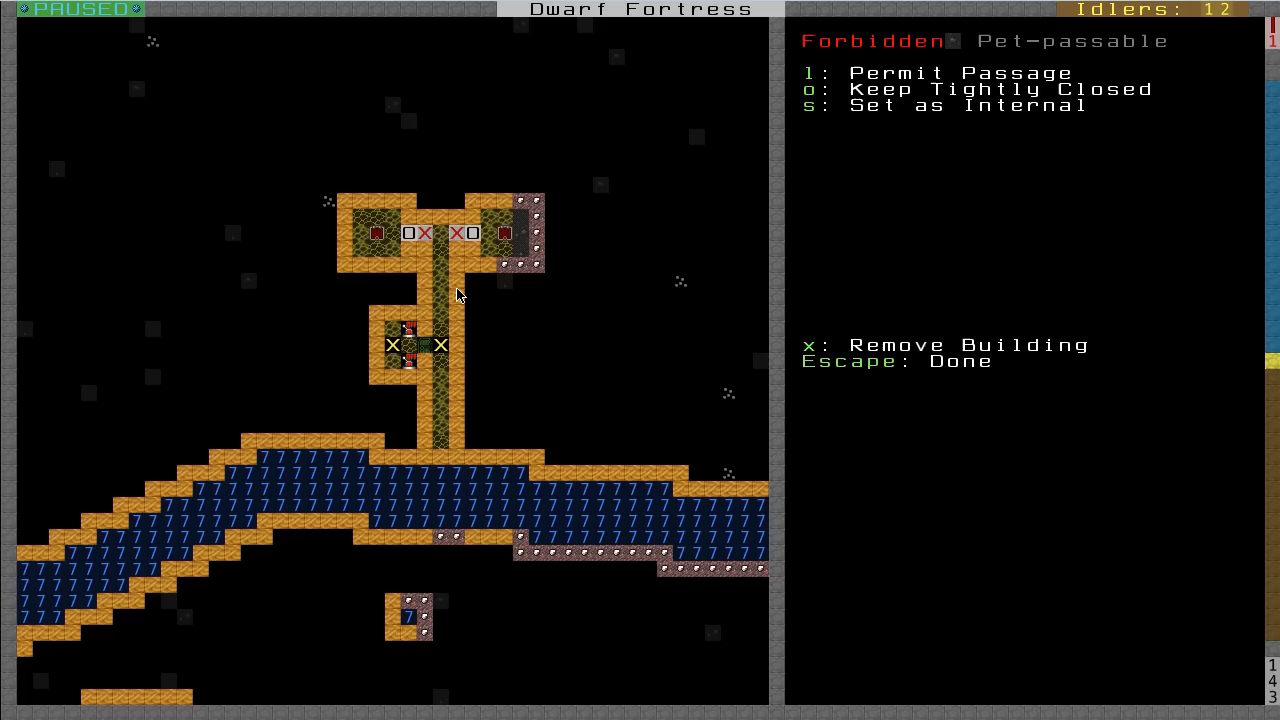
mouse_move(452, 354)
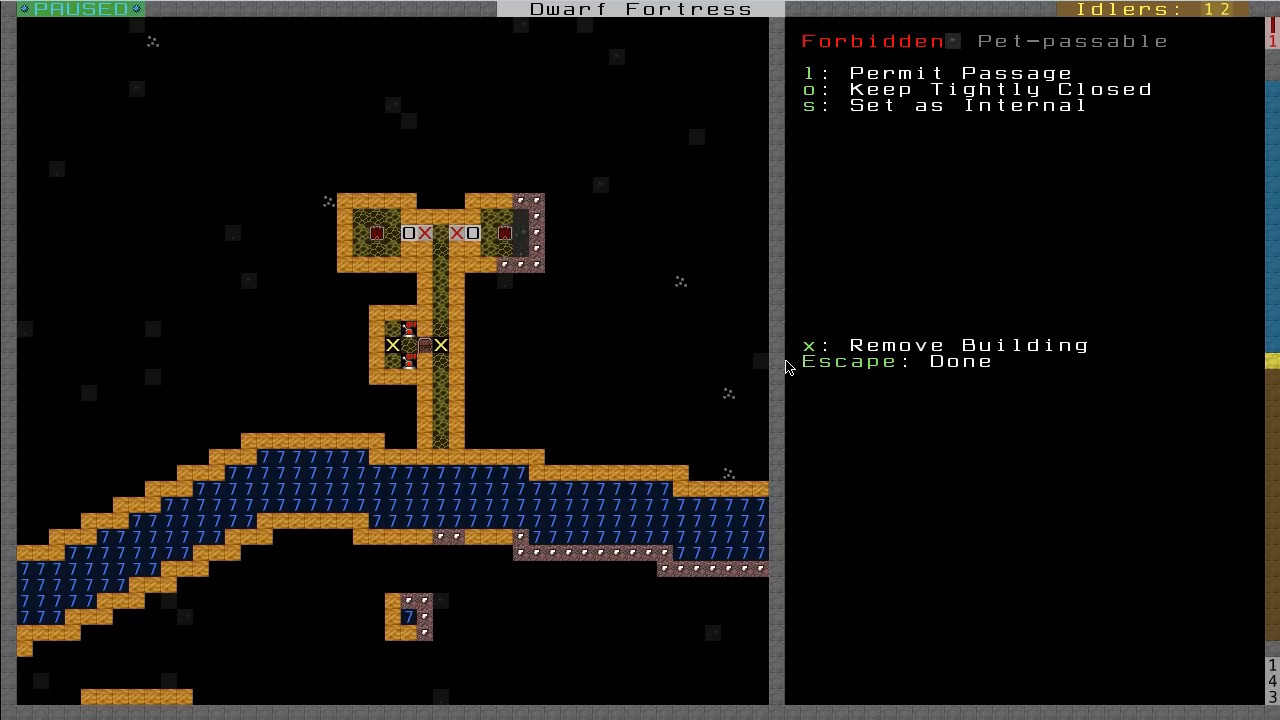
mouse_move(950, 108)
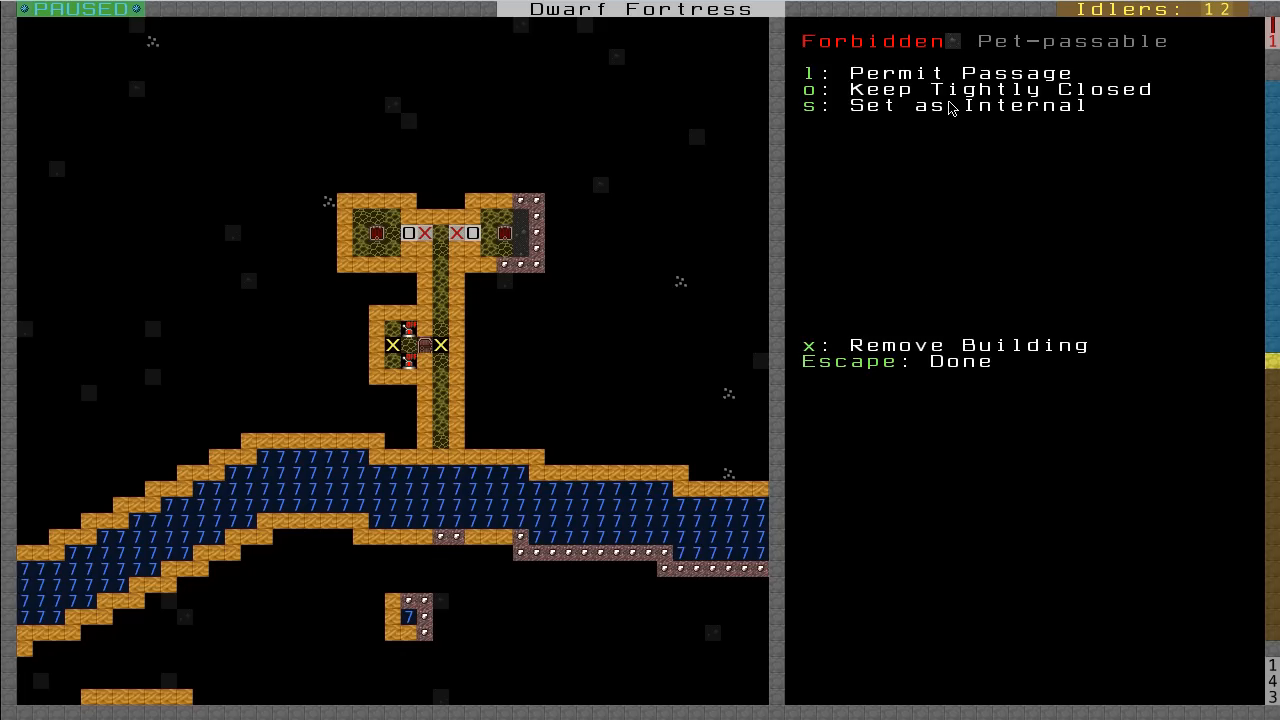
mouse_move(1068, 111)
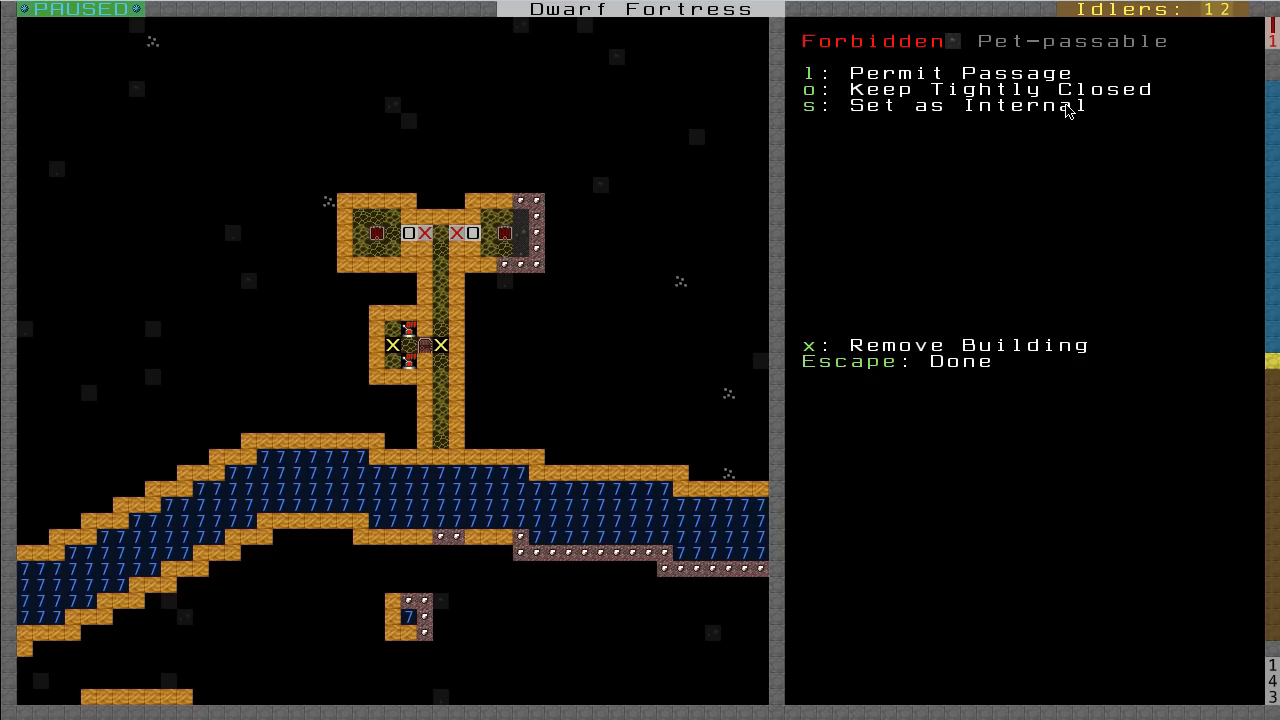
mouse_move(918, 110)
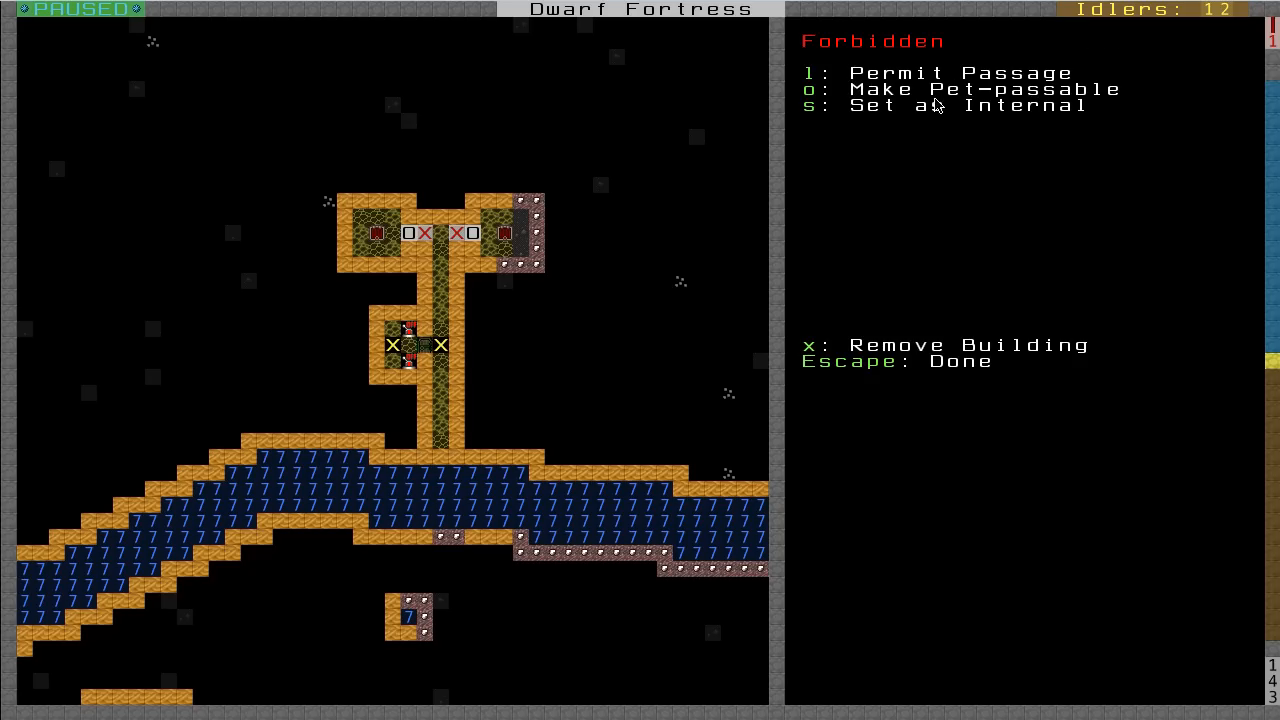
key("o")
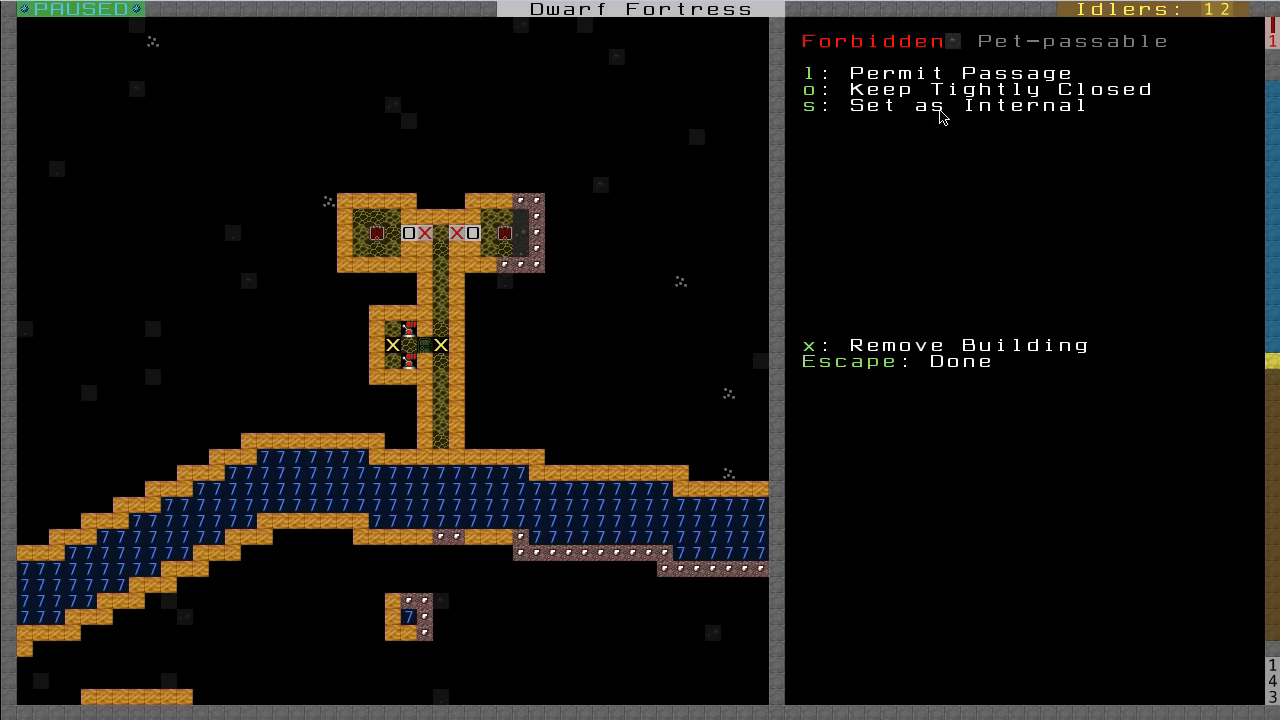
mouse_move(925, 127)
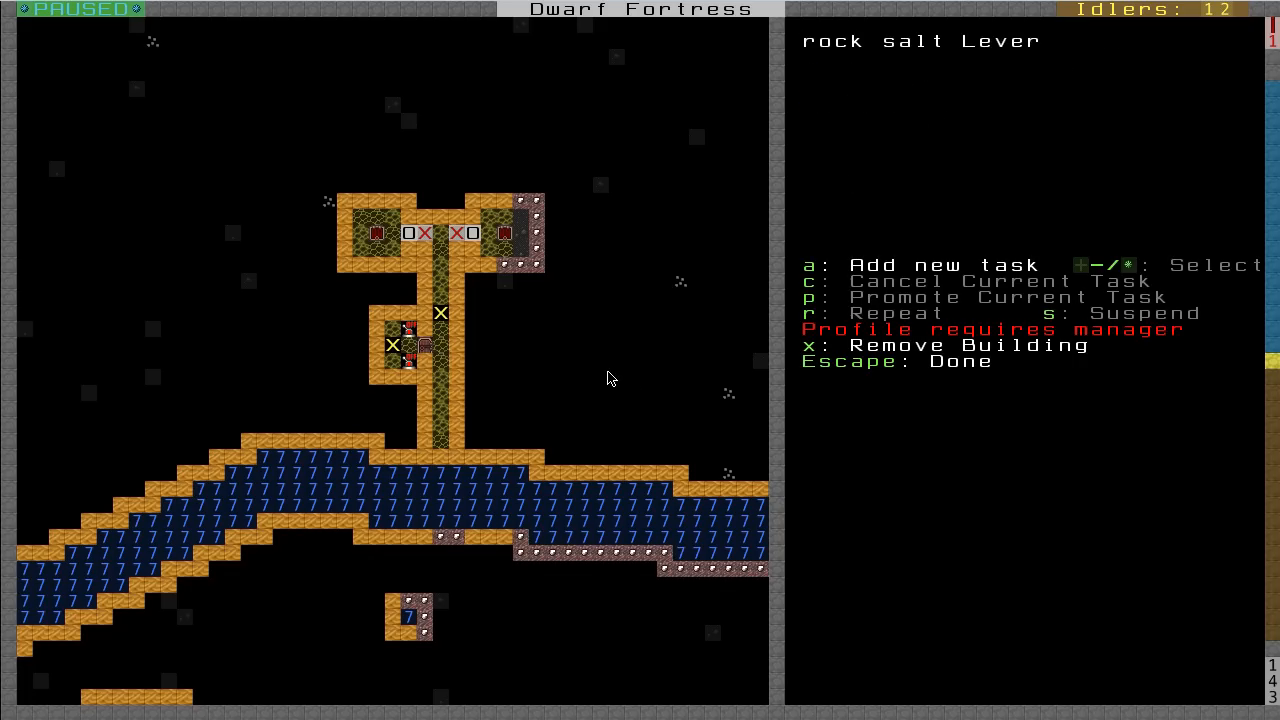
mouse_move(495, 401)
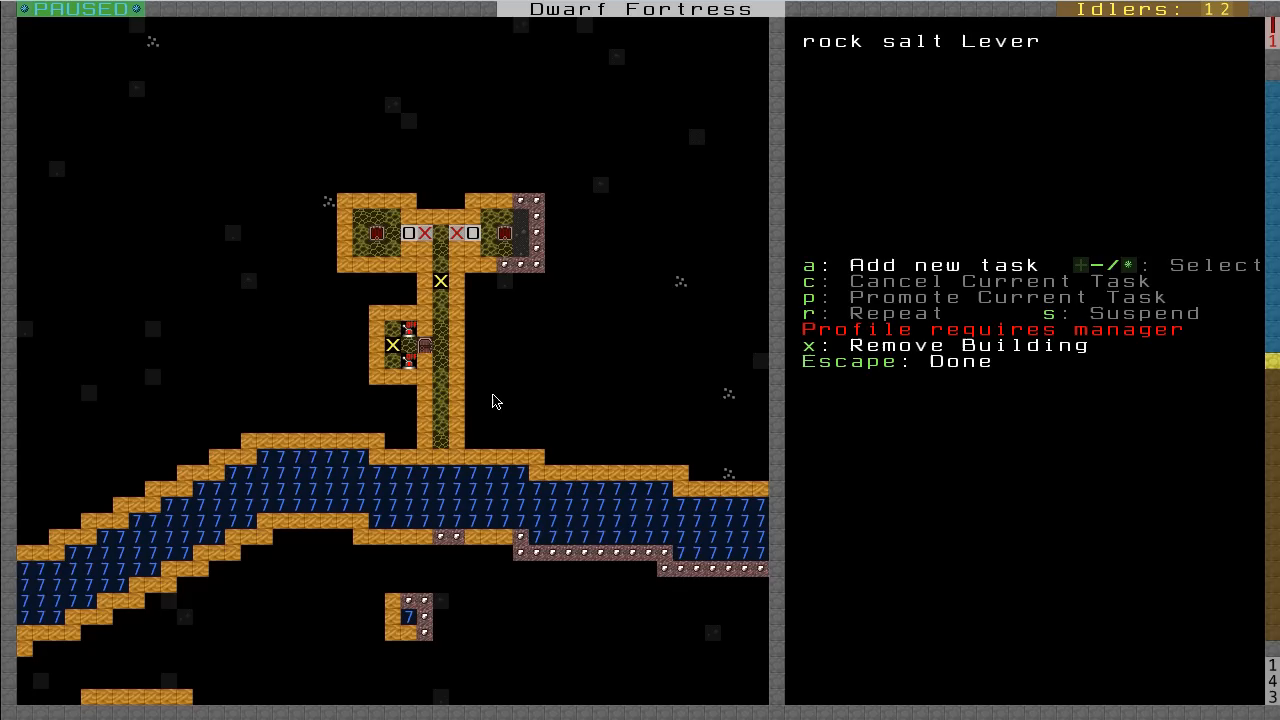
mouse_move(442, 445)
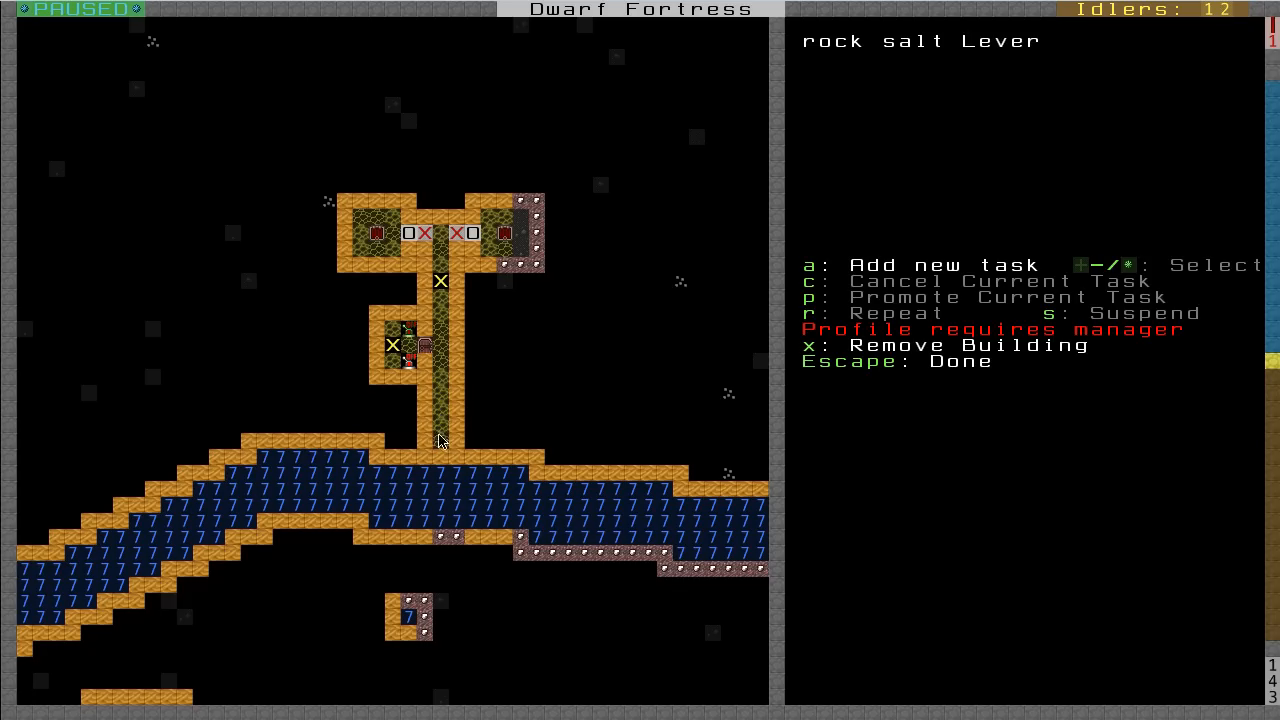
mouse_move(442, 252)
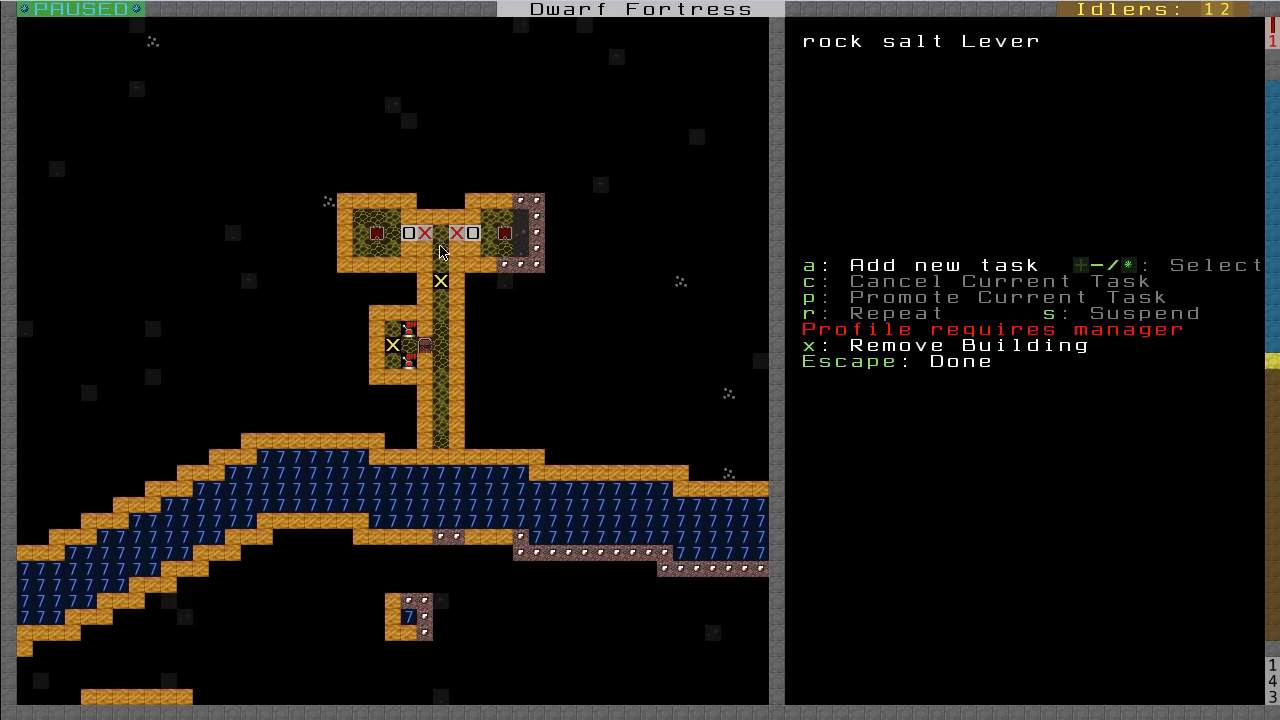
mouse_move(413, 340)
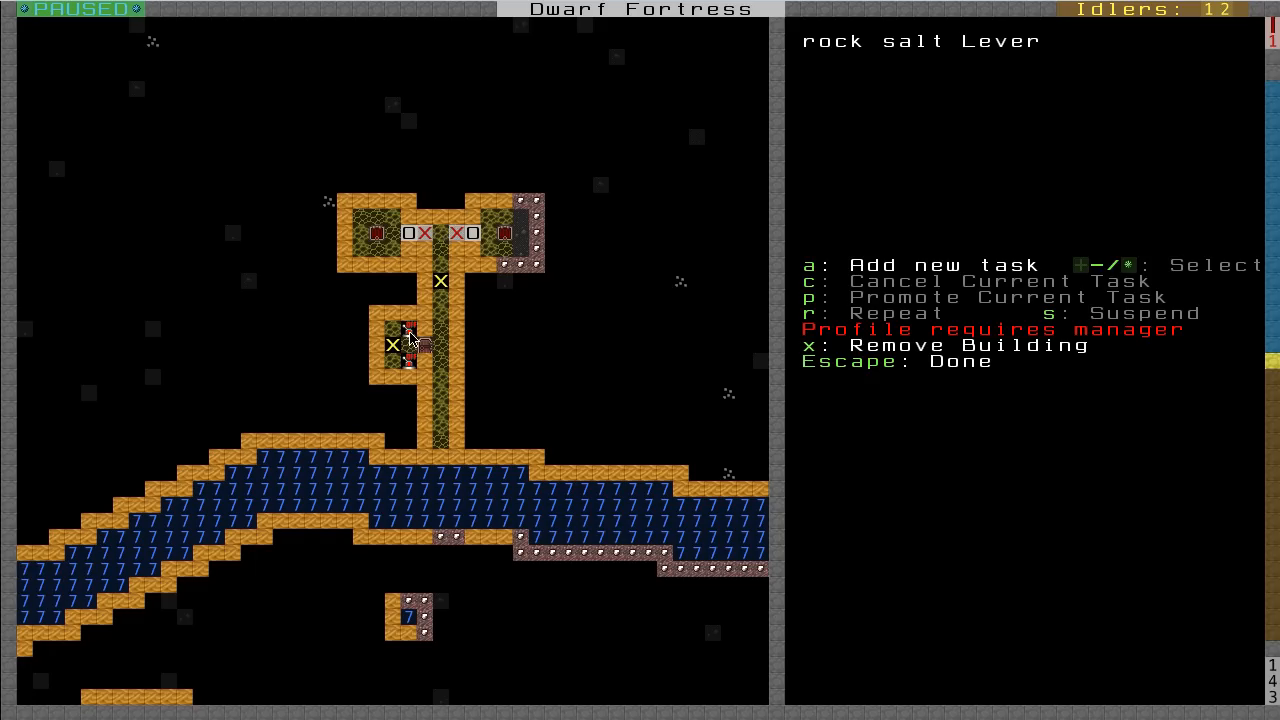
mouse_move(412, 374)
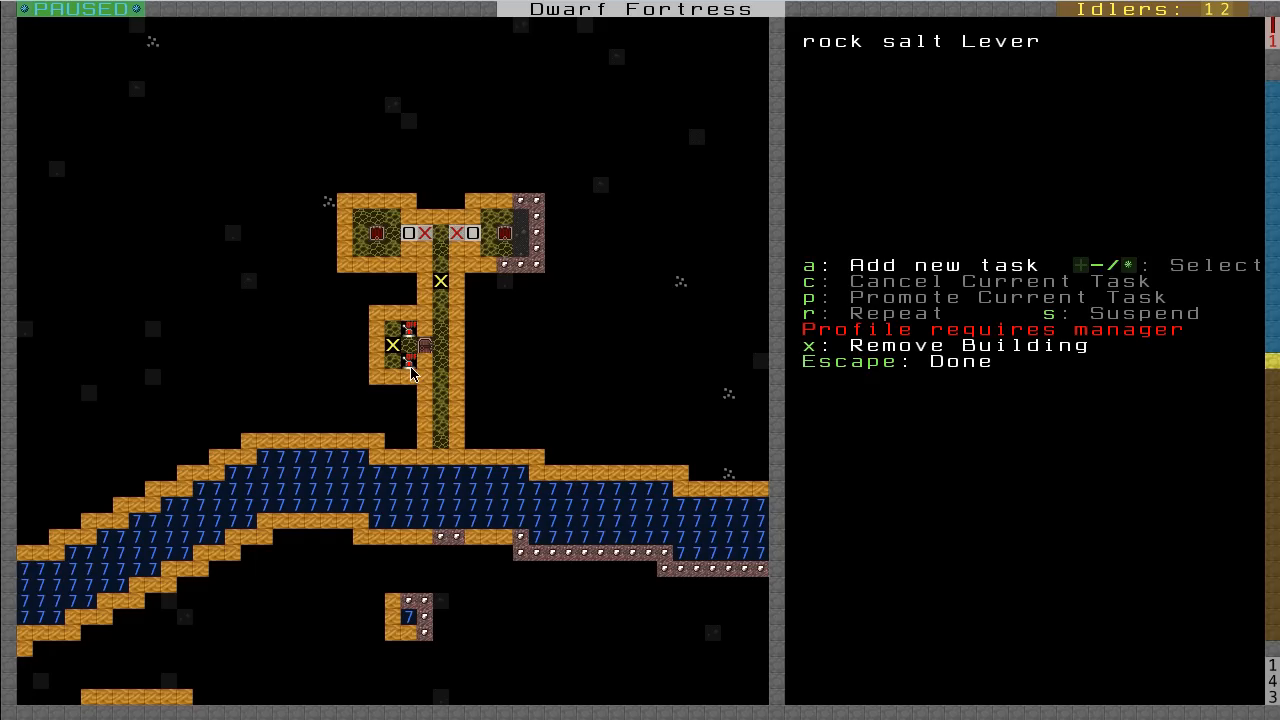
- Close the rock salt lever's building task screen, returning to the main menu
key("Escape")
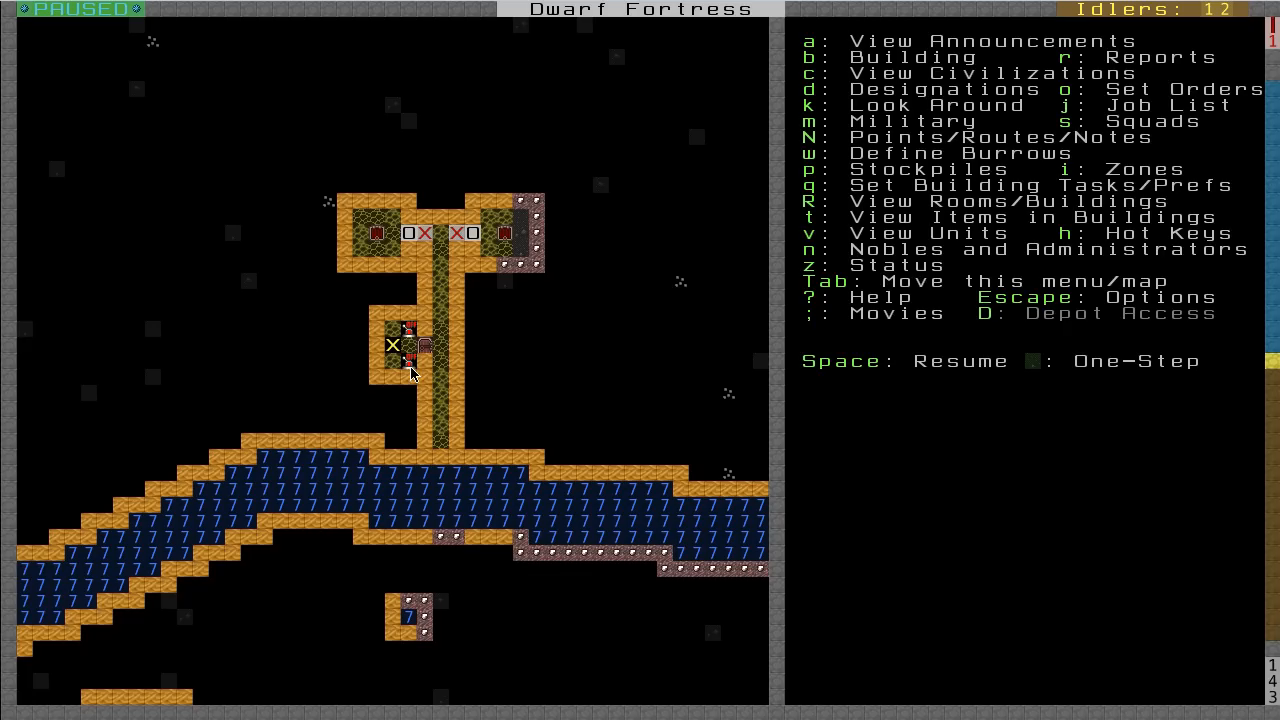
- Check the Floodgates map note, then go up and inspect the farm room's rock salt floor
key("N")
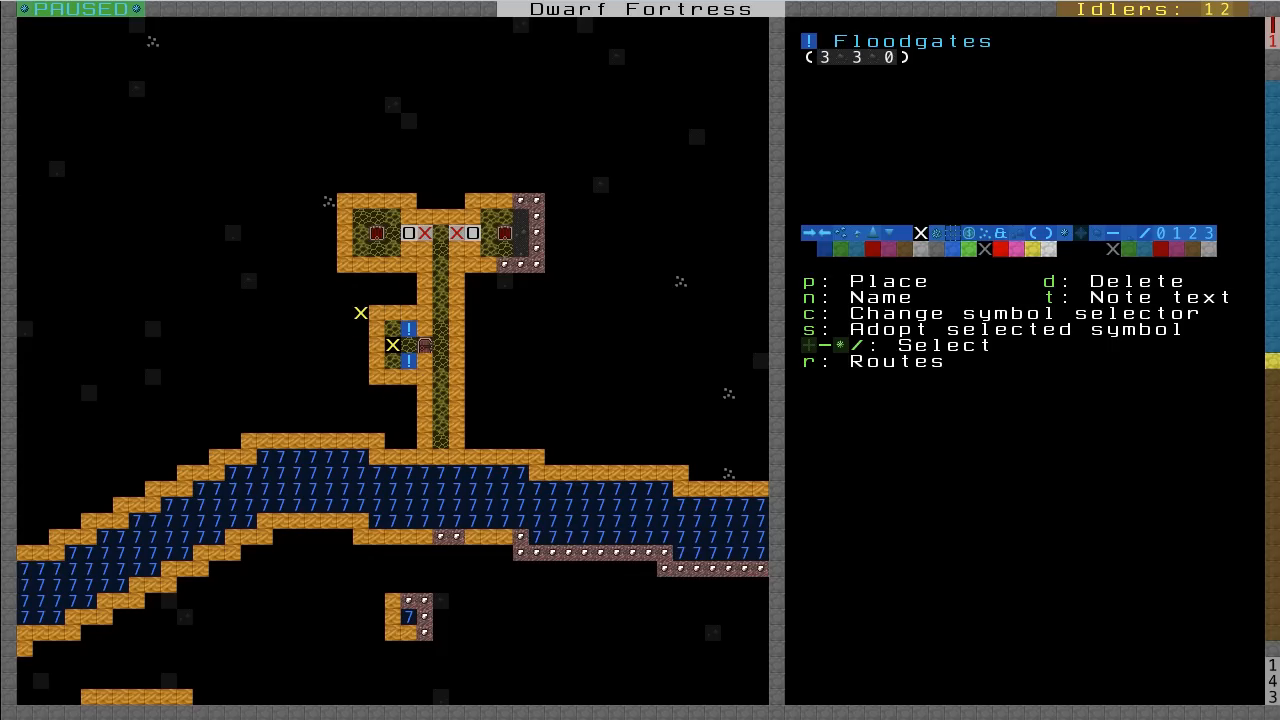
key("Escape")
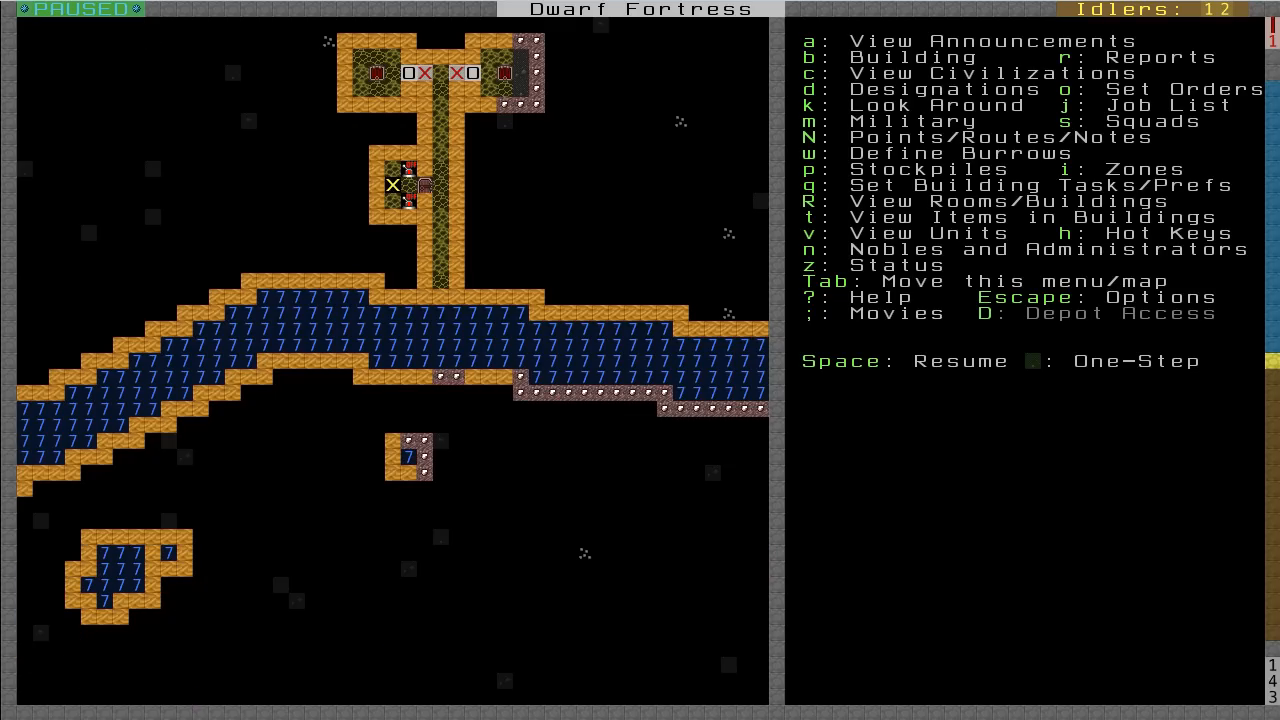
scroll("down", 3)
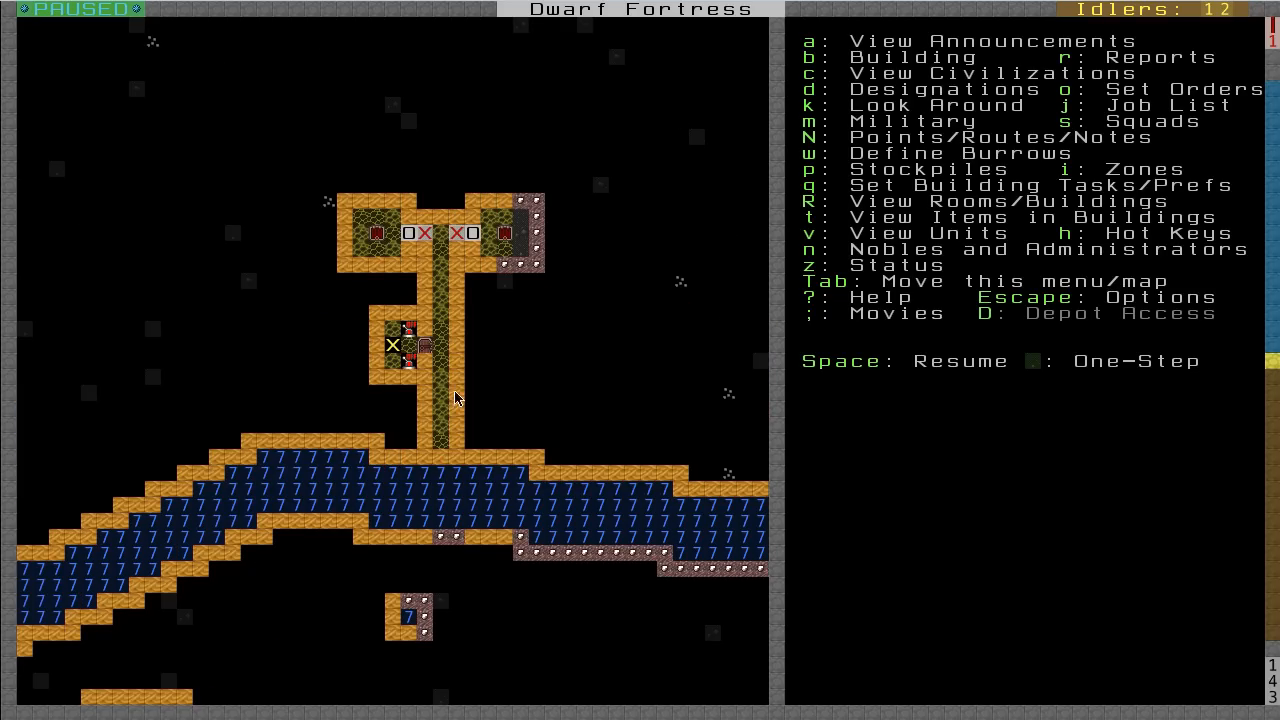
mouse_move(445, 245)
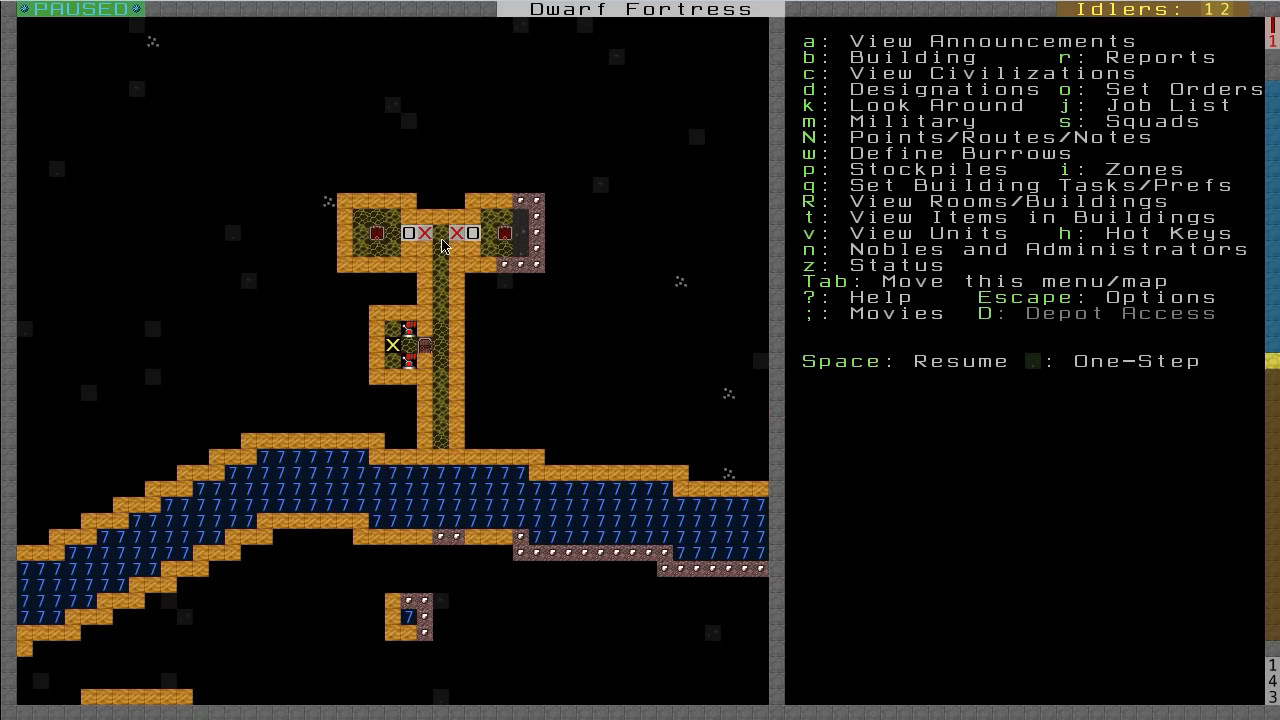
mouse_move(435, 265)
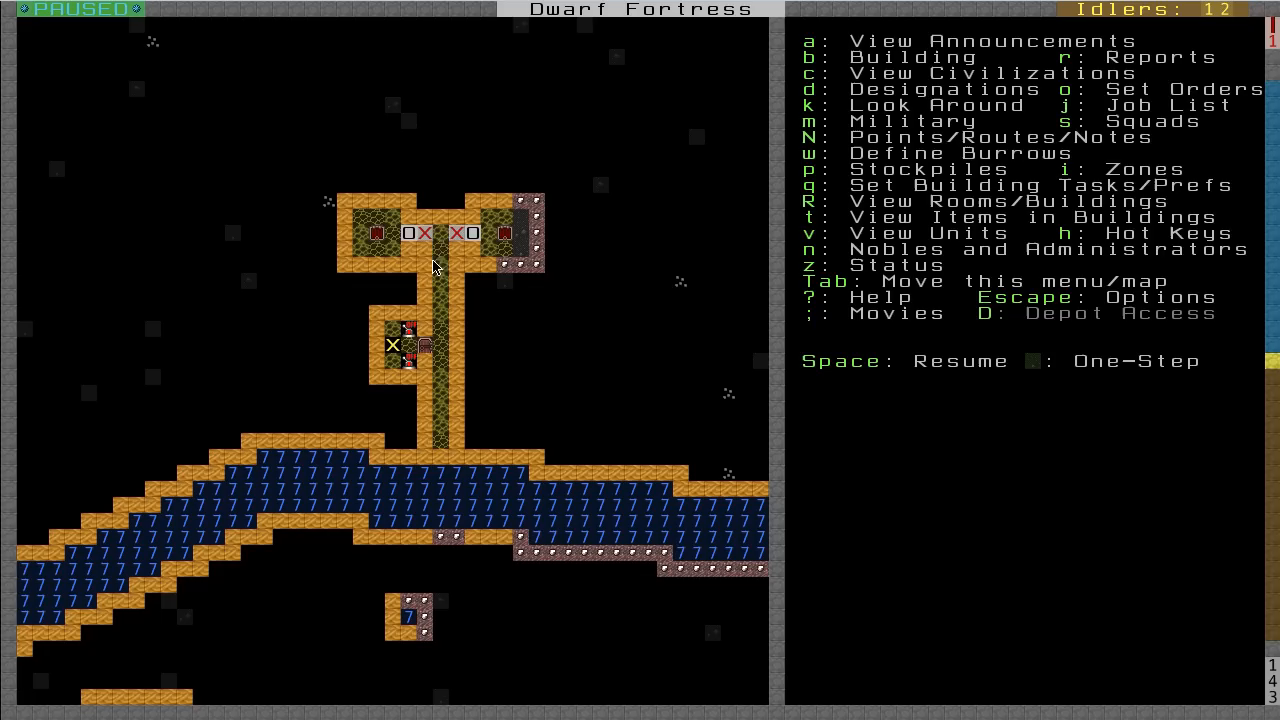
mouse_move(497, 263)
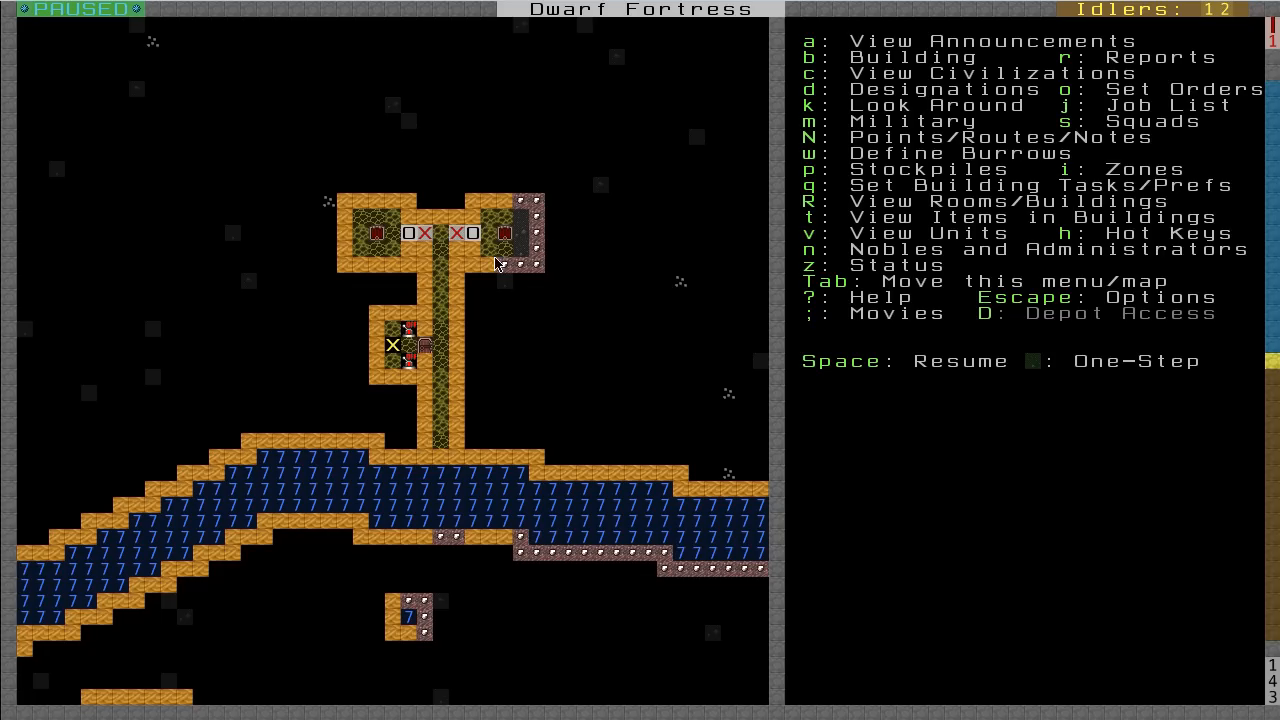
mouse_move(489, 293)
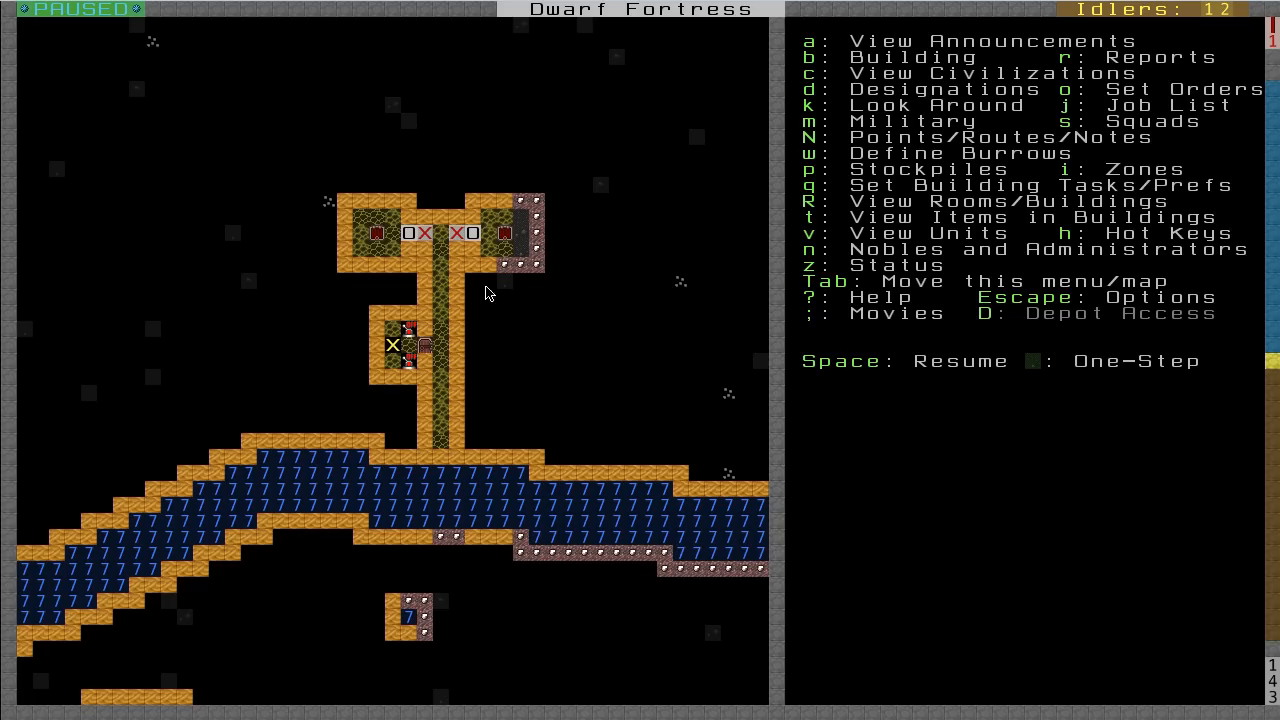
mouse_move(405, 367)
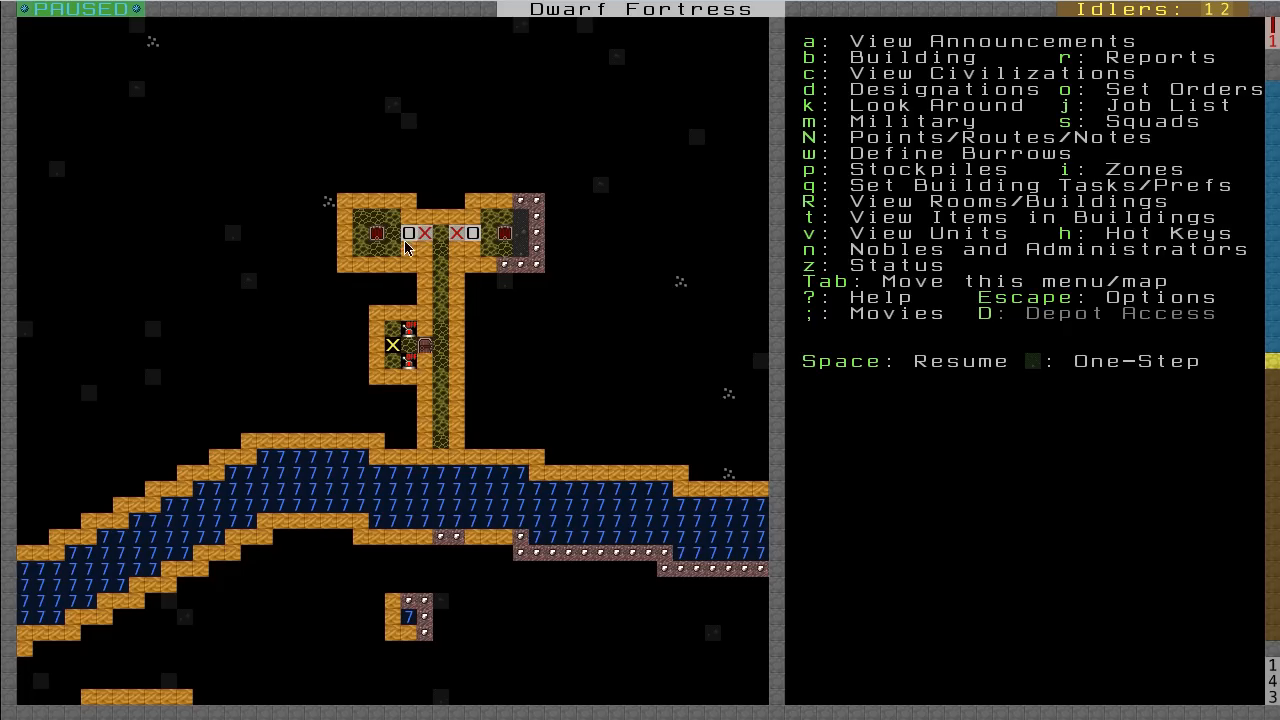
mouse_move(389, 209)
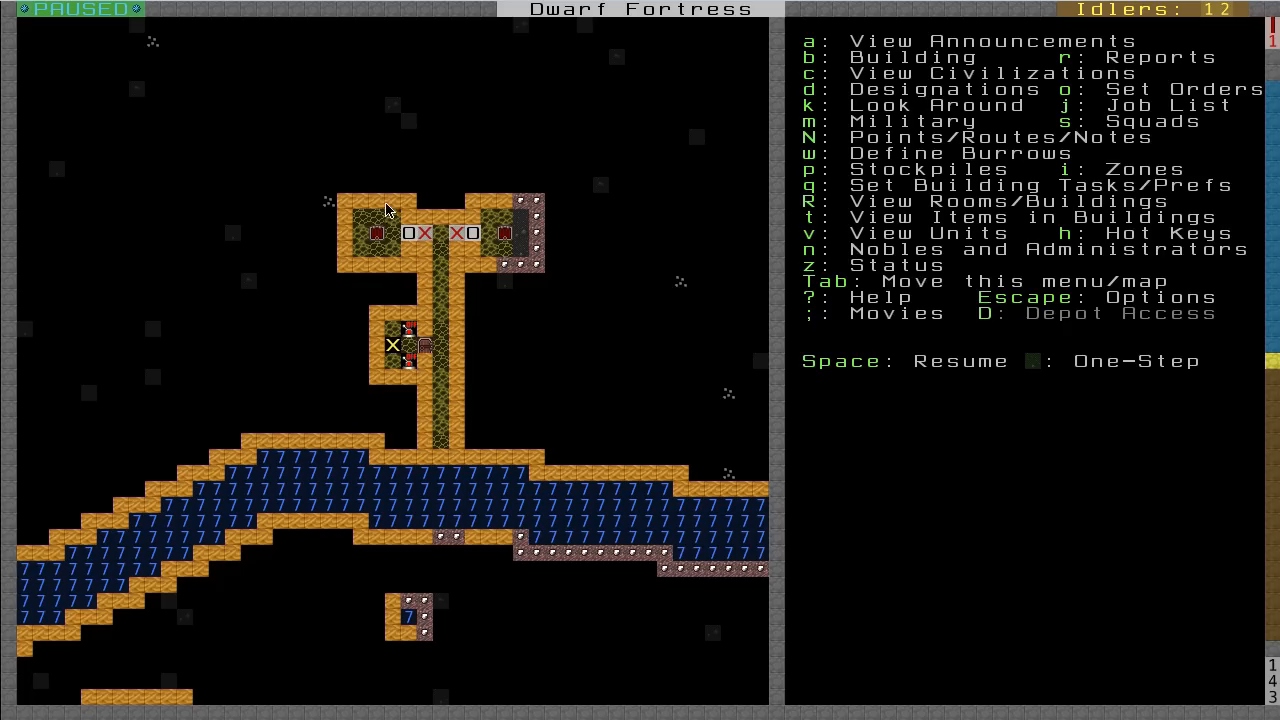
mouse_move(518, 238)
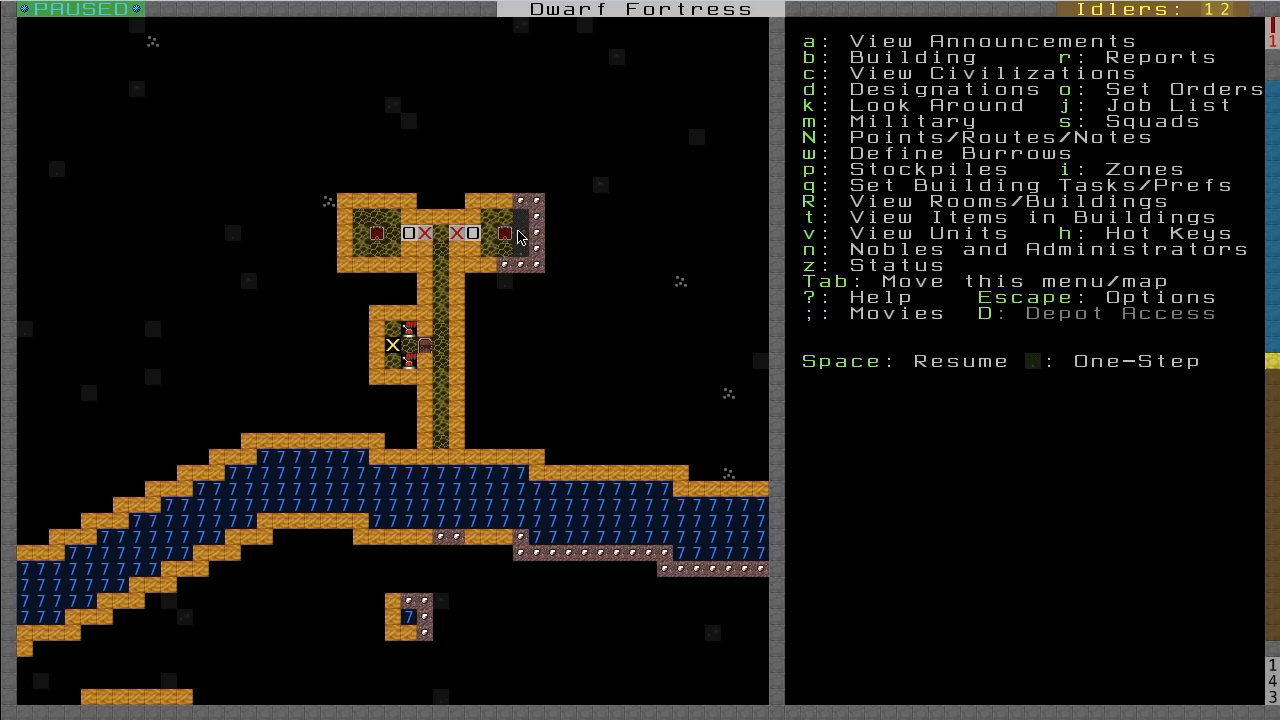
mouse_move(520, 255)
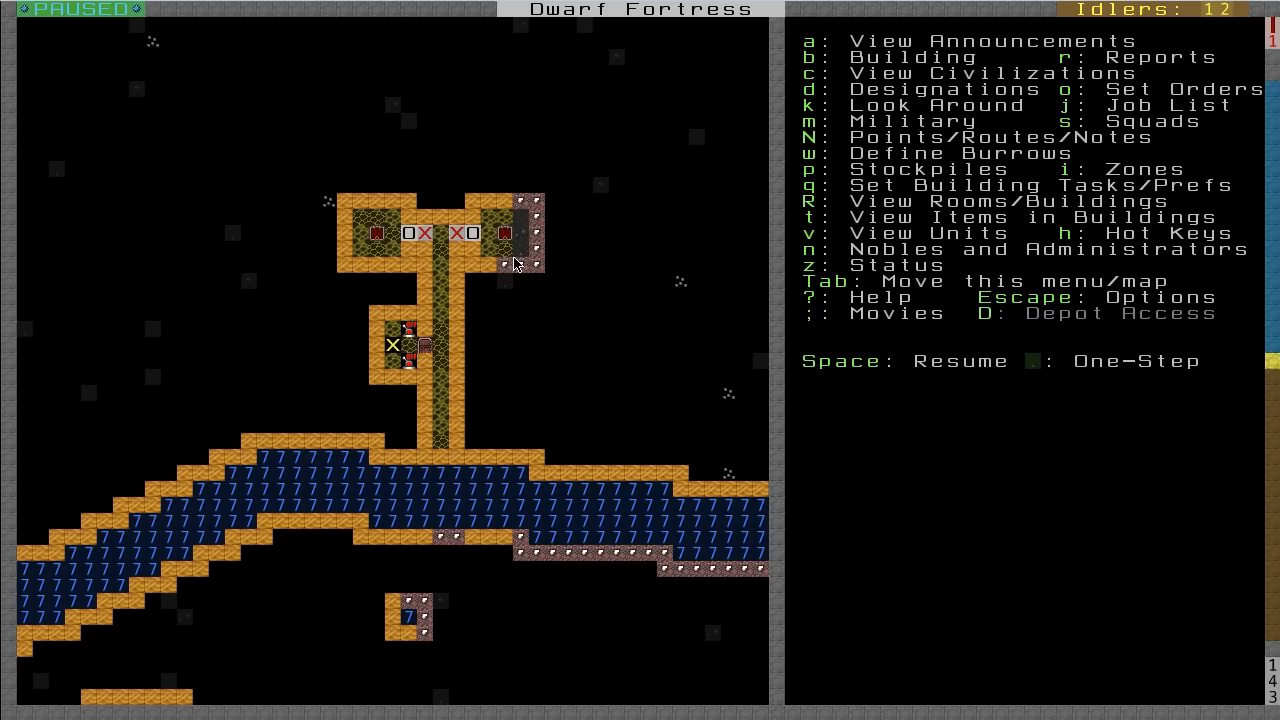
mouse_move(538, 250)
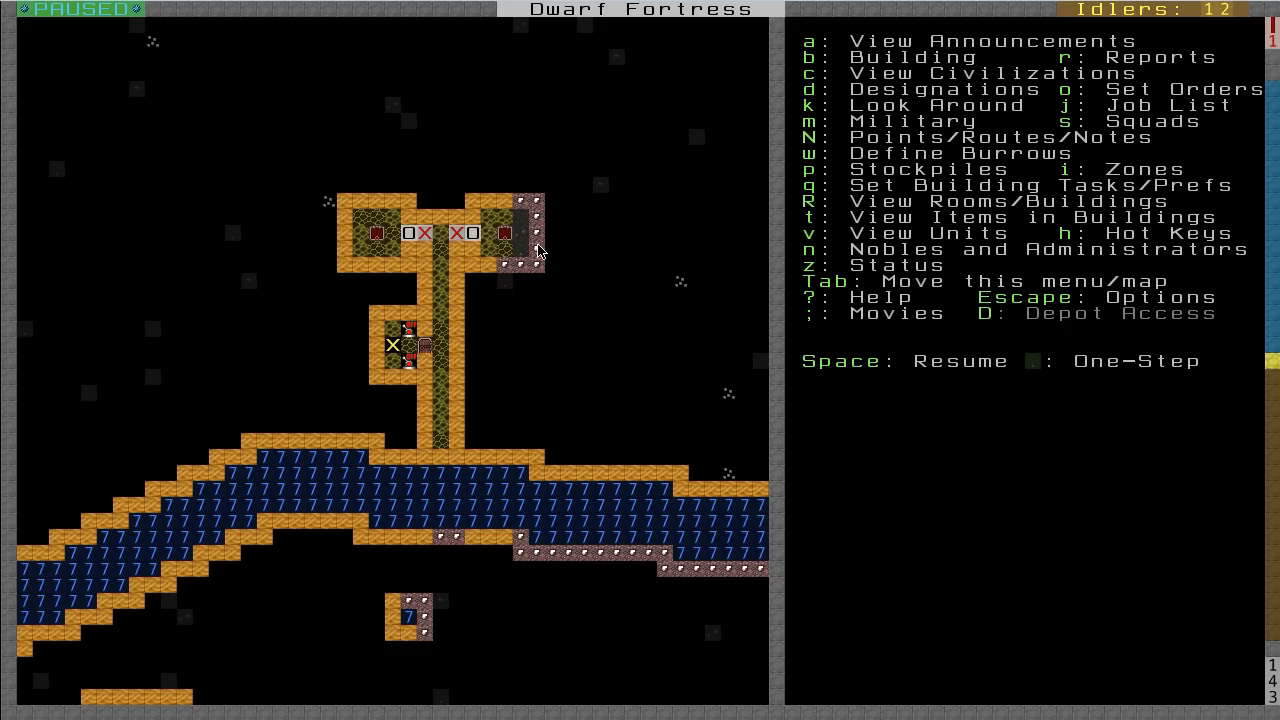
mouse_move(412, 345)
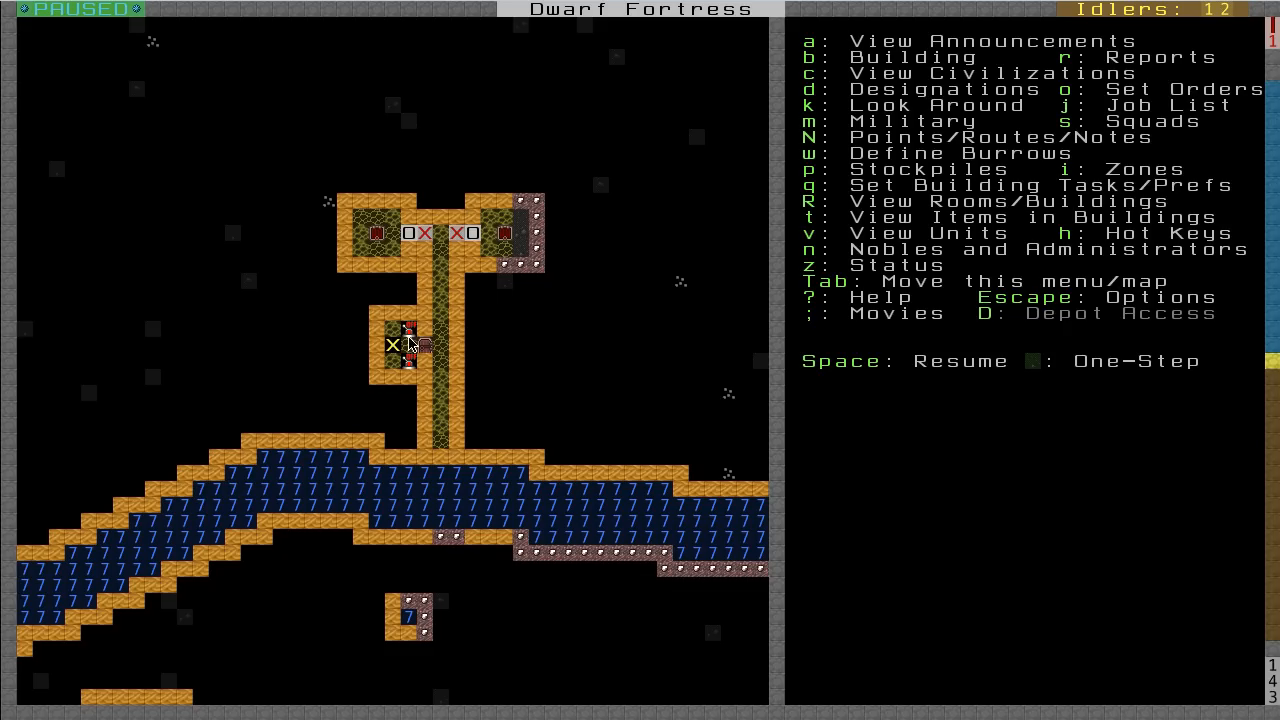
mouse_move(515, 245)
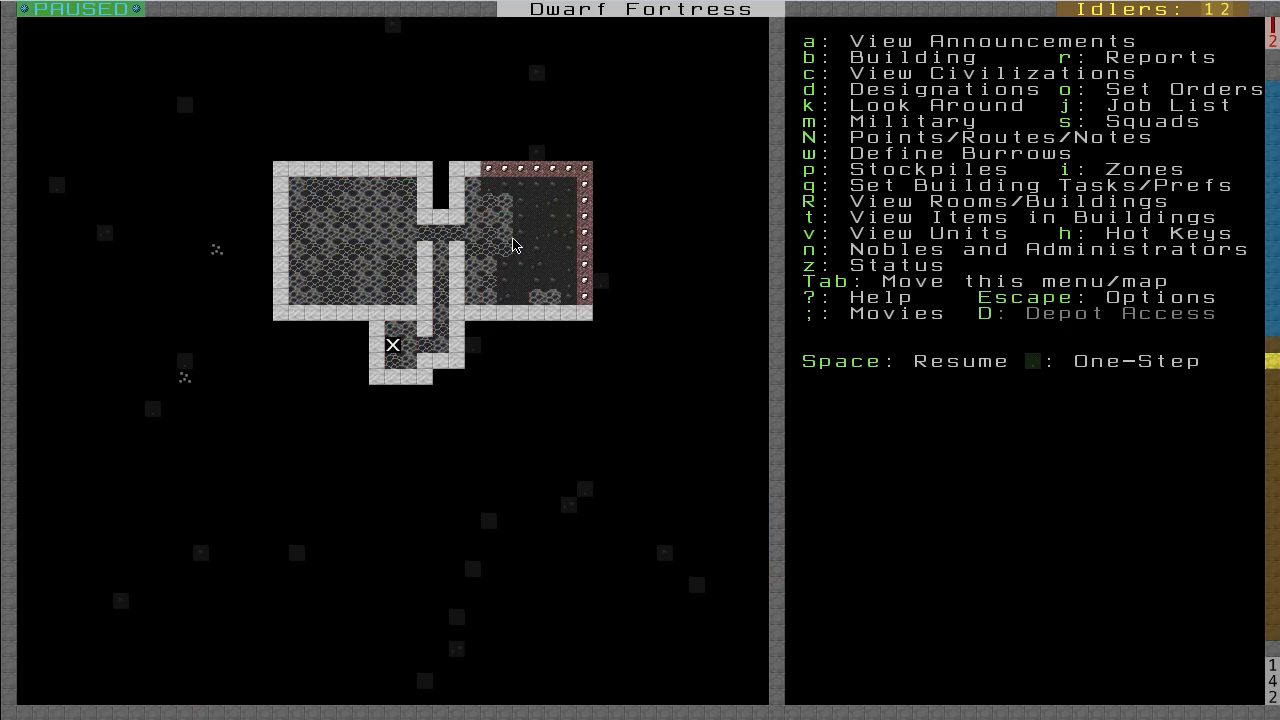
mouse_move(529, 240)
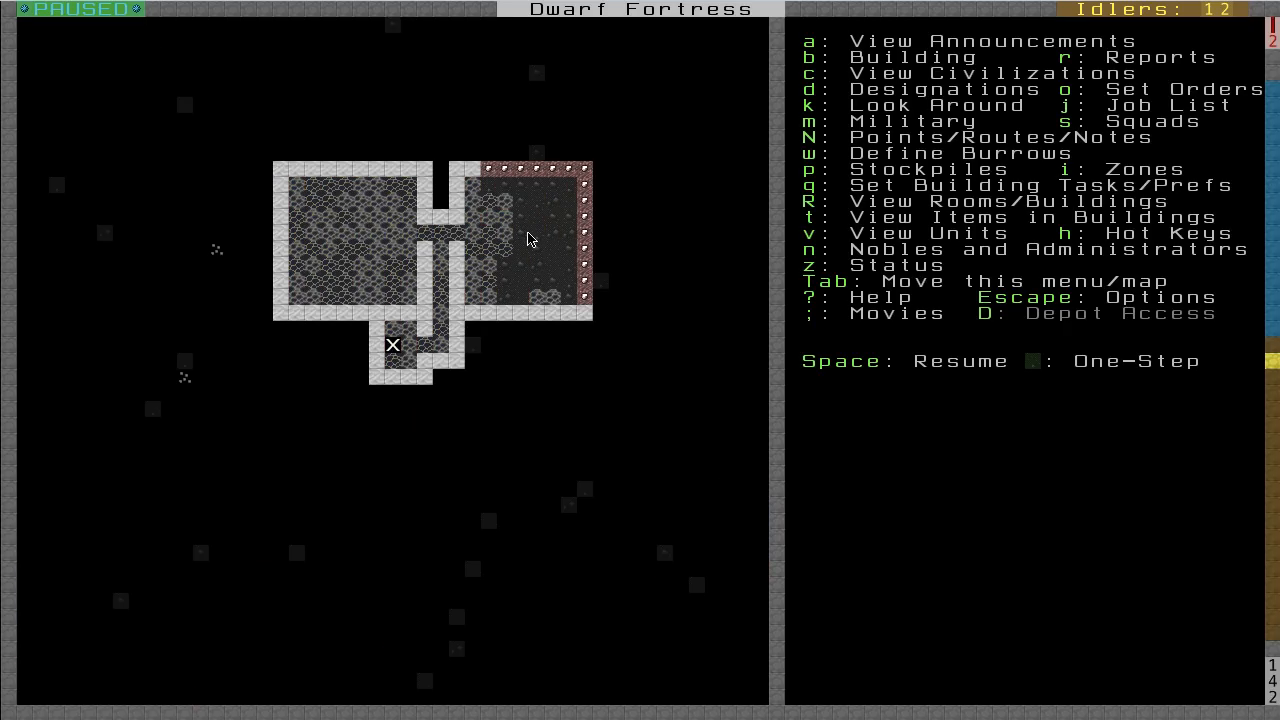
mouse_move(478, 338)
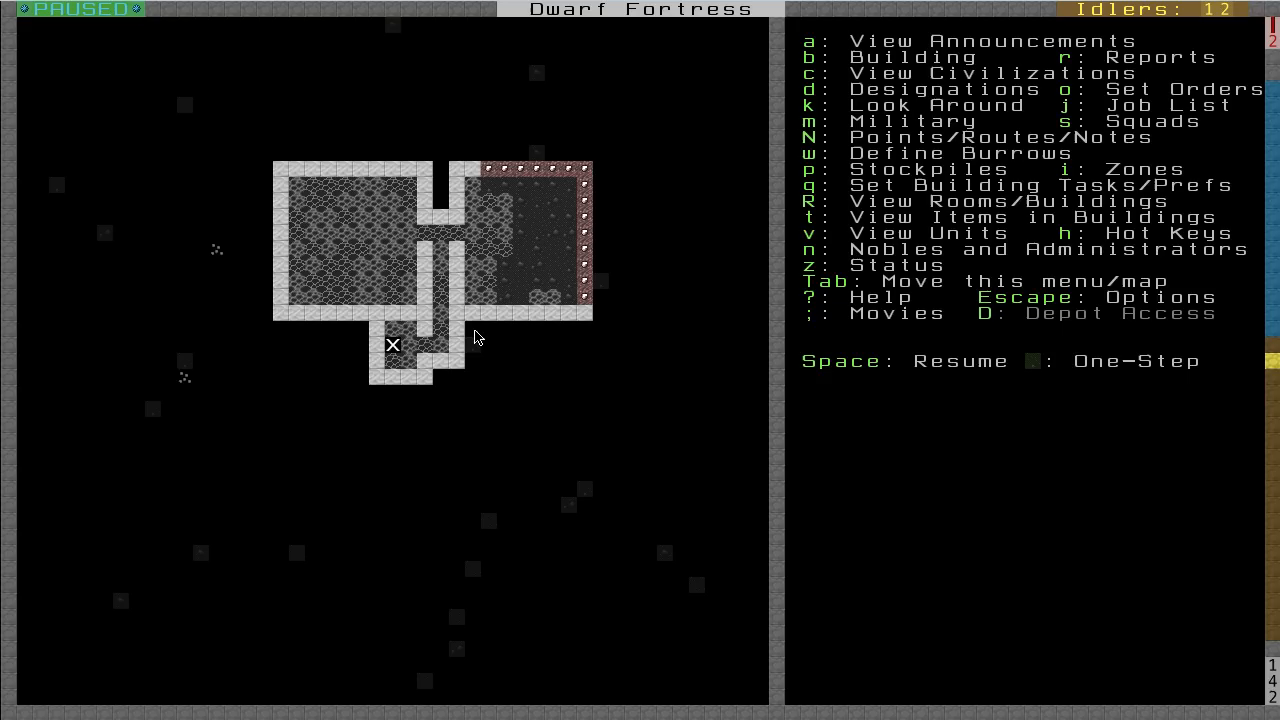
mouse_move(557, 337)
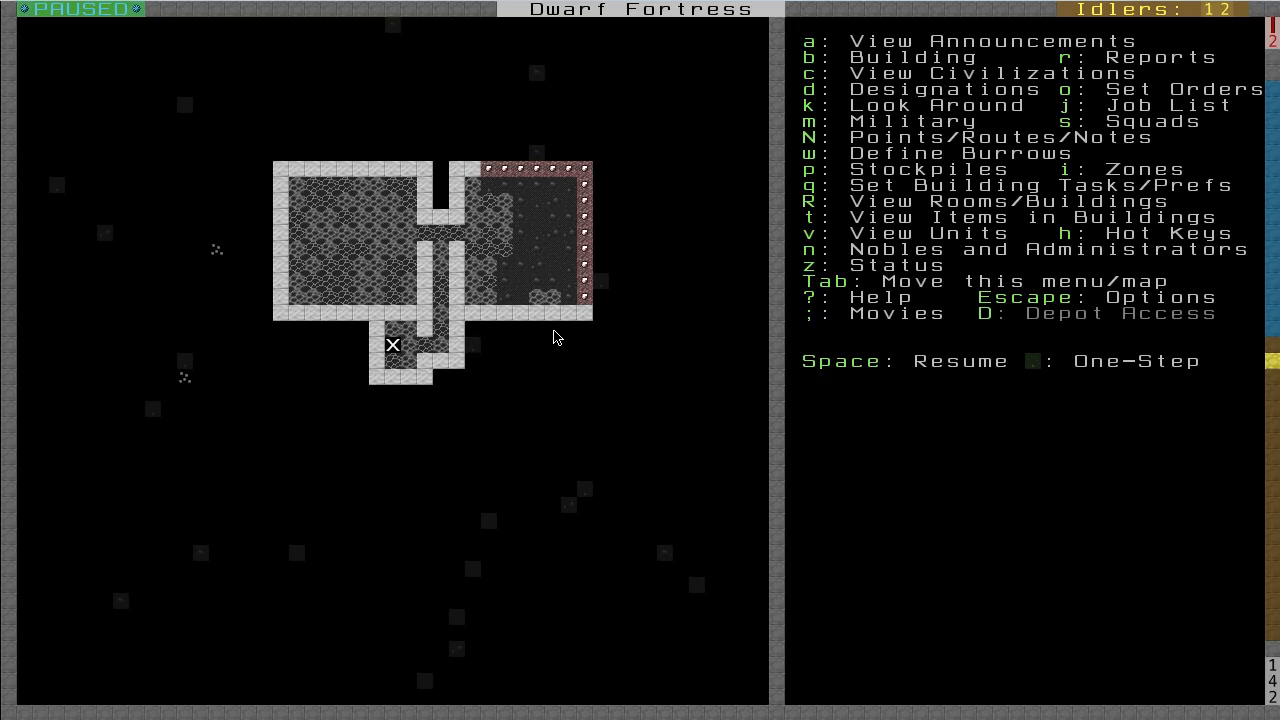
mouse_move(559, 425)
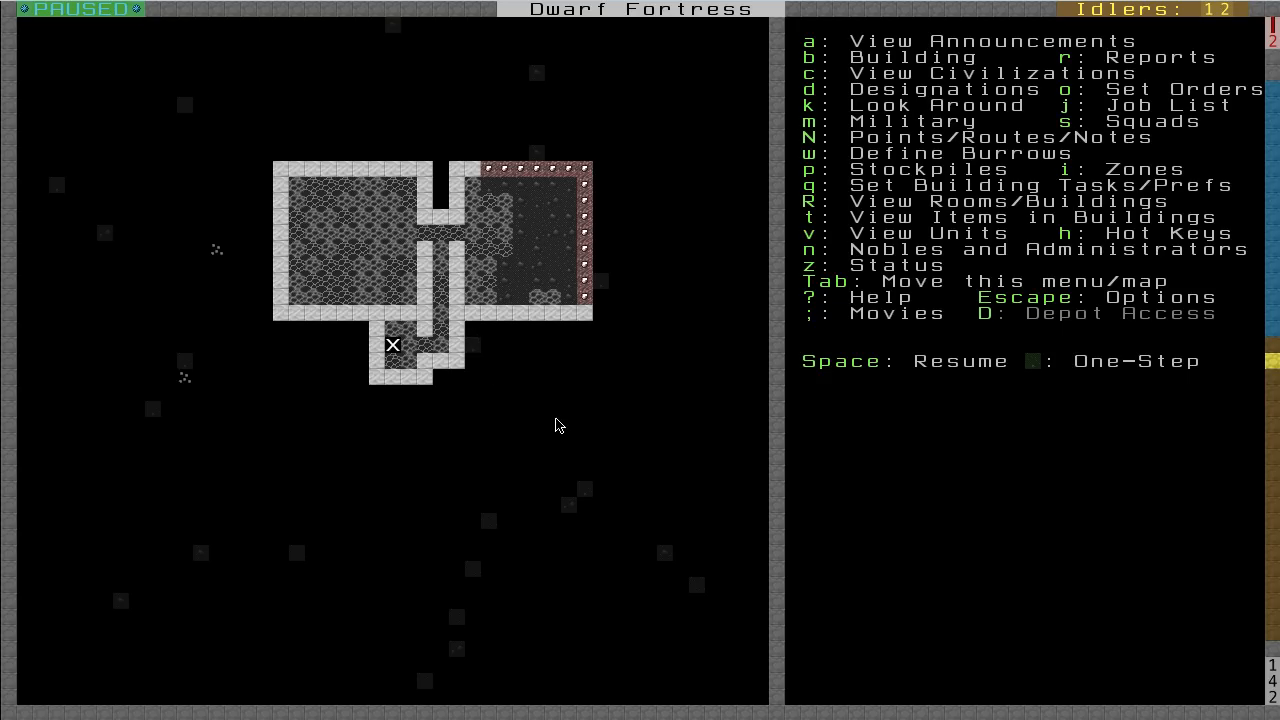
key("k")
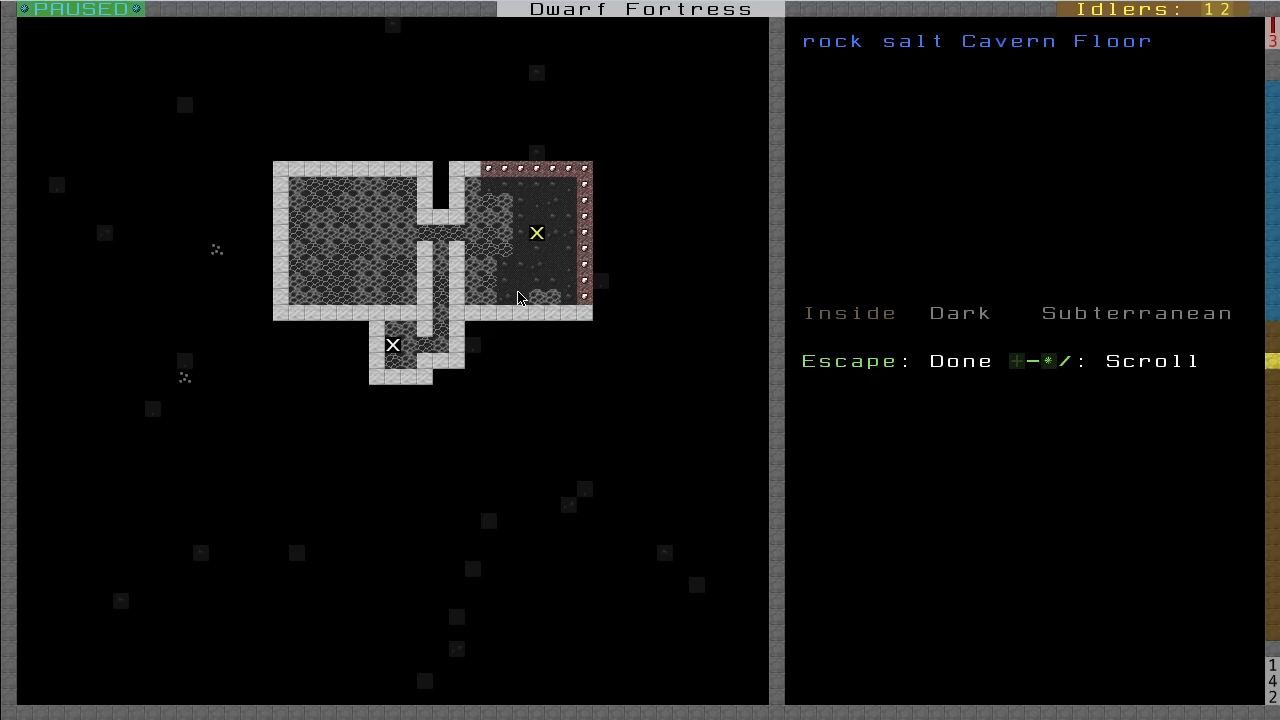
- Inspect the suspended, unbuilt wall beside the left farm room's gate
left_click(377, 249)
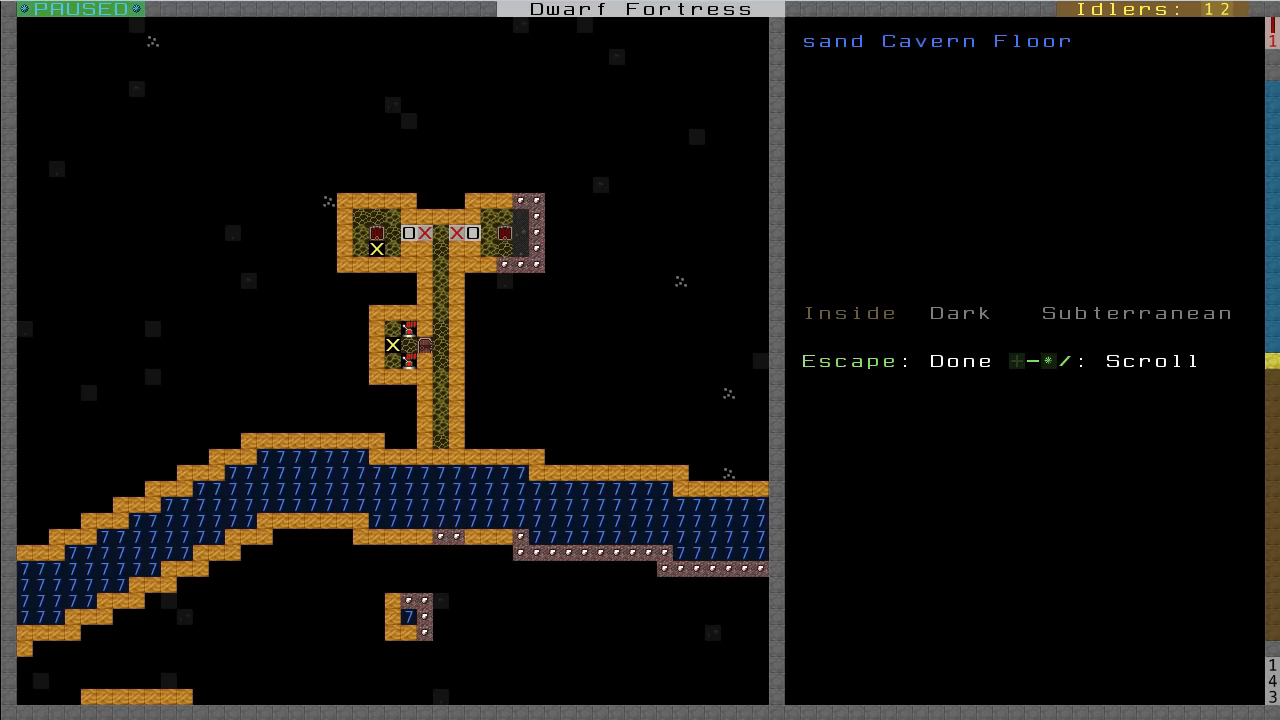
mouse_move(420, 257)
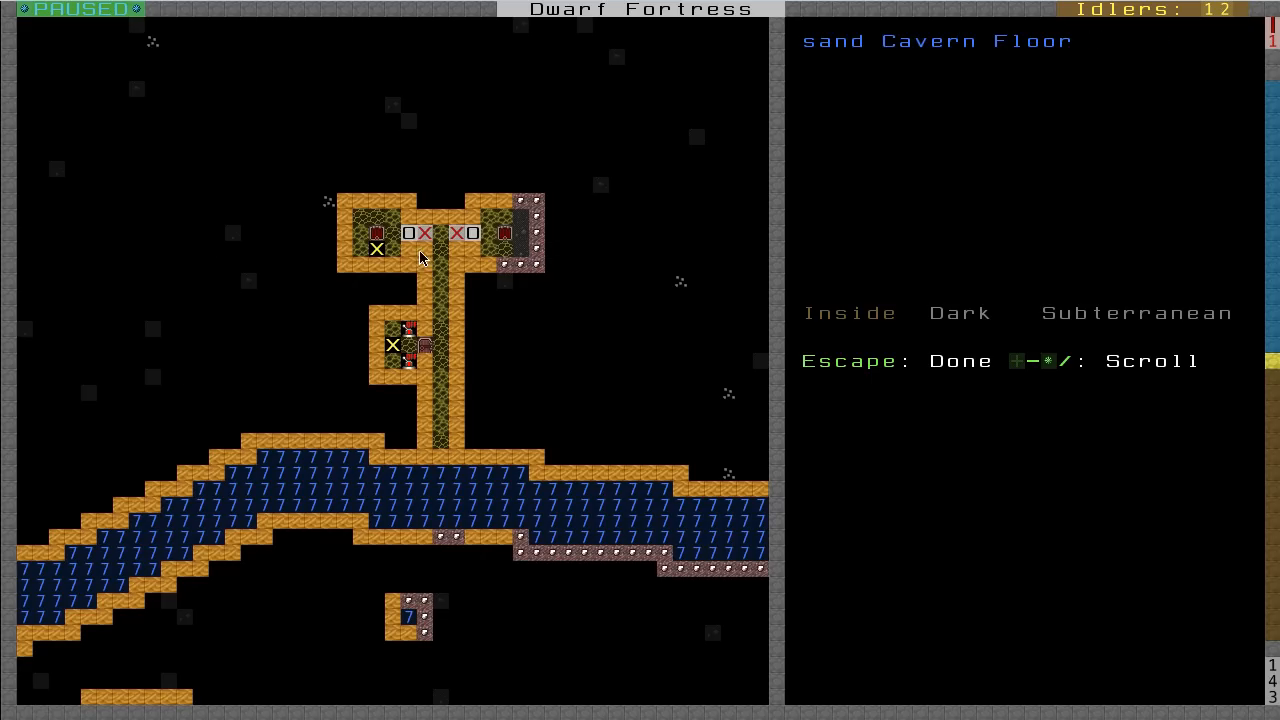
mouse_move(485, 270)
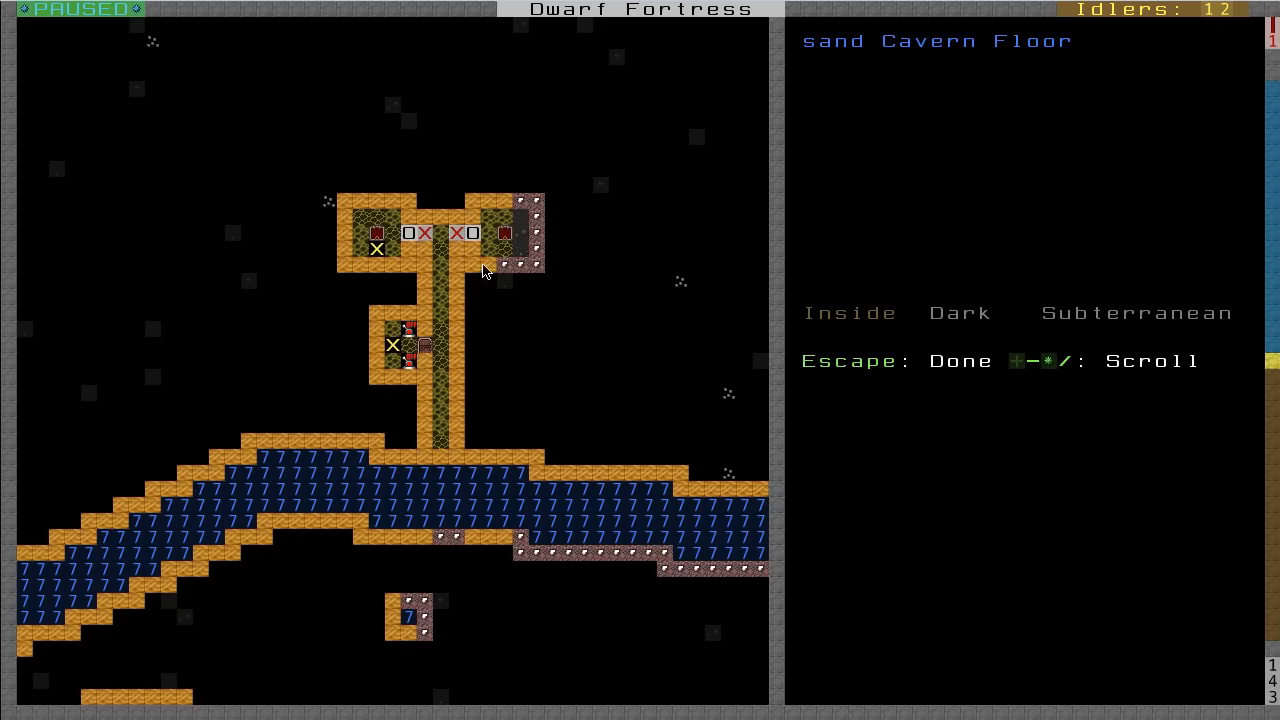
mouse_move(485, 263)
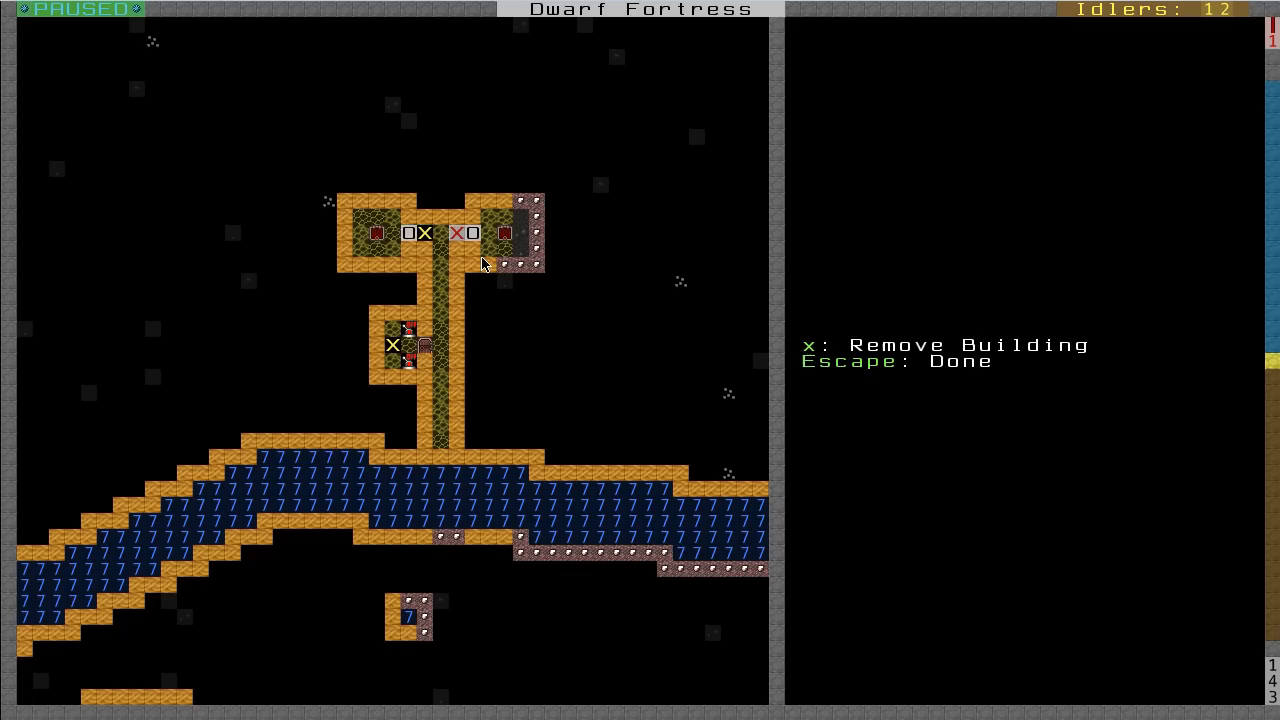
left_click(413, 233)
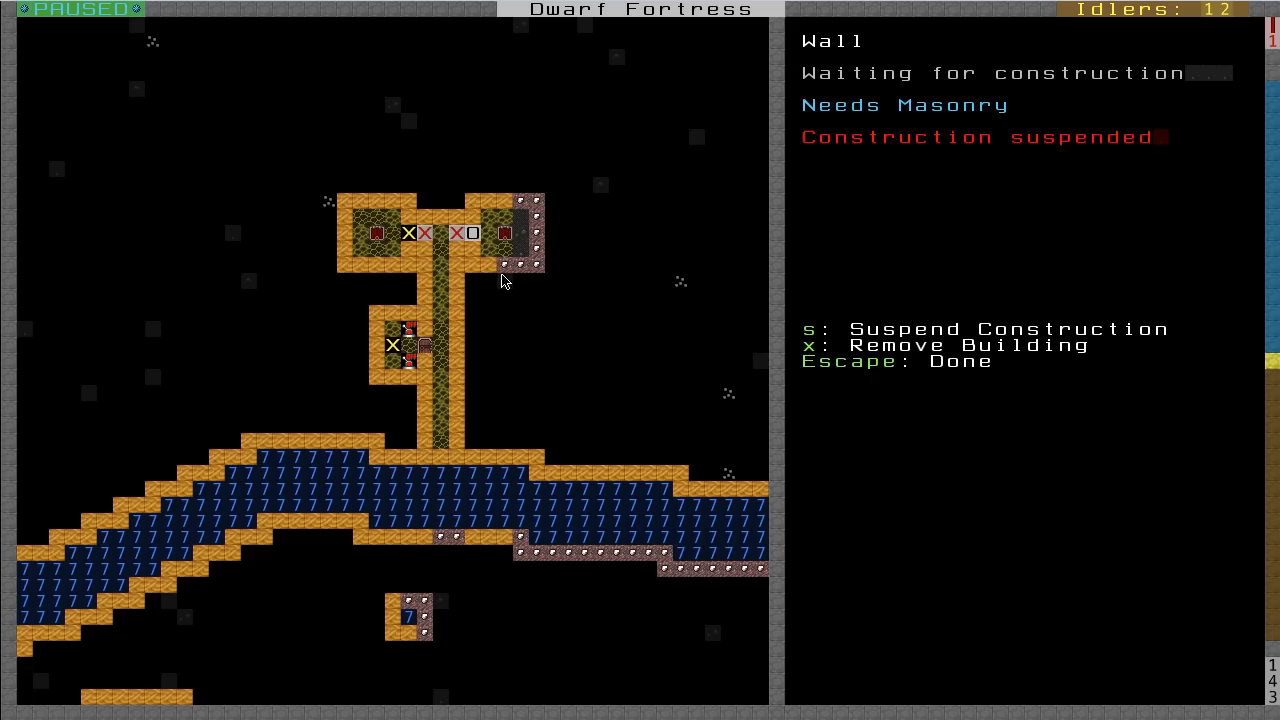
mouse_move(408, 248)
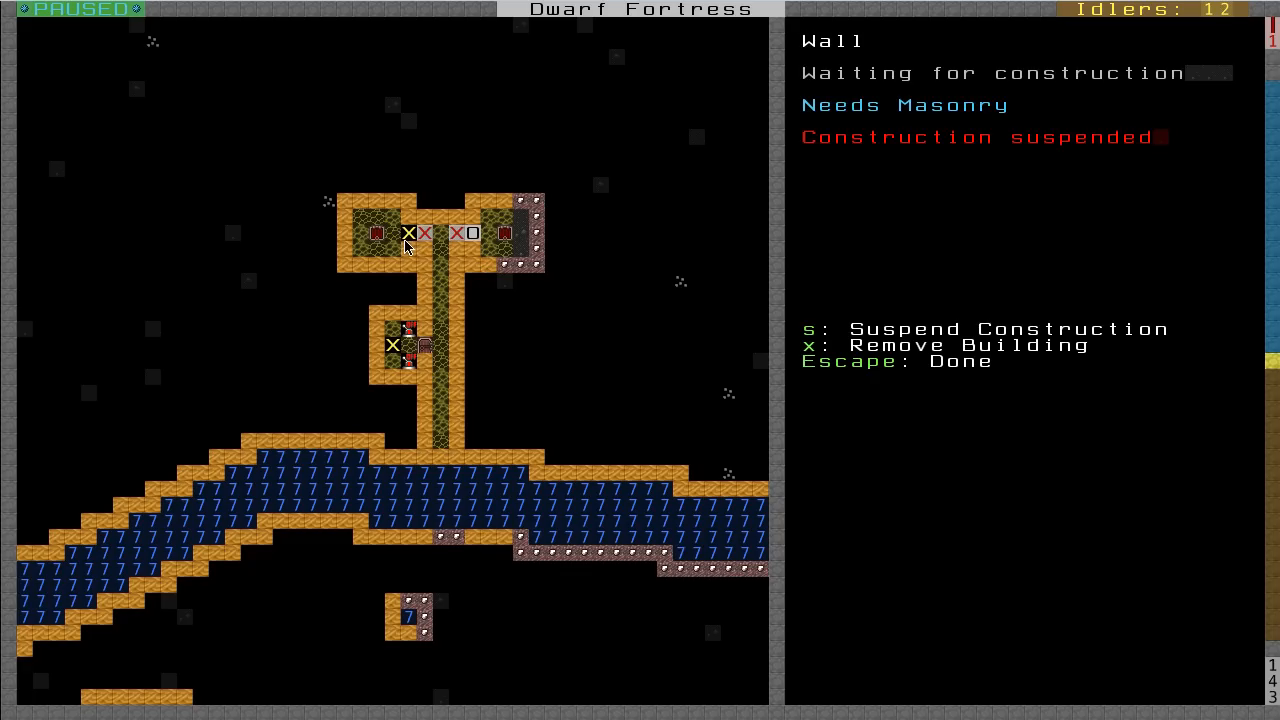
mouse_move(443, 380)
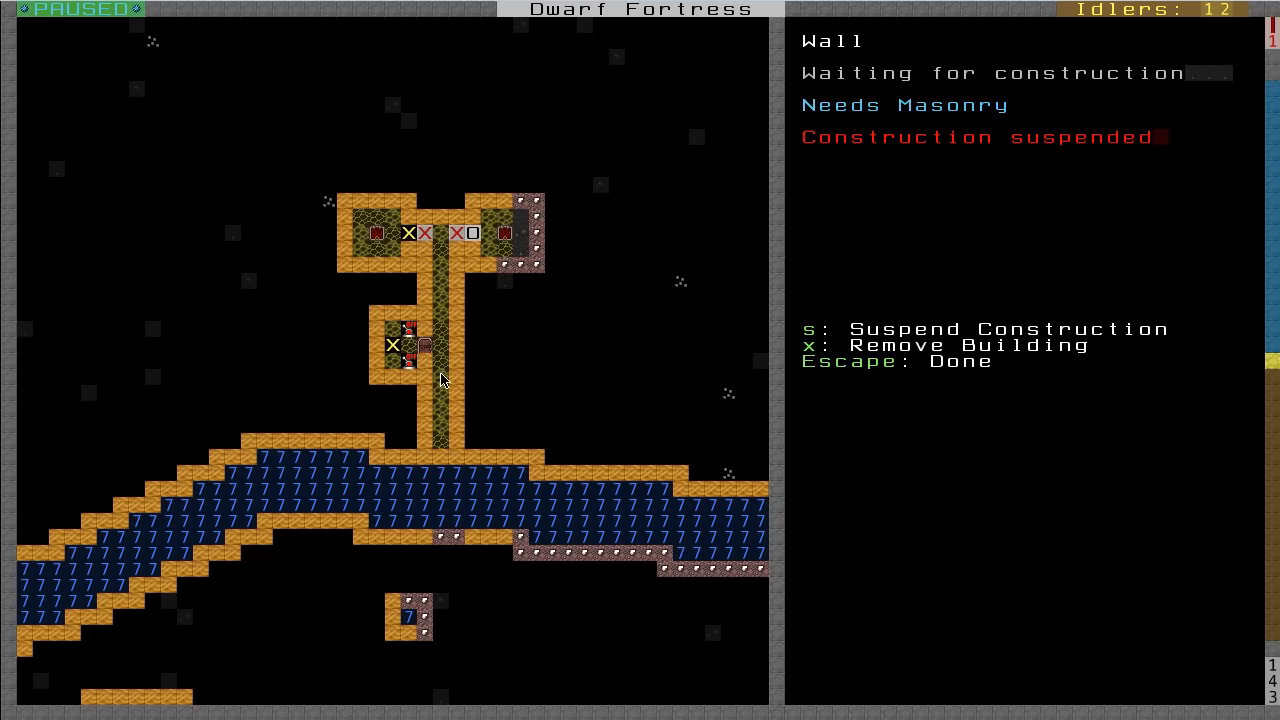
mouse_move(435, 237)
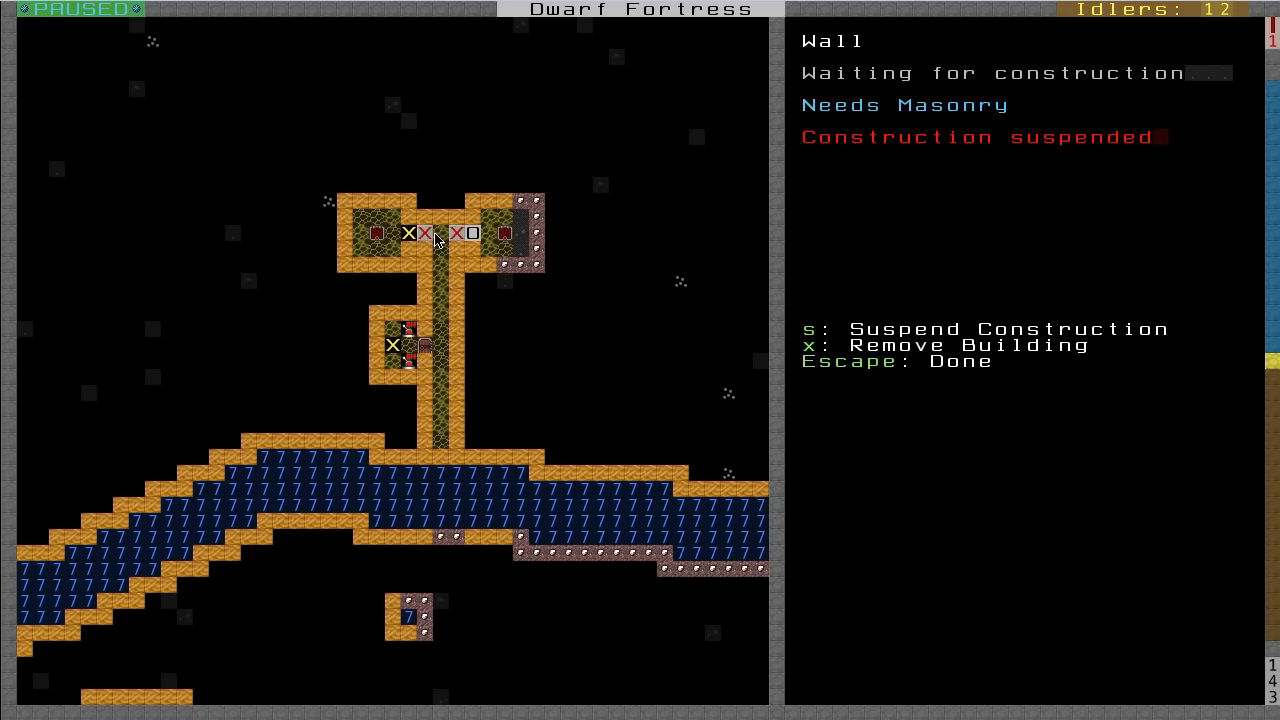
mouse_move(414, 238)
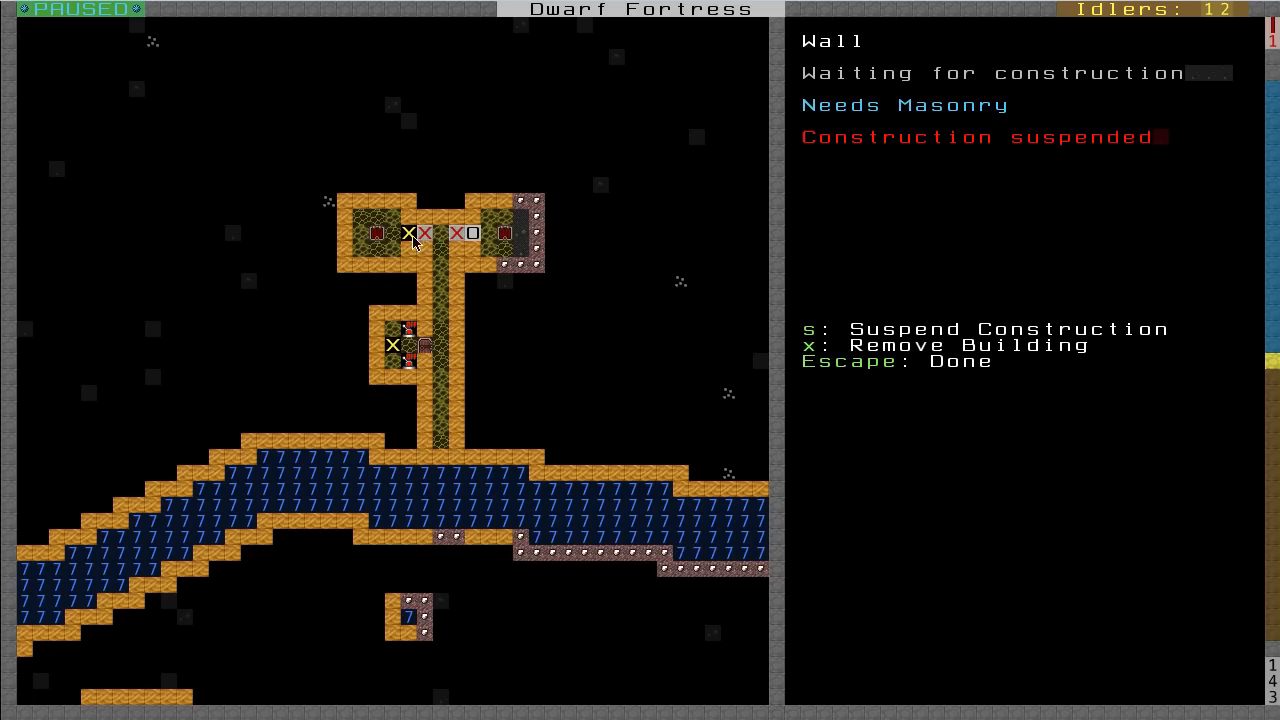
mouse_move(428, 377)
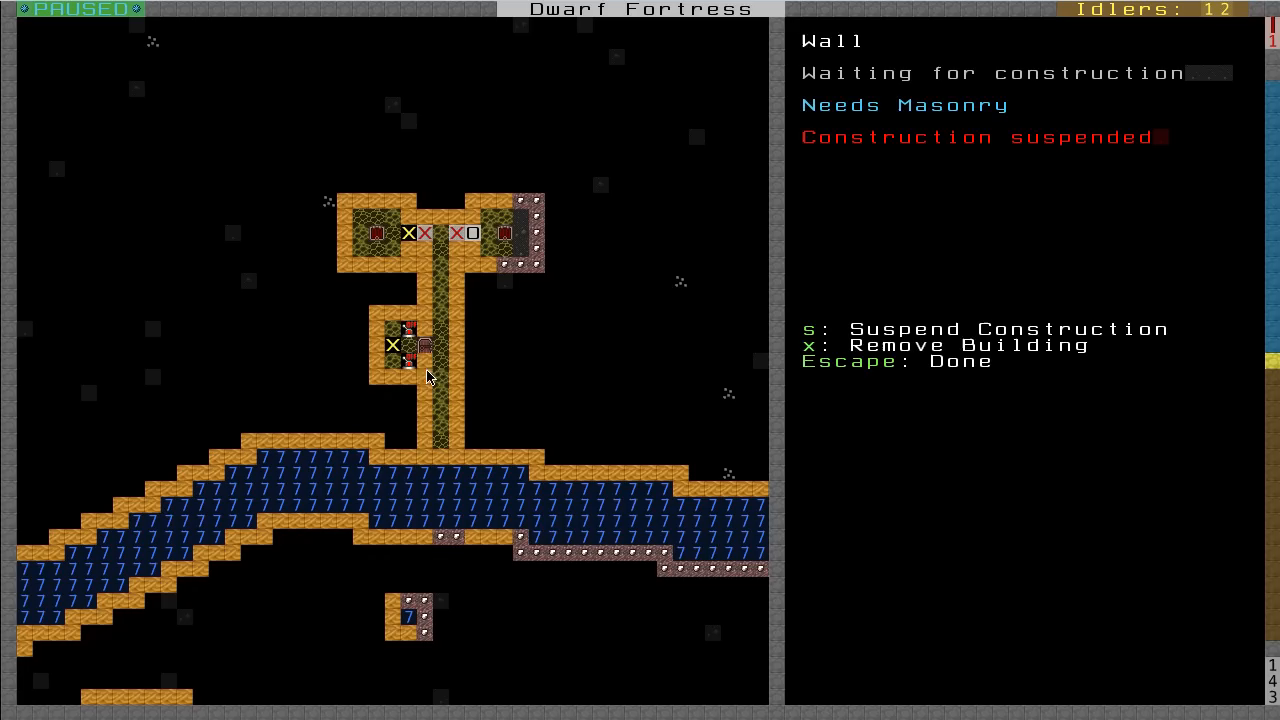
mouse_move(436, 238)
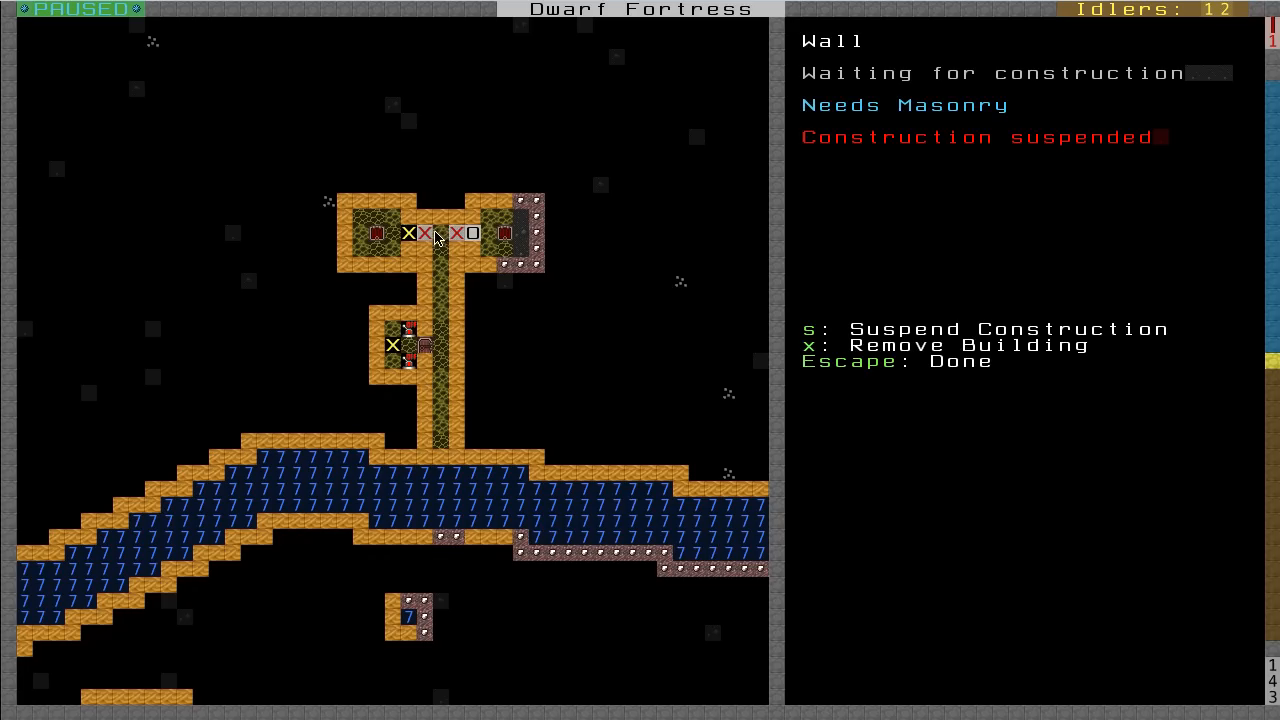
mouse_move(447, 273)
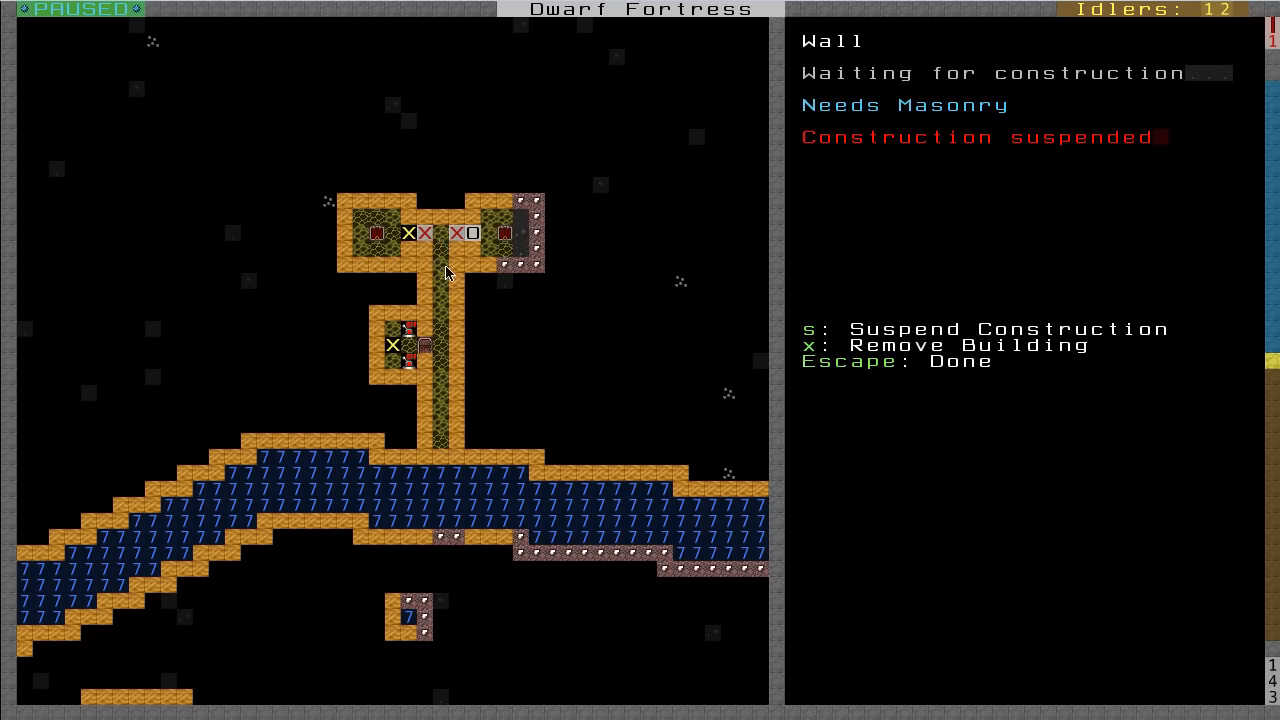
mouse_move(443, 253)
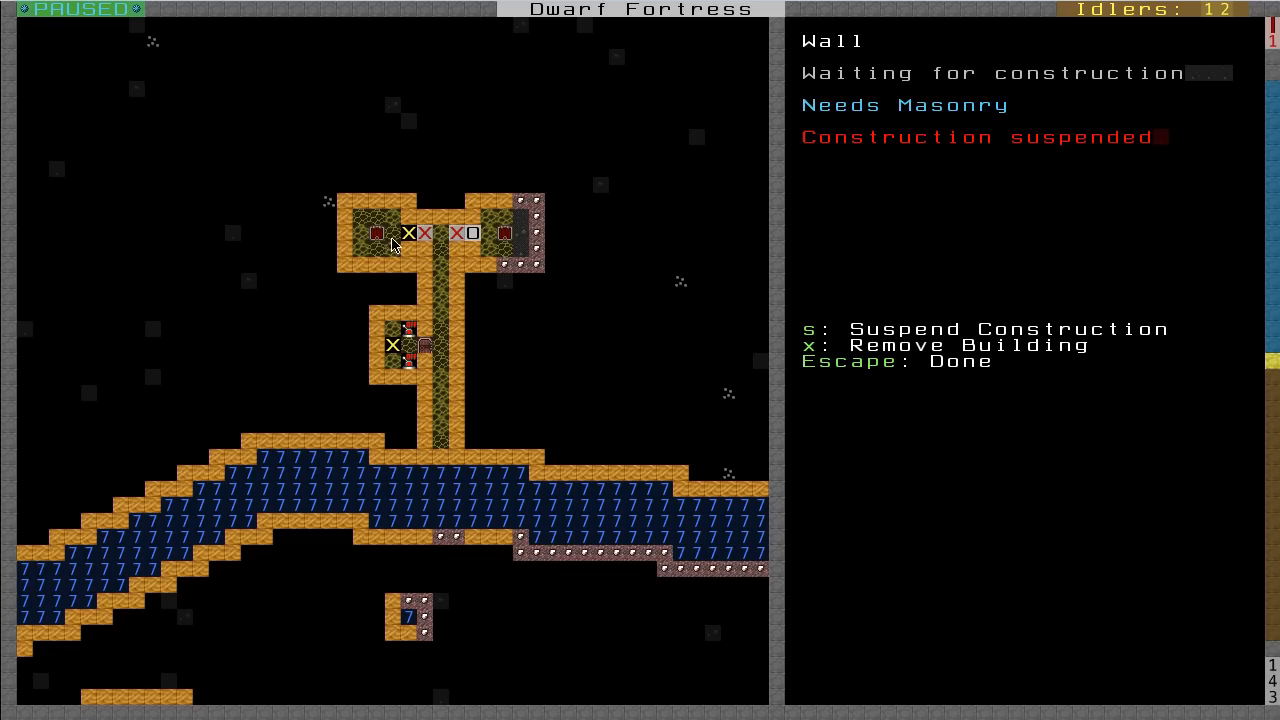
mouse_move(378, 235)
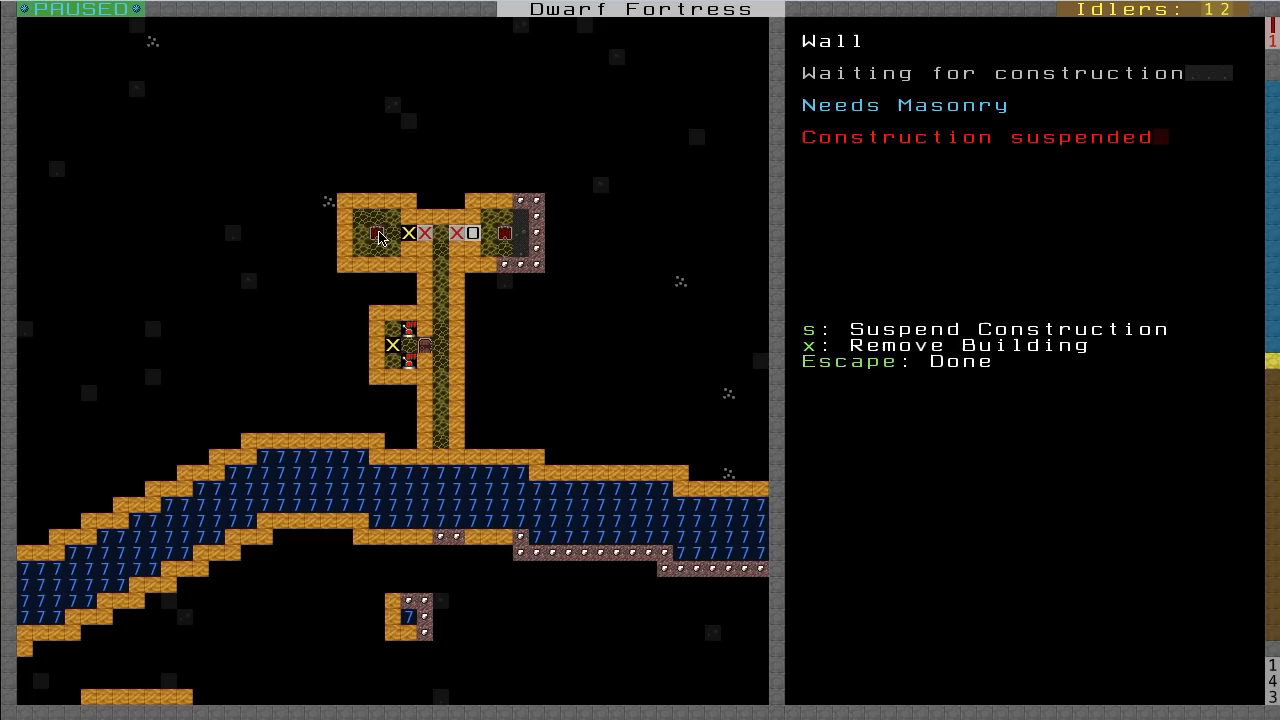
mouse_move(398, 250)
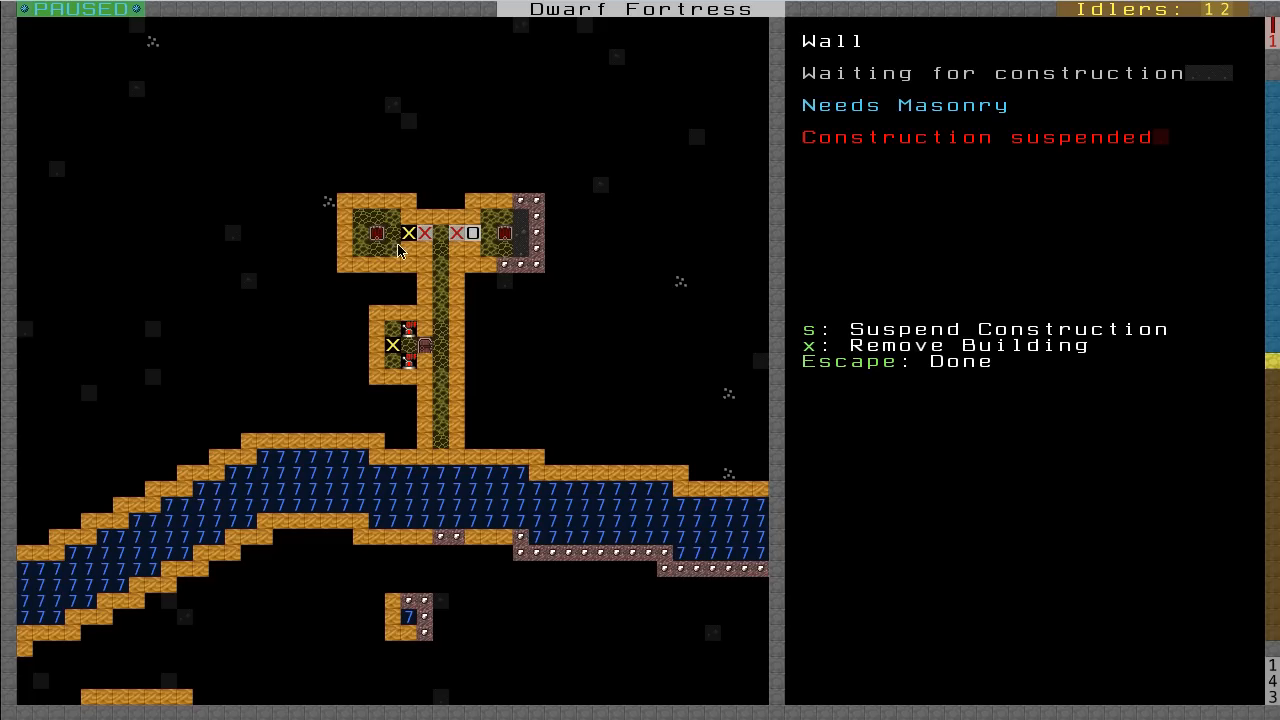
mouse_move(425, 241)
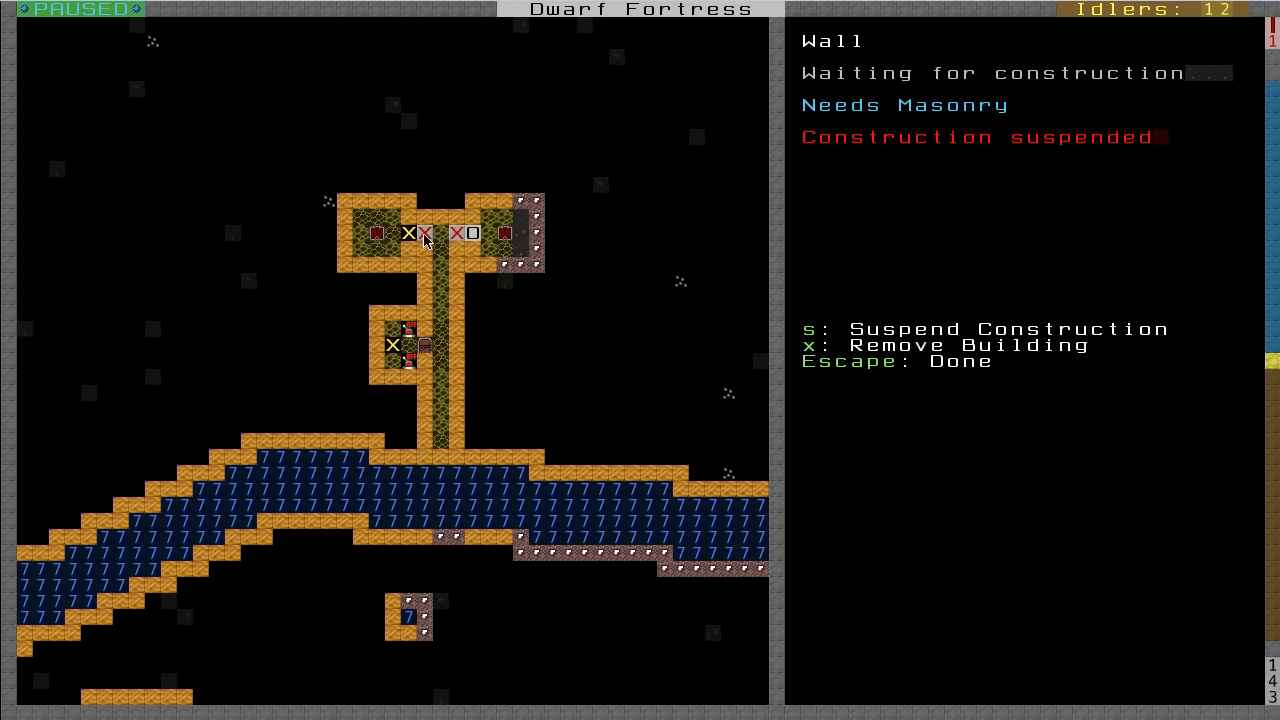
mouse_move(437, 288)
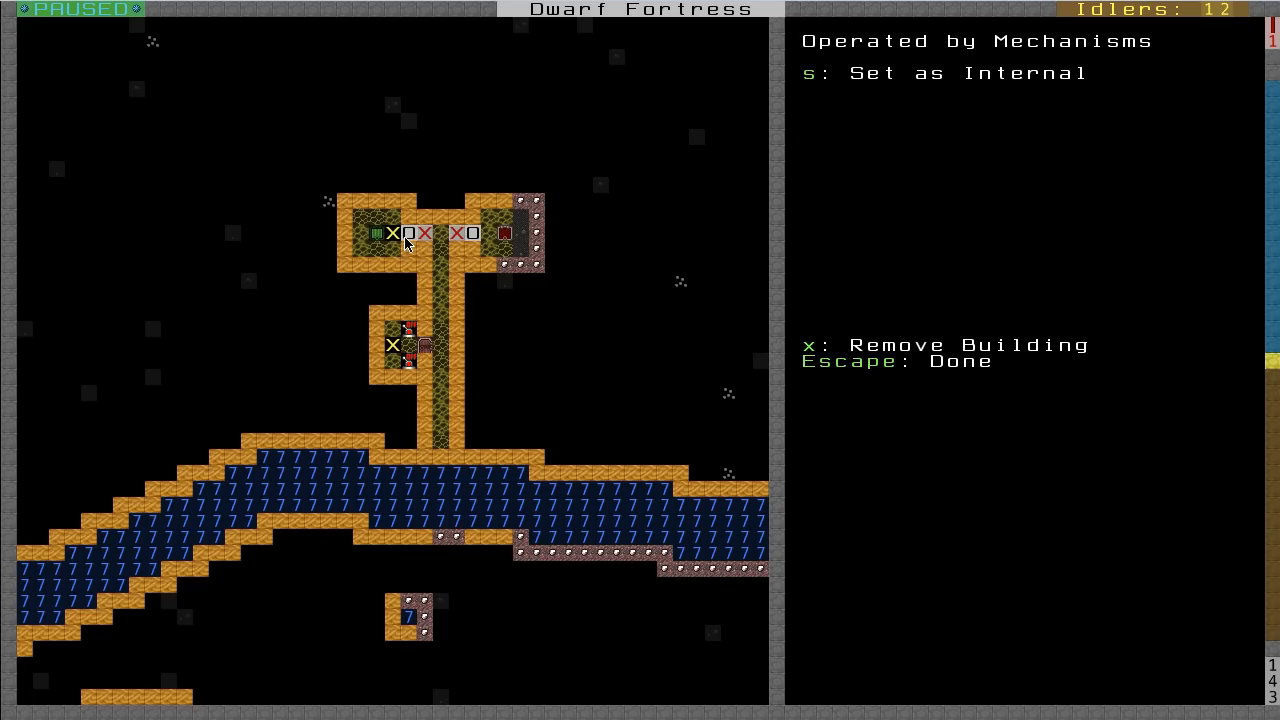
mouse_move(412, 243)
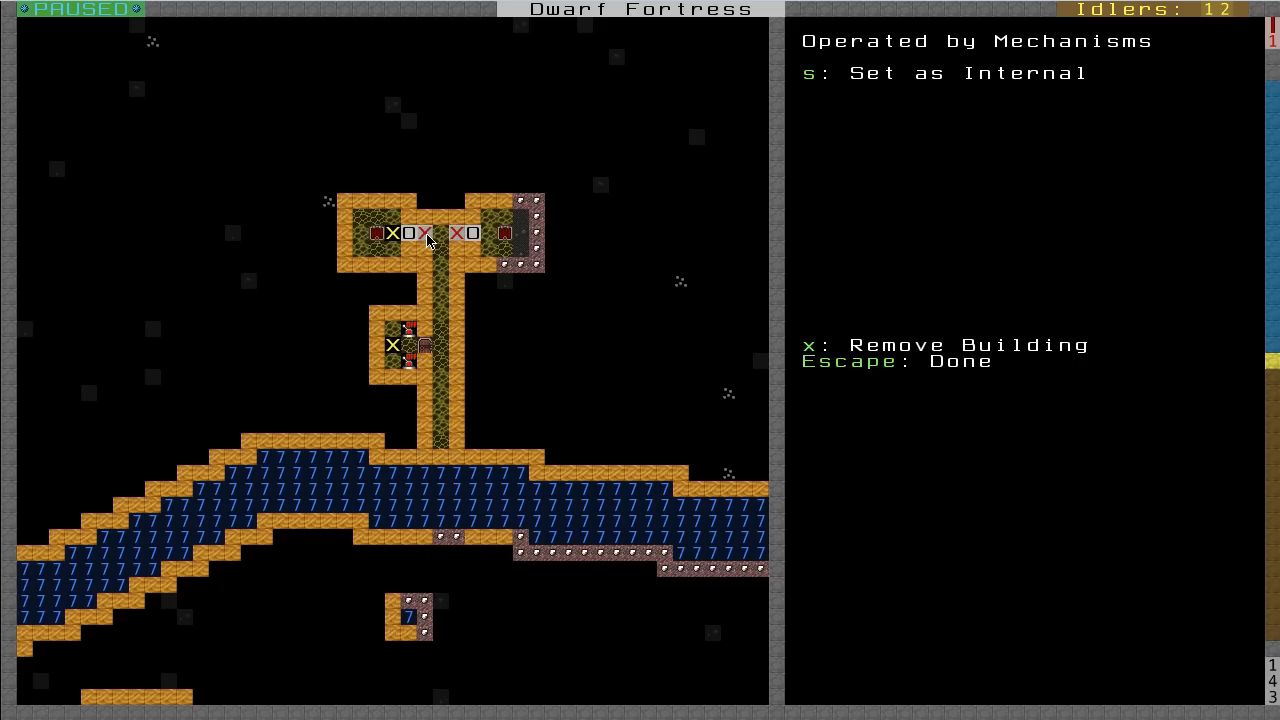
mouse_move(437, 232)
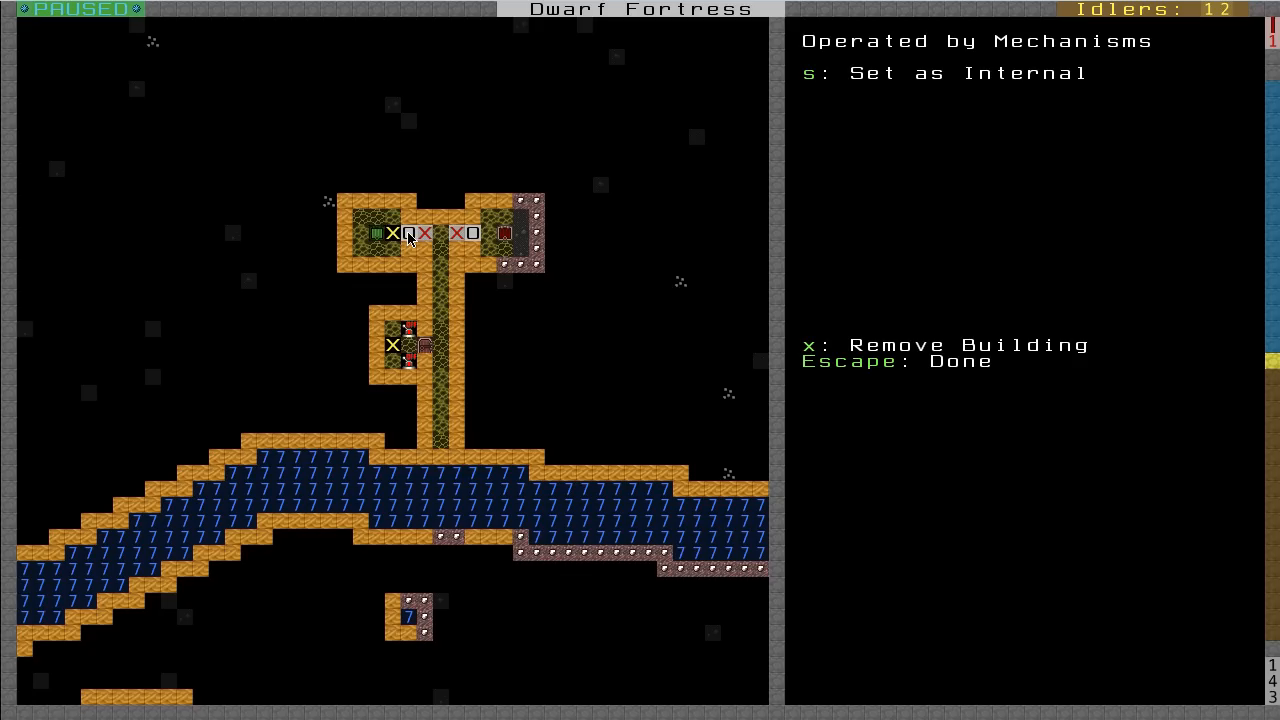
mouse_move(410, 245)
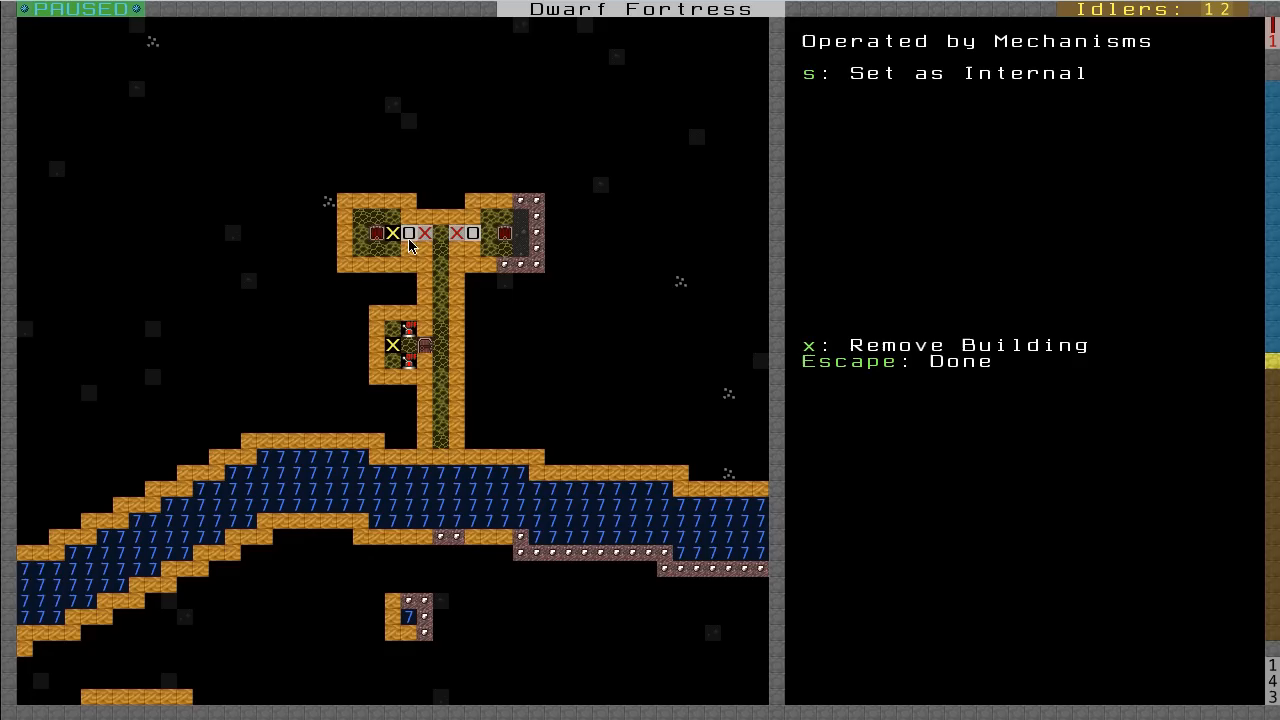
- Check the suspended wall again, then move down the corridor to query the rock salt lever
left_click(408, 232)
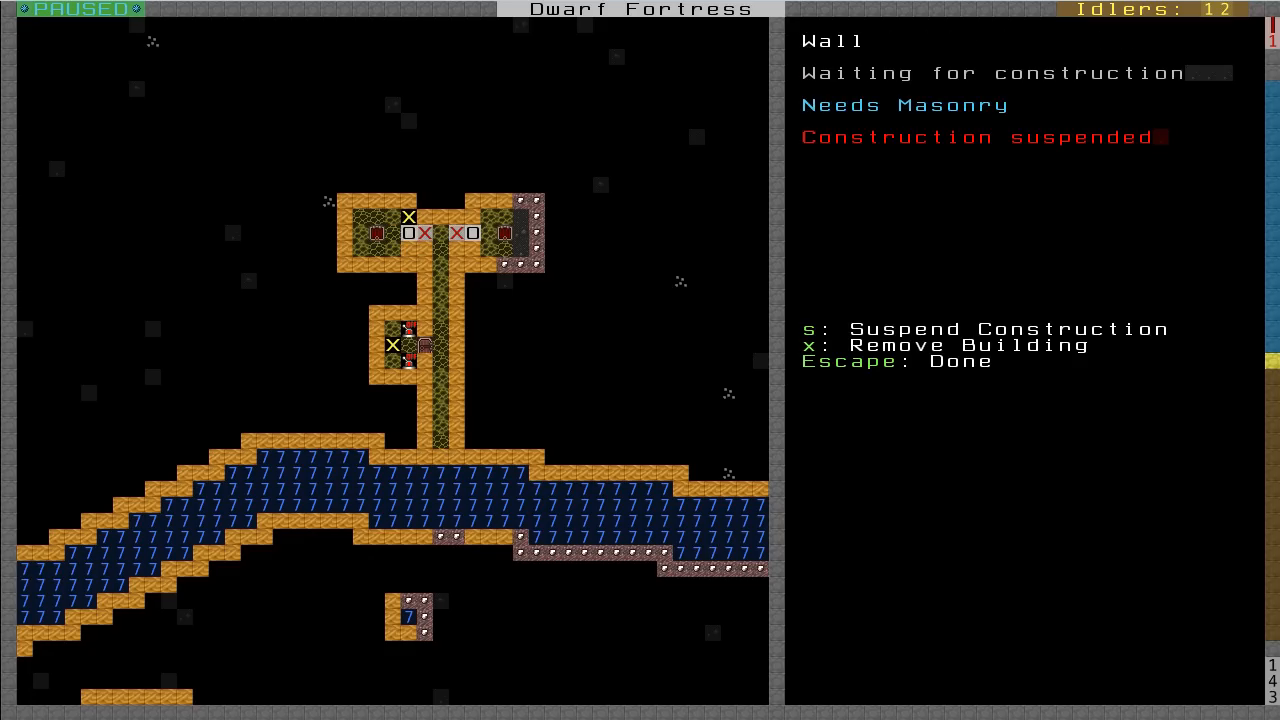
key("s")
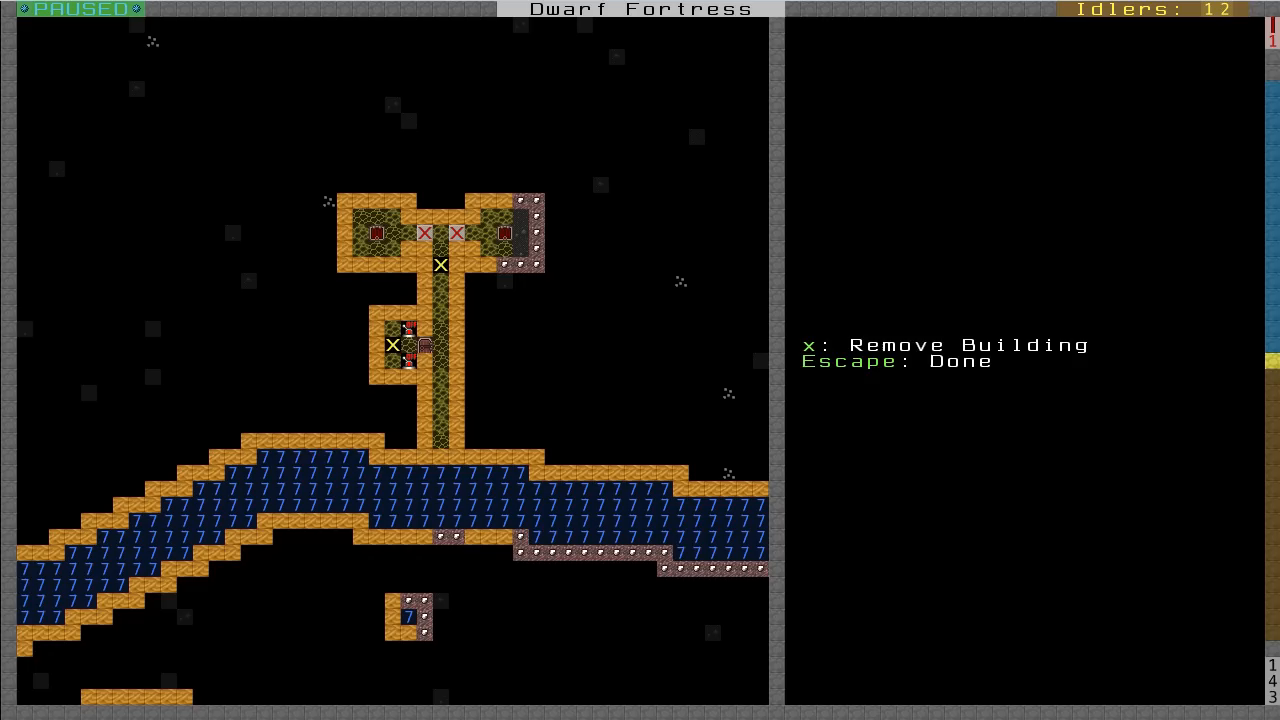
left_click(456, 280)
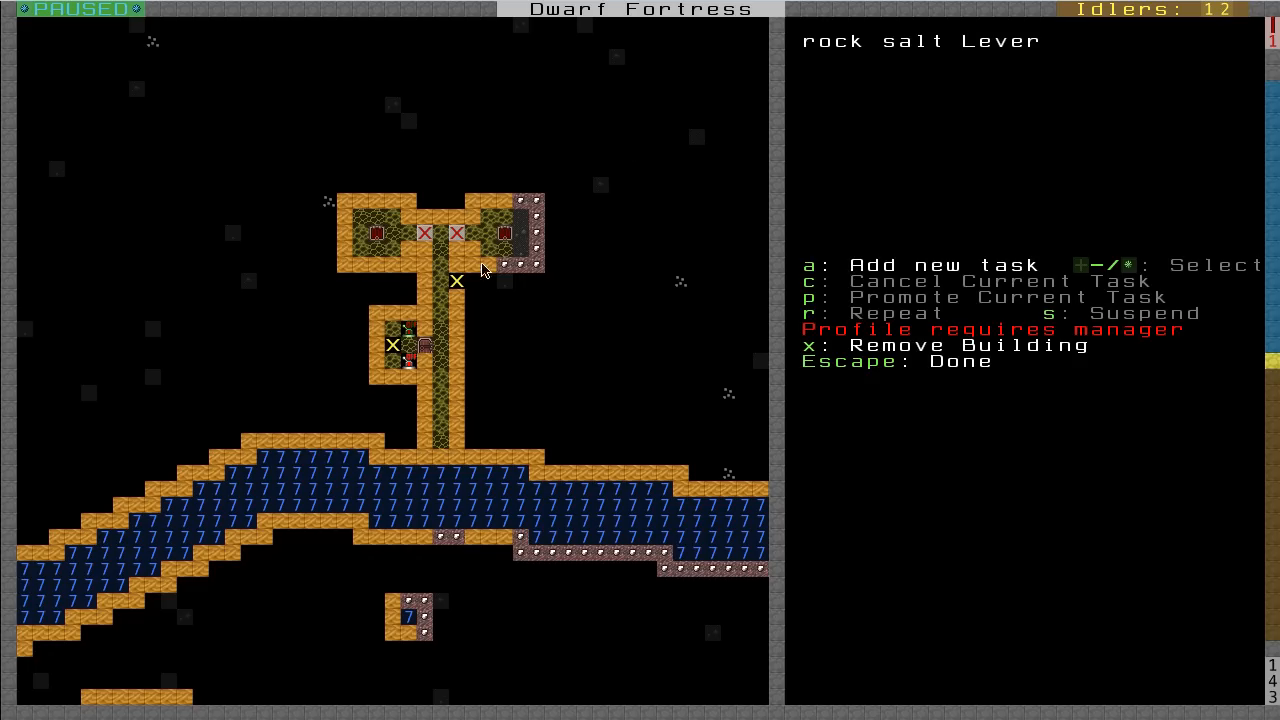
mouse_move(558, 388)
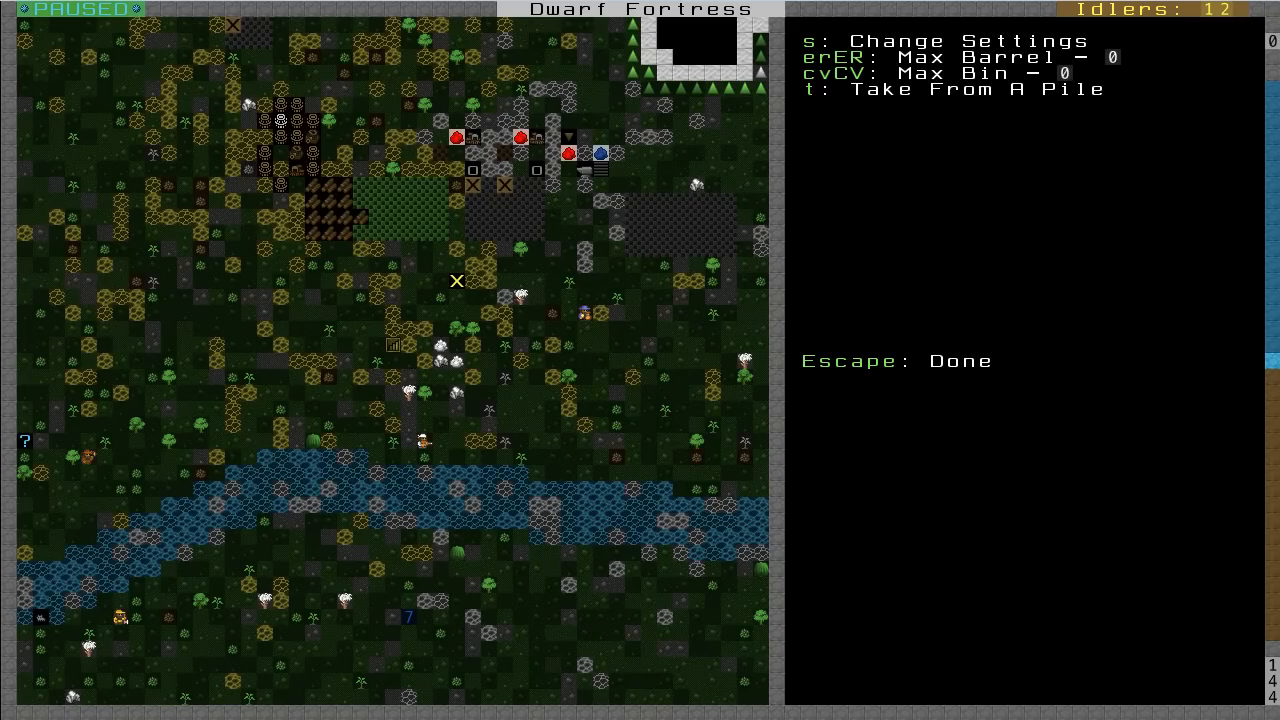
- Close the stockpile settings, back out of designations unmarked, and unpause the game
key("Escape")
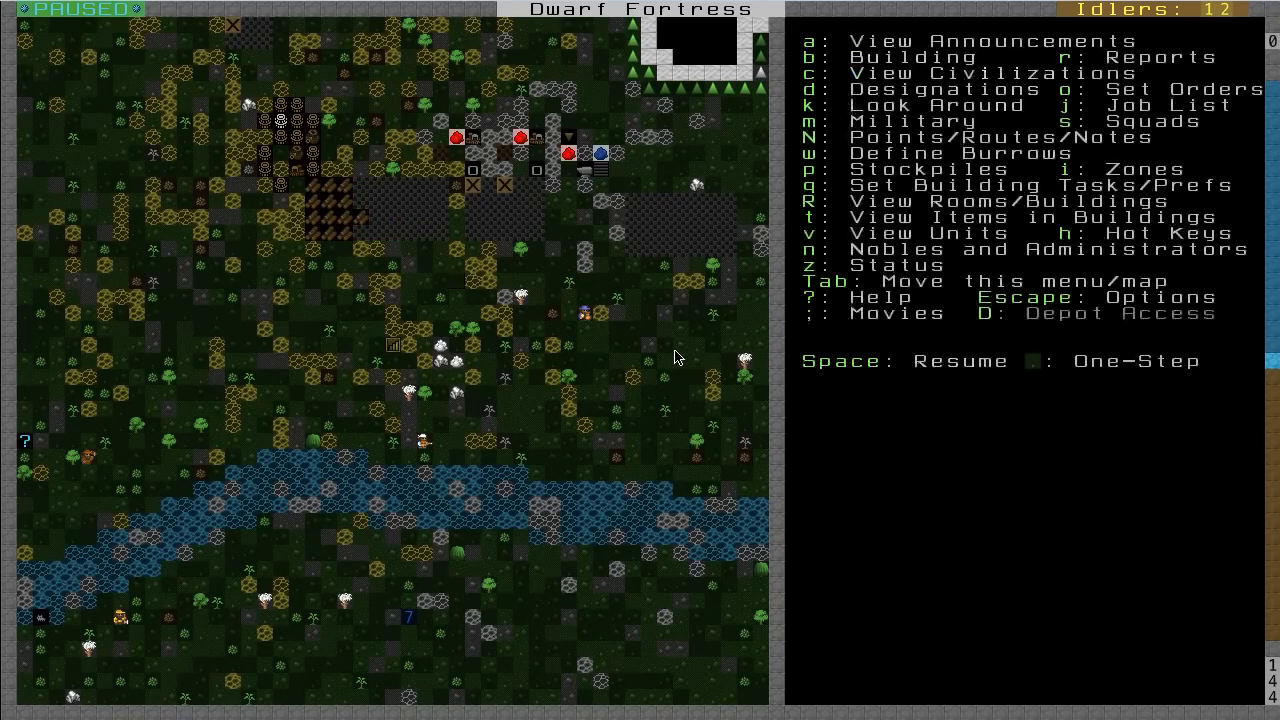
key("d")
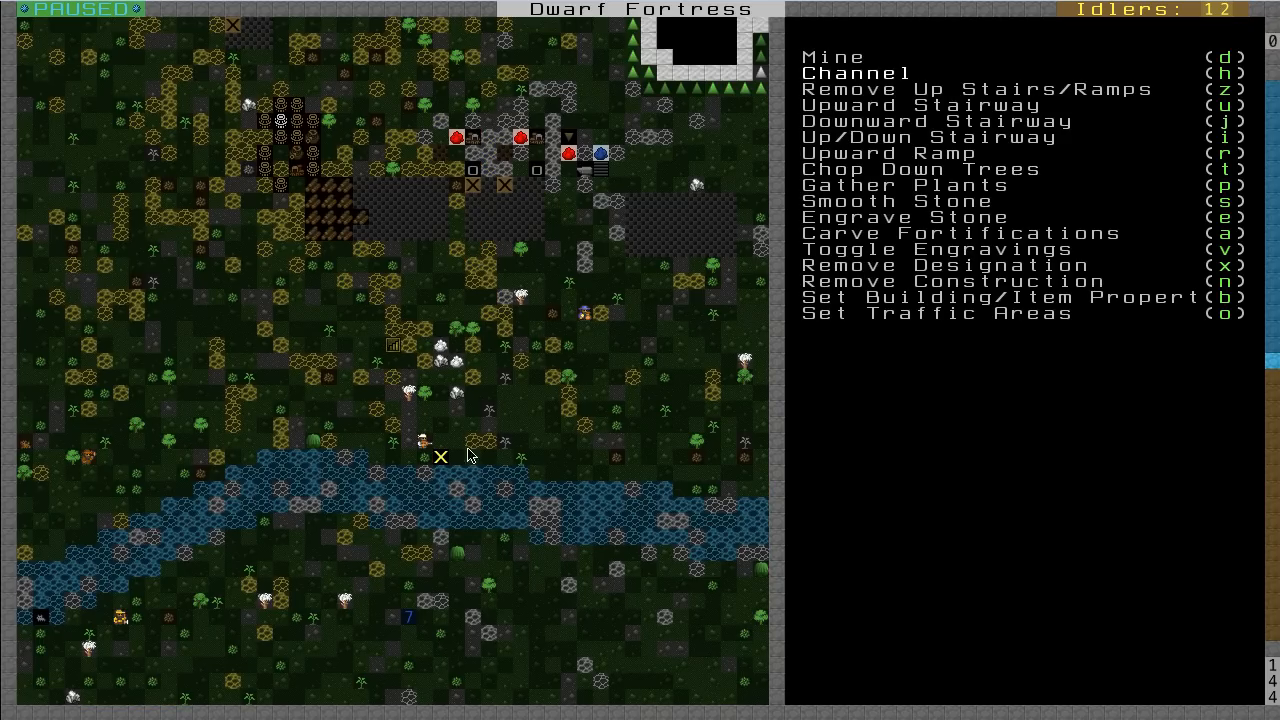
mouse_move(555, 461)
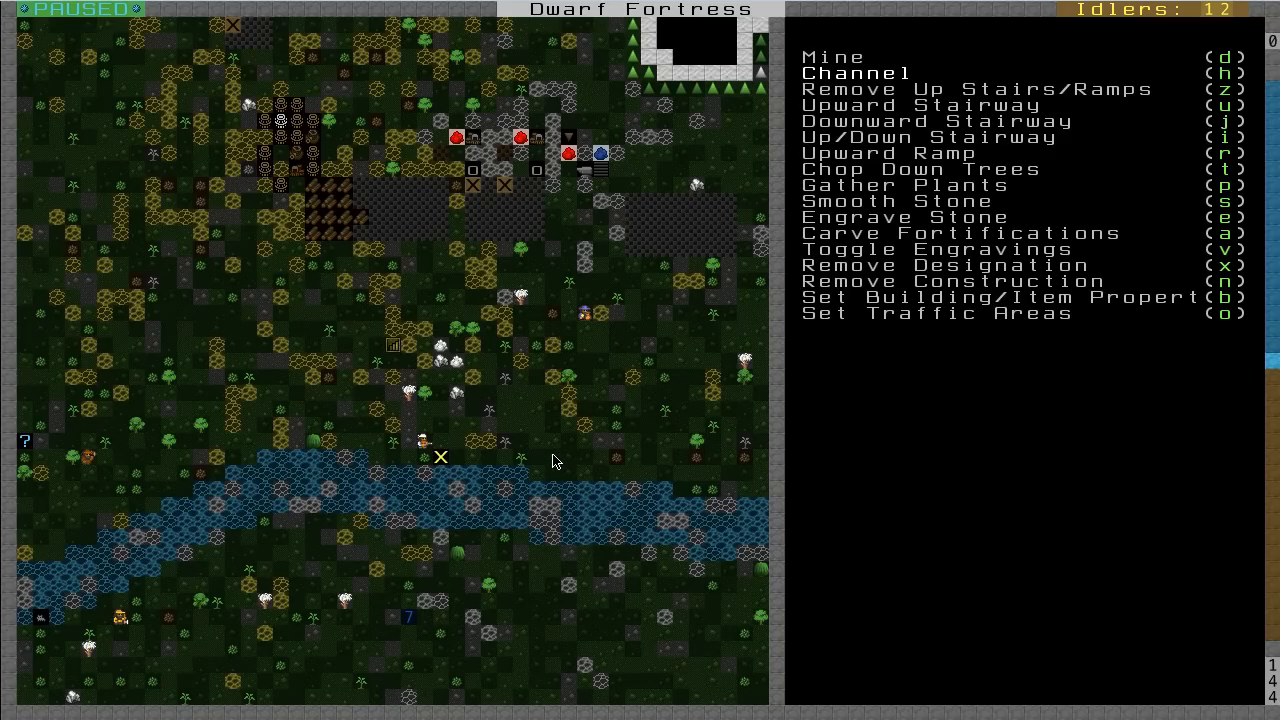
key("Escape")
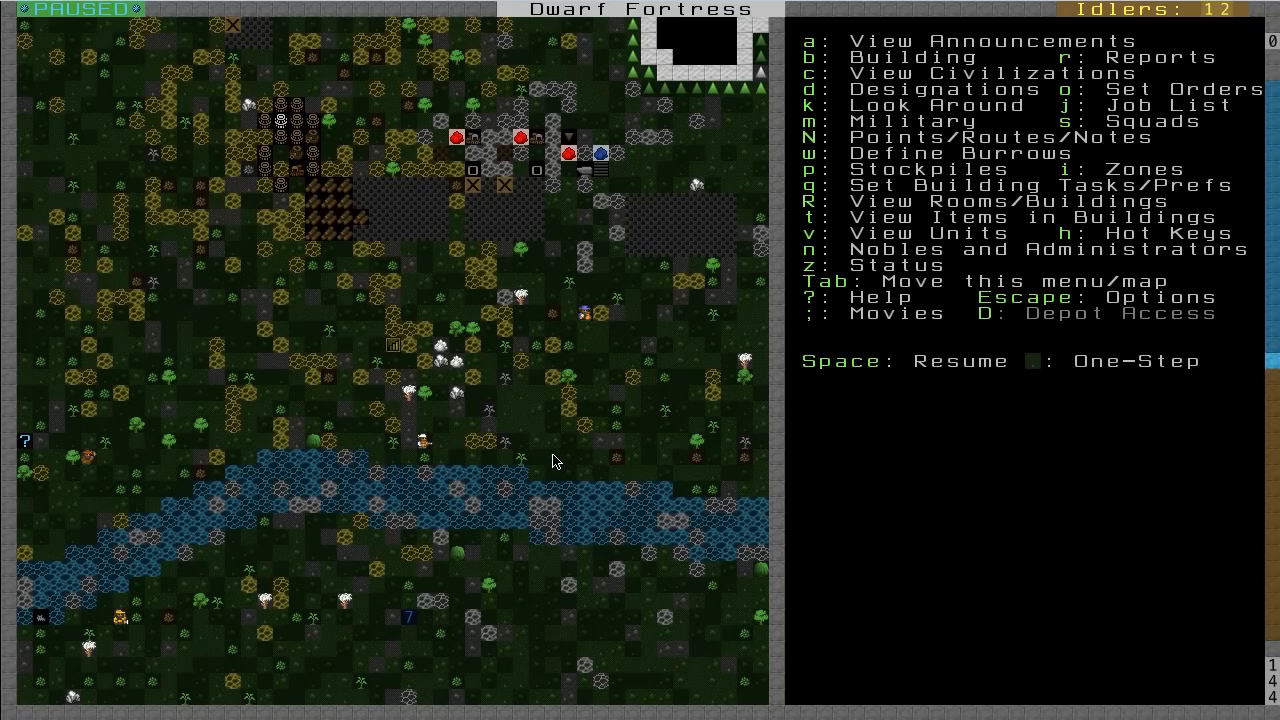
key("space")
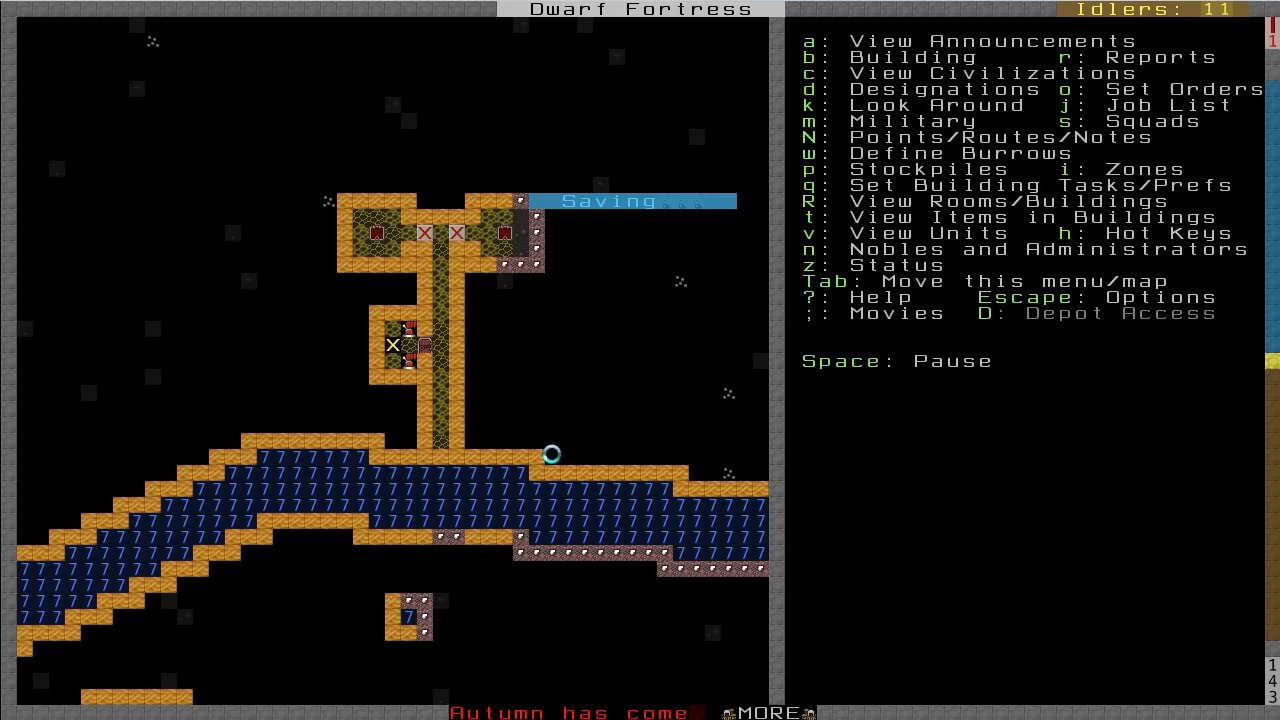
- Pause the game after the autumn autosave
key("space")
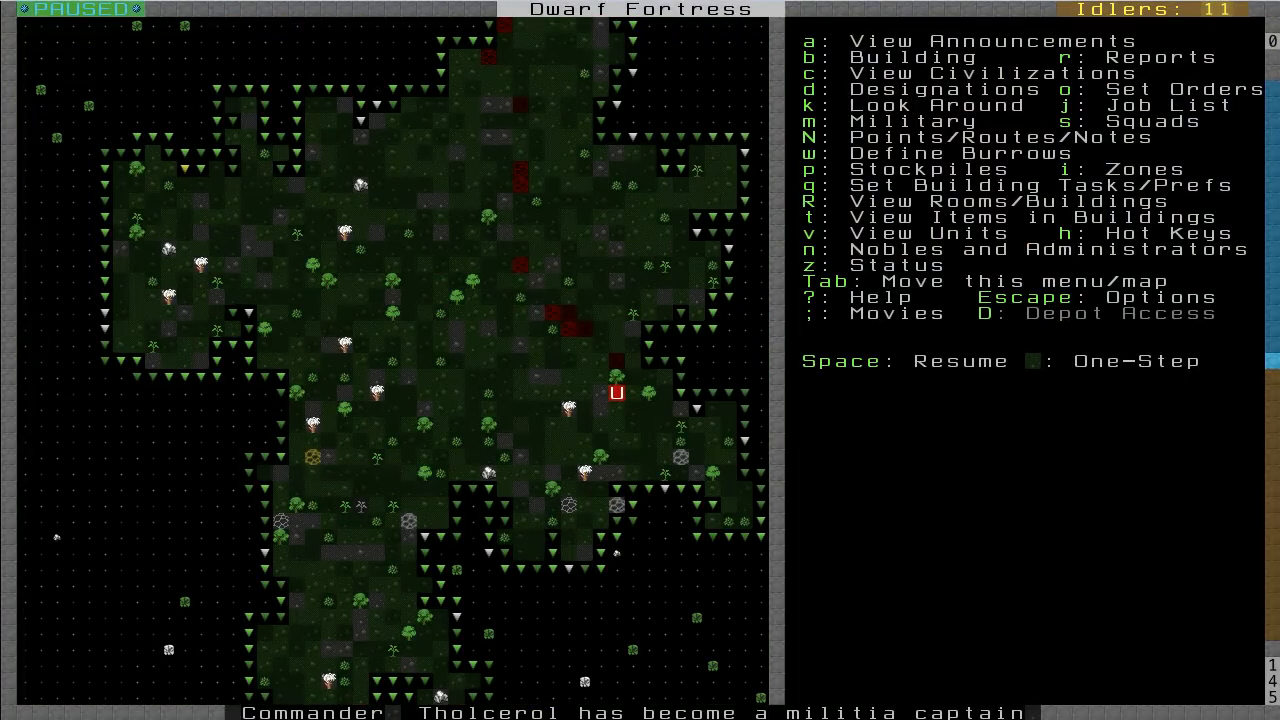
- Examine the unicorn remains on the grass and review the combat reports
key("k")
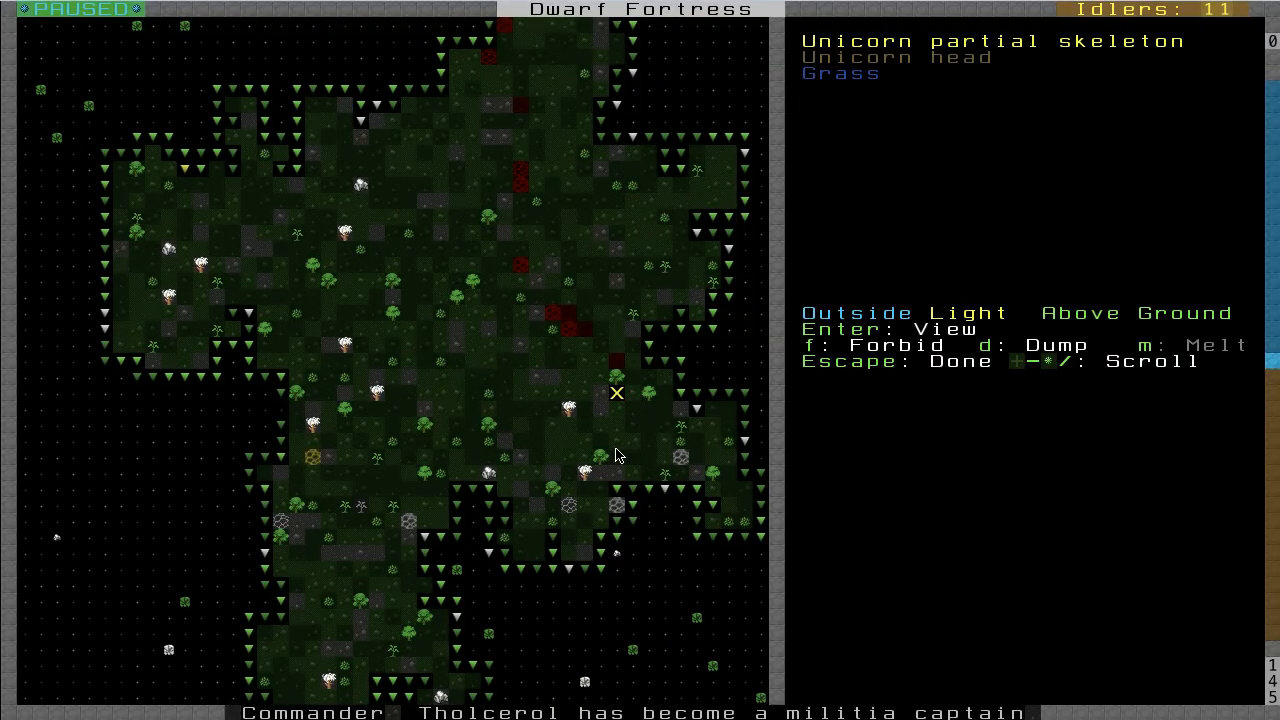
key("Escape")
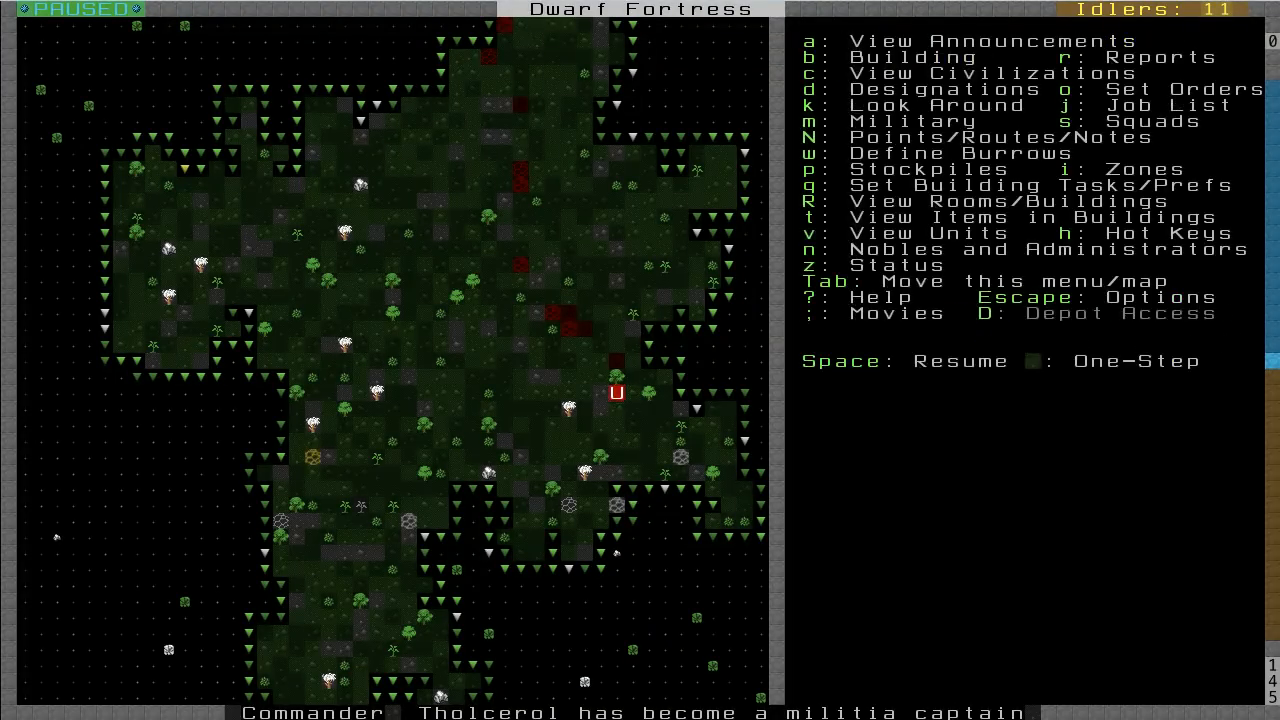
key("a")
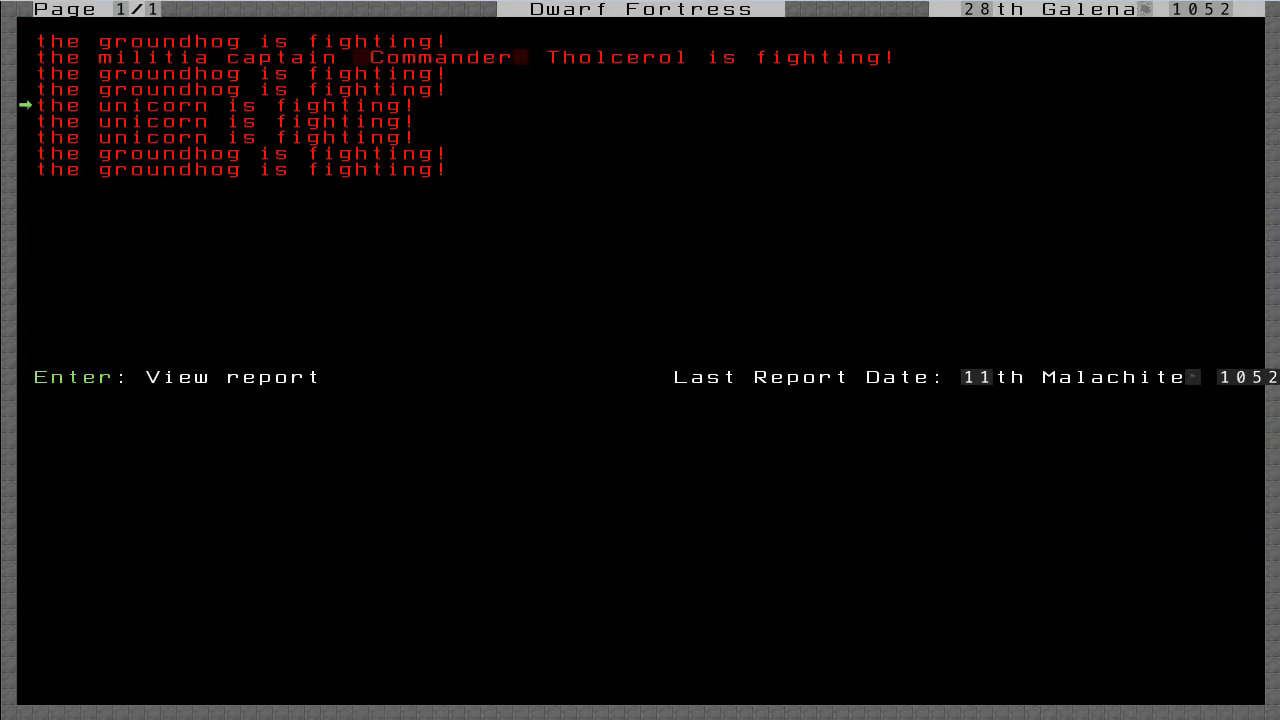
key("Return")
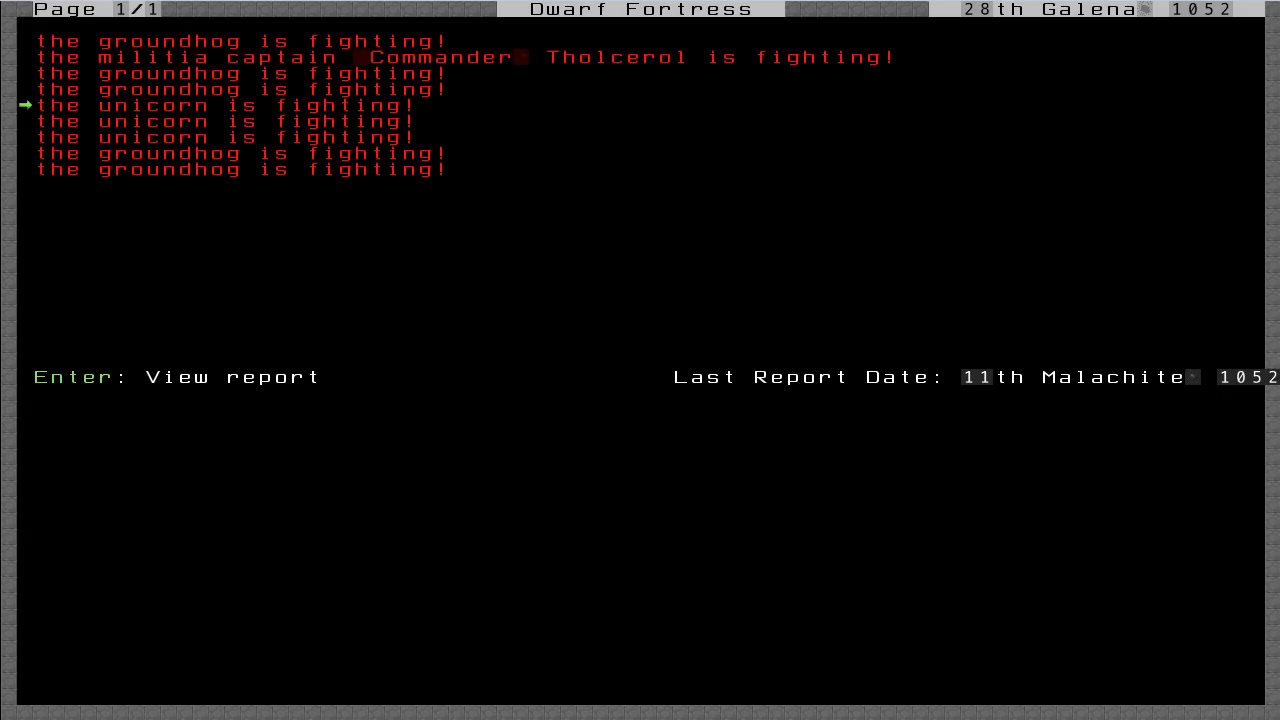
key("Escape")
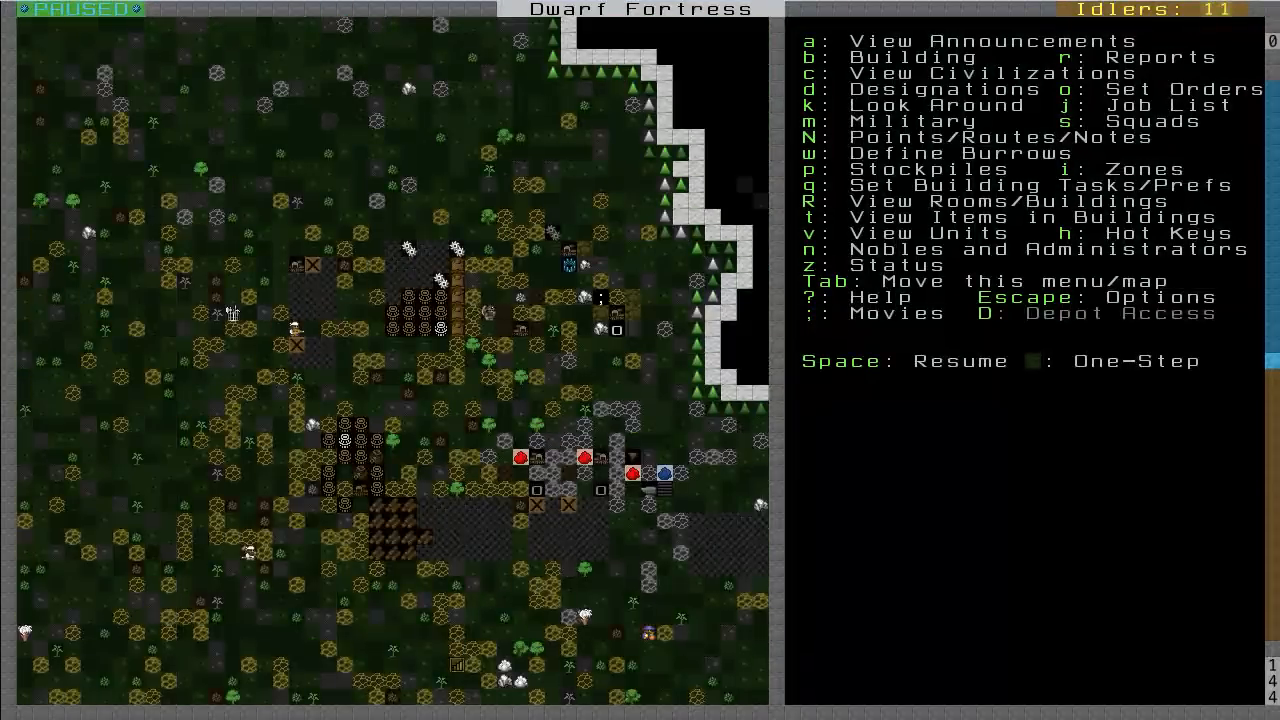
scroll("down", 3)
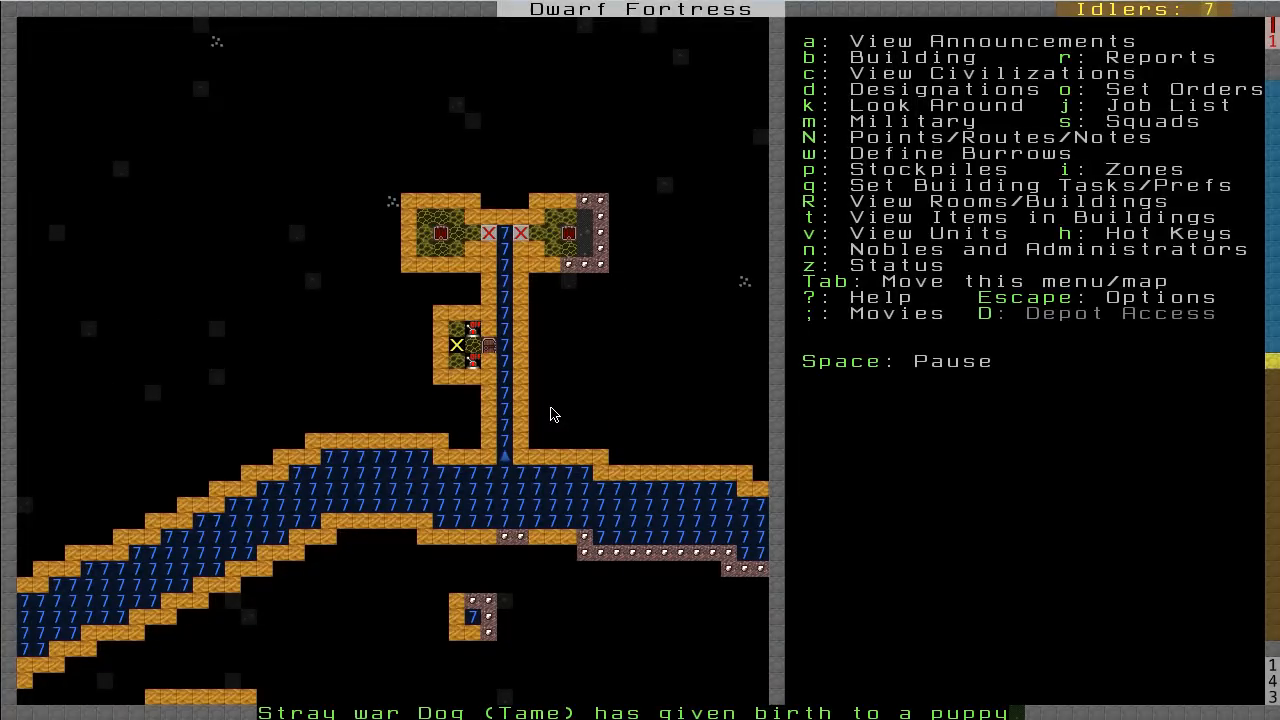
mouse_move(483, 246)
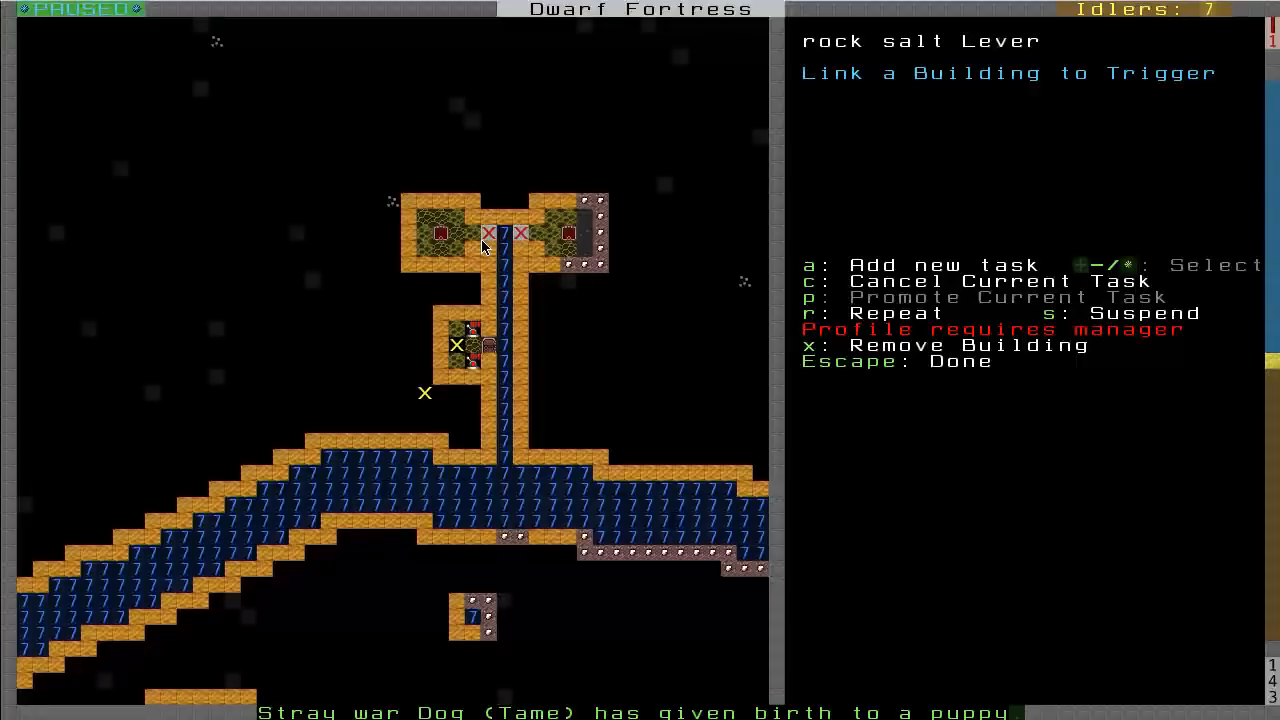
- Queue a Pull the Lever job on the rock salt lever and close its menu
key("a")
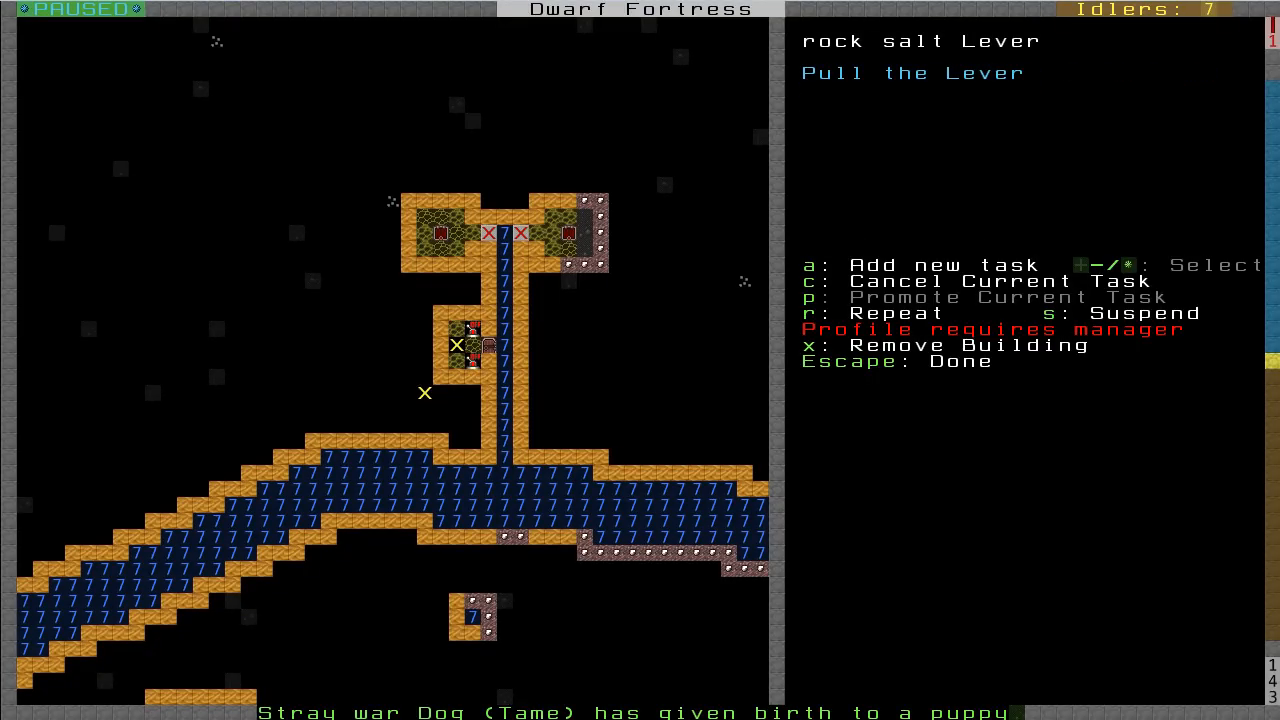
key("Escape")
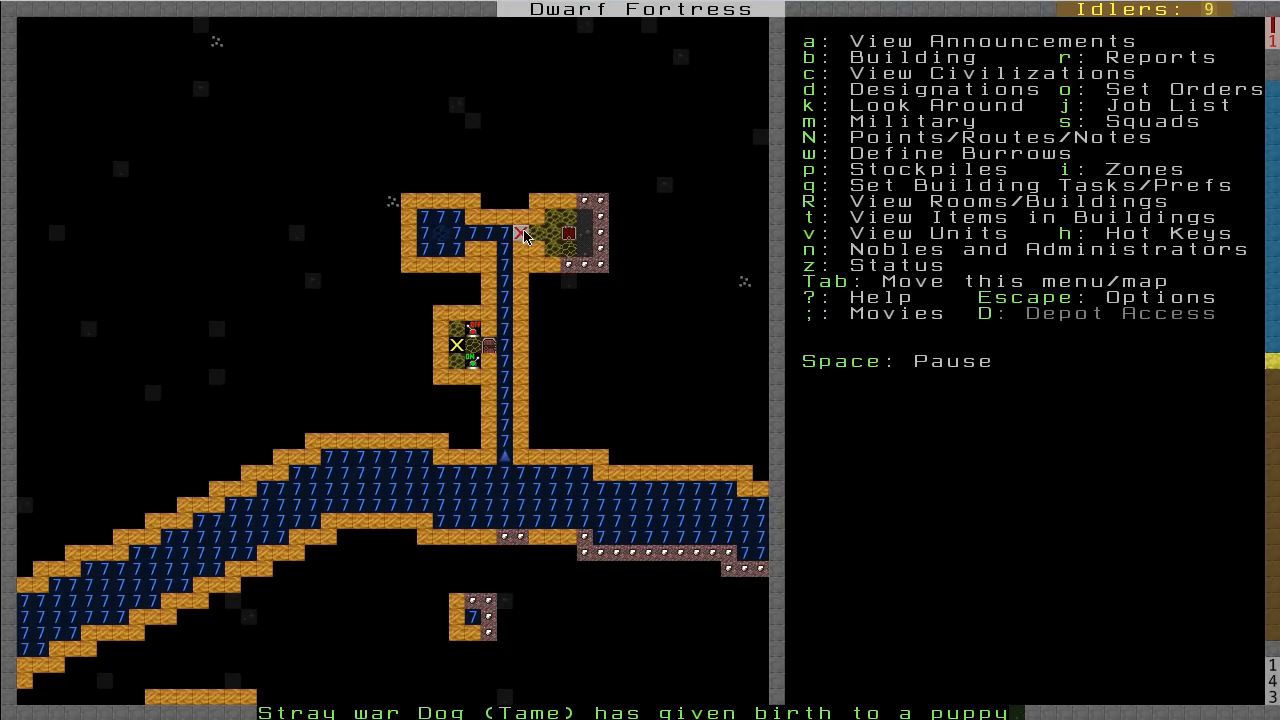
mouse_move(505, 362)
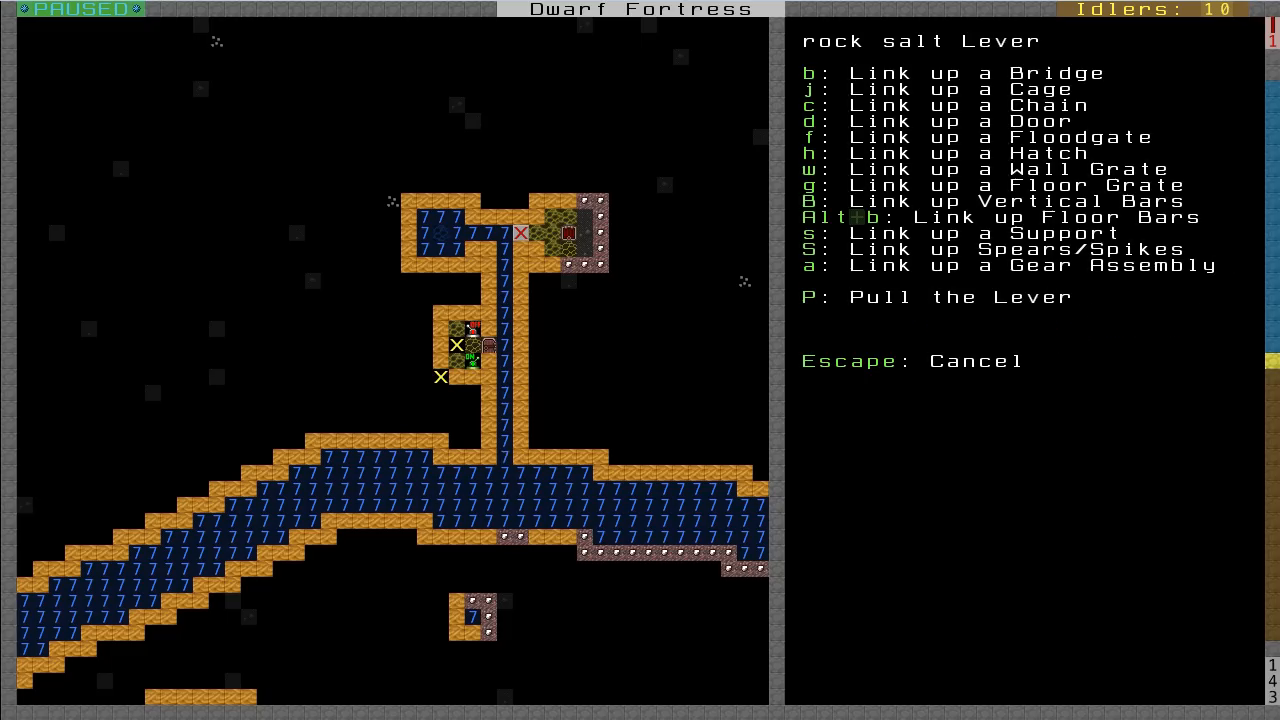
- Queue a Pull the Lever task on the rock salt lever controlling irrigation water
key("P")
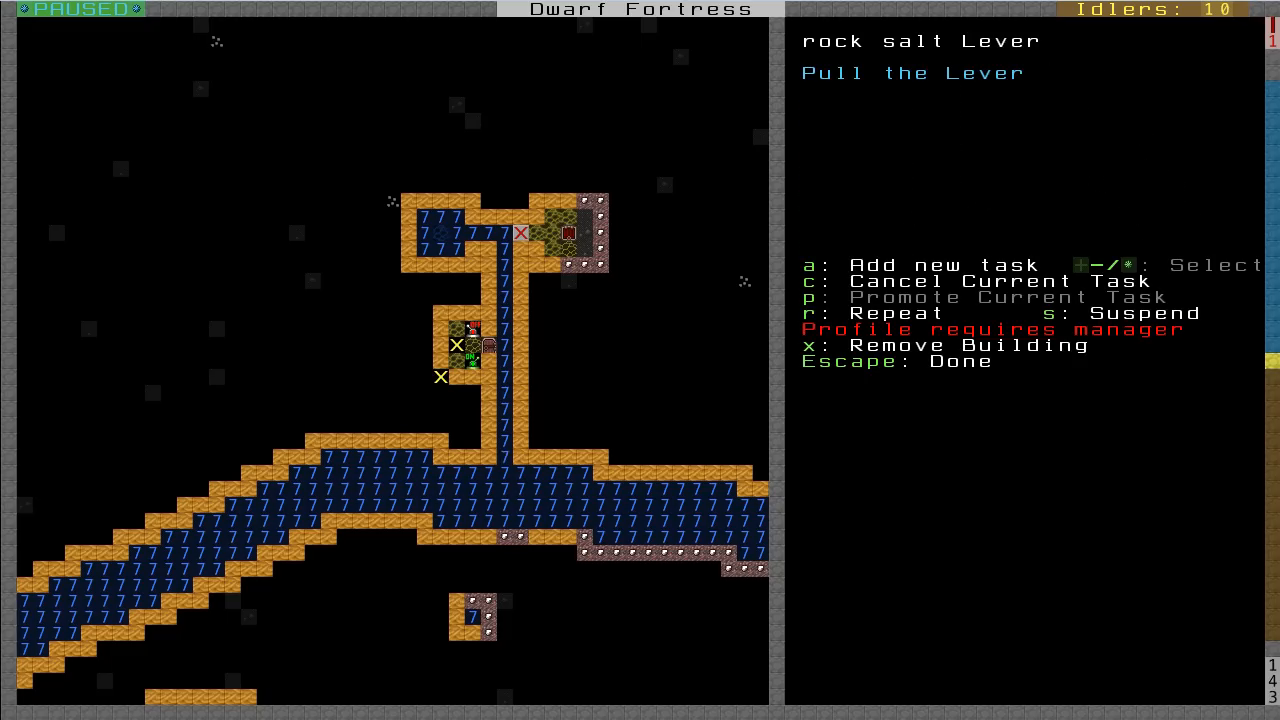
key("Escape")
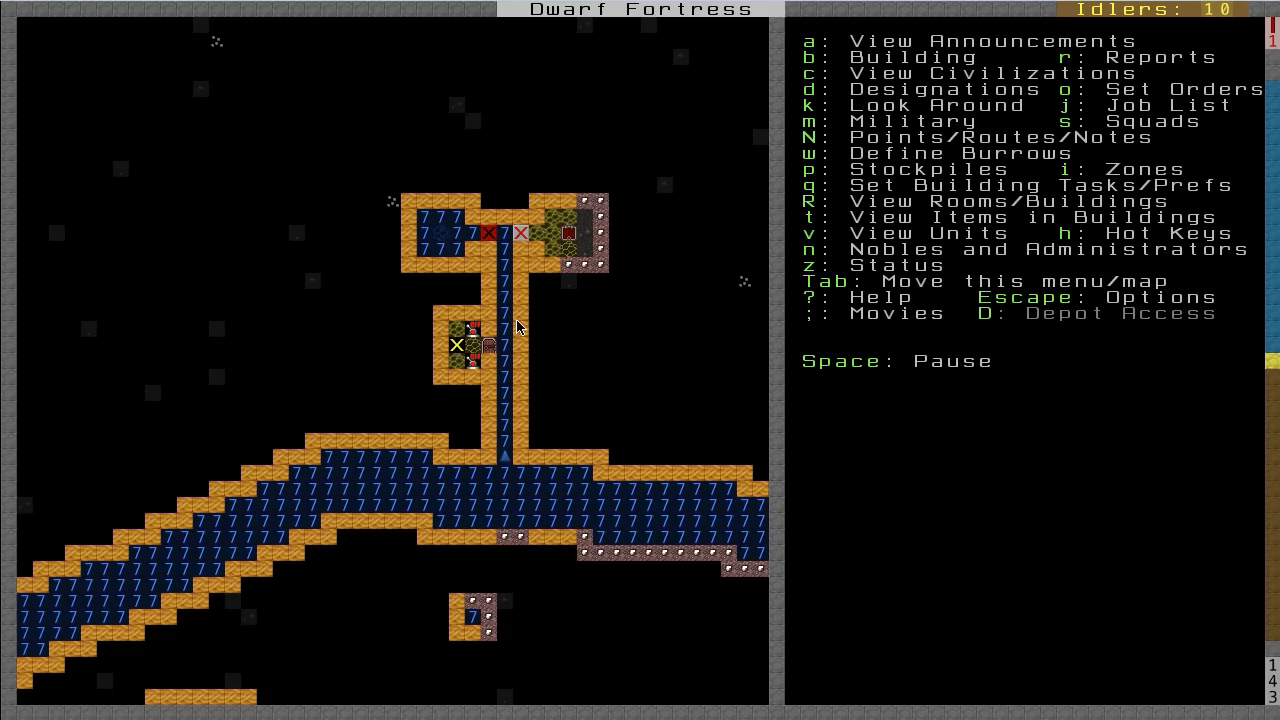
mouse_move(505, 240)
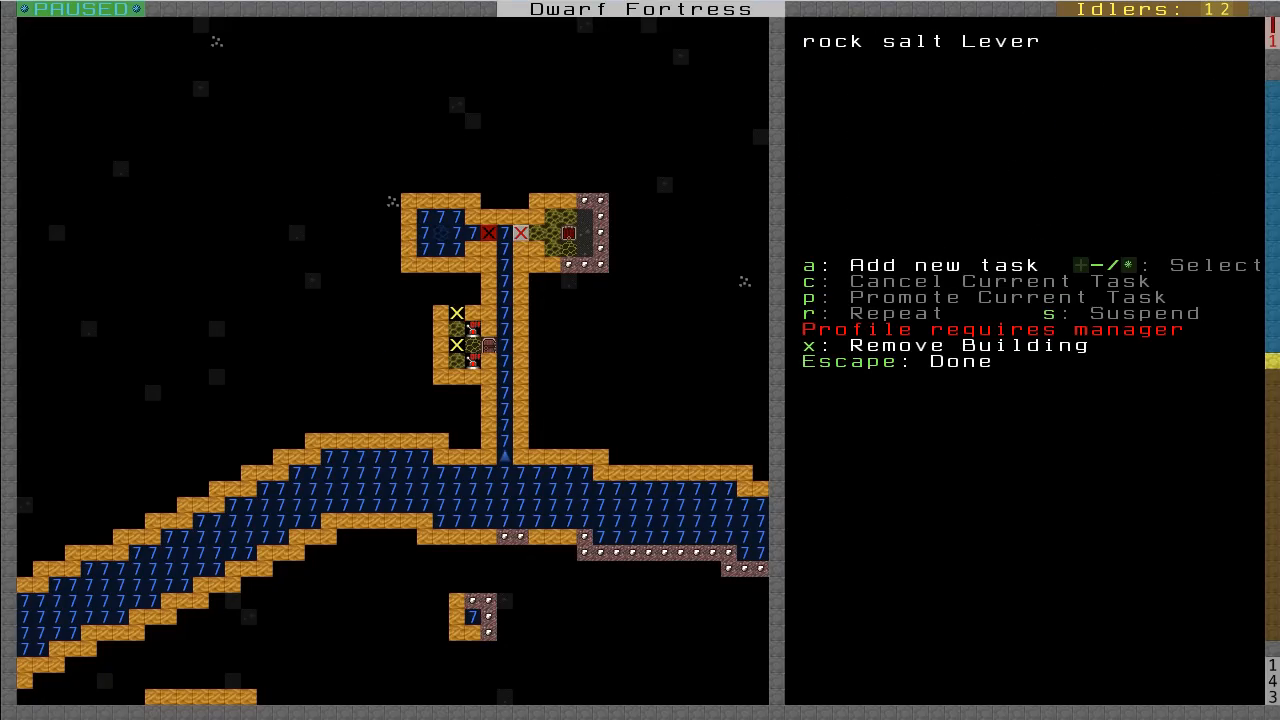
key("a")
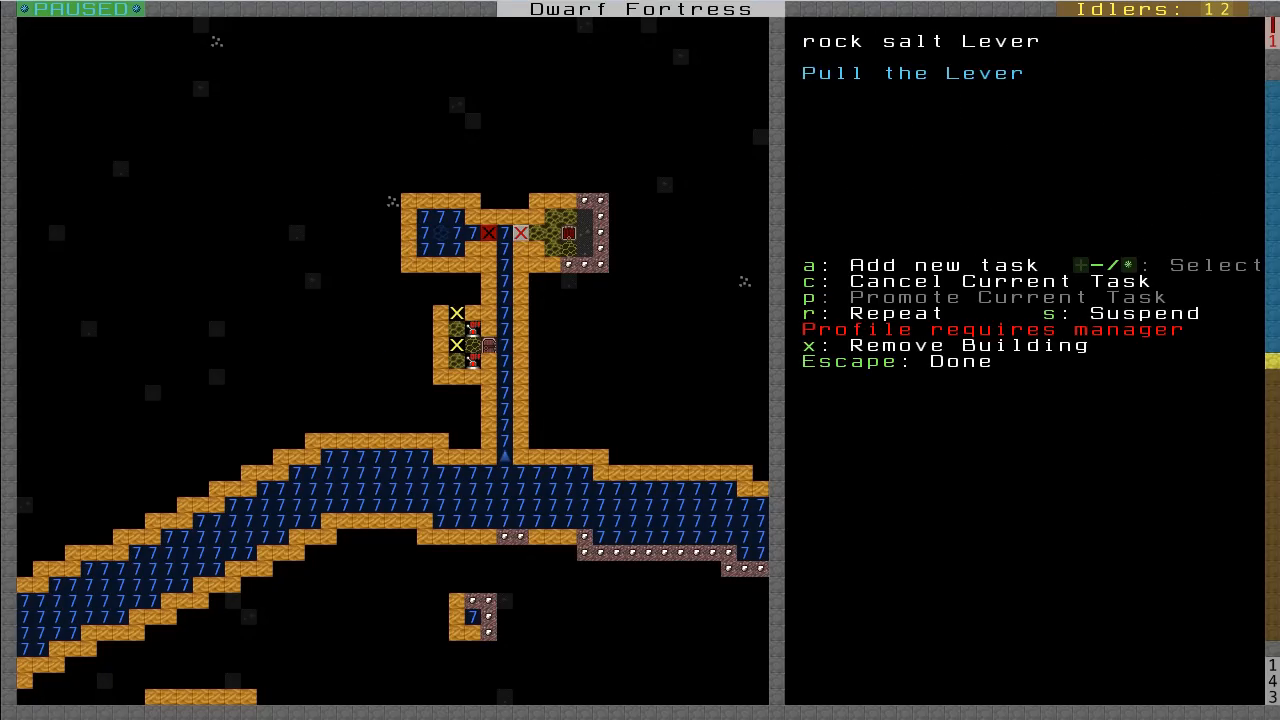
key("Escape")
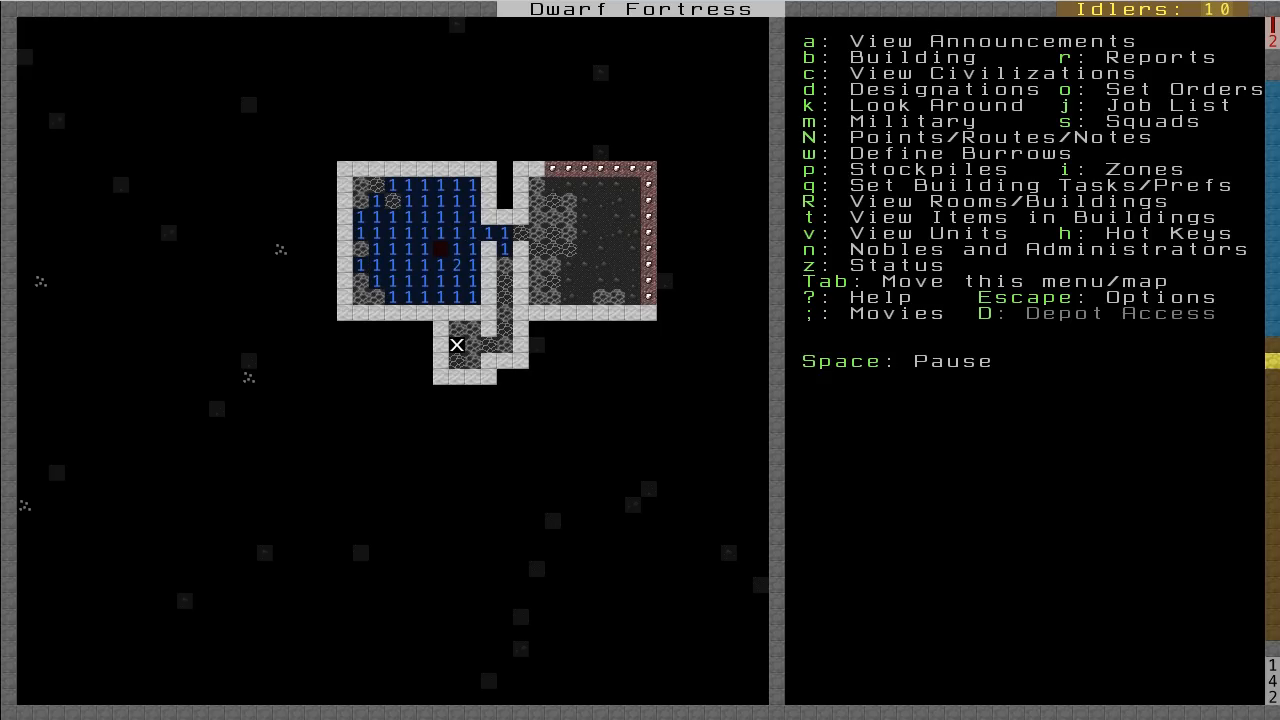
key("k")
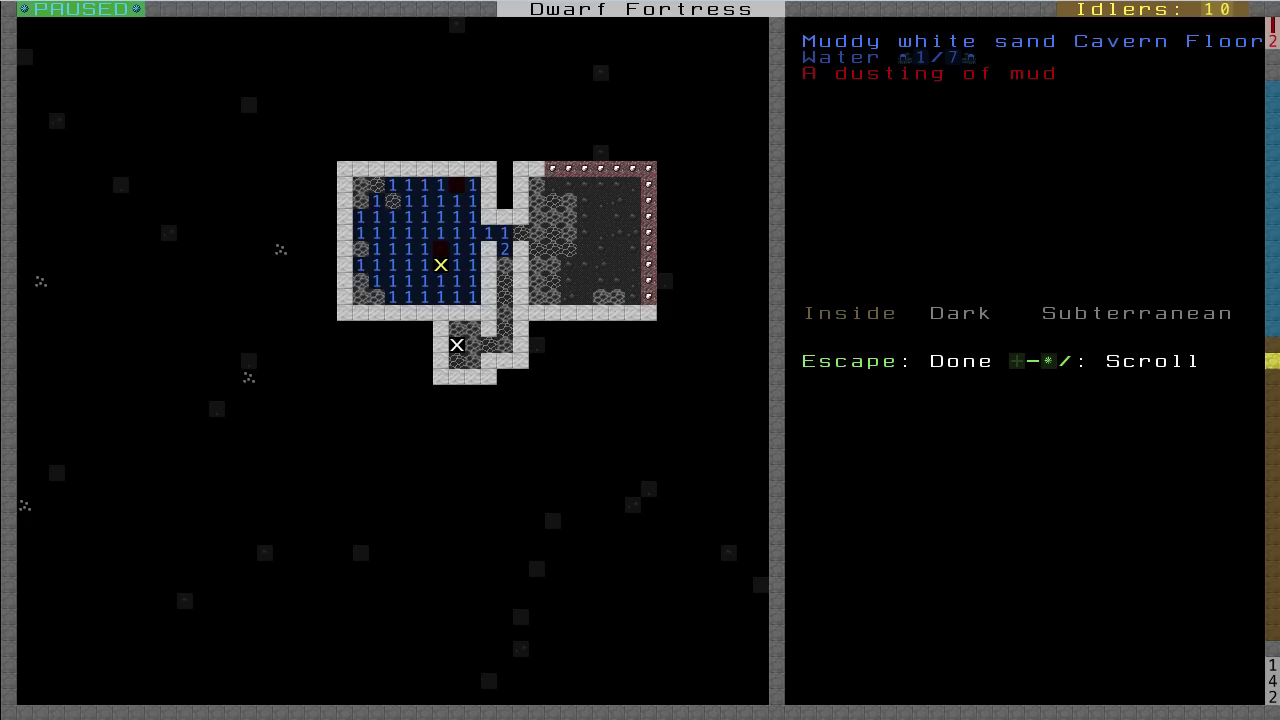
key("Escape")
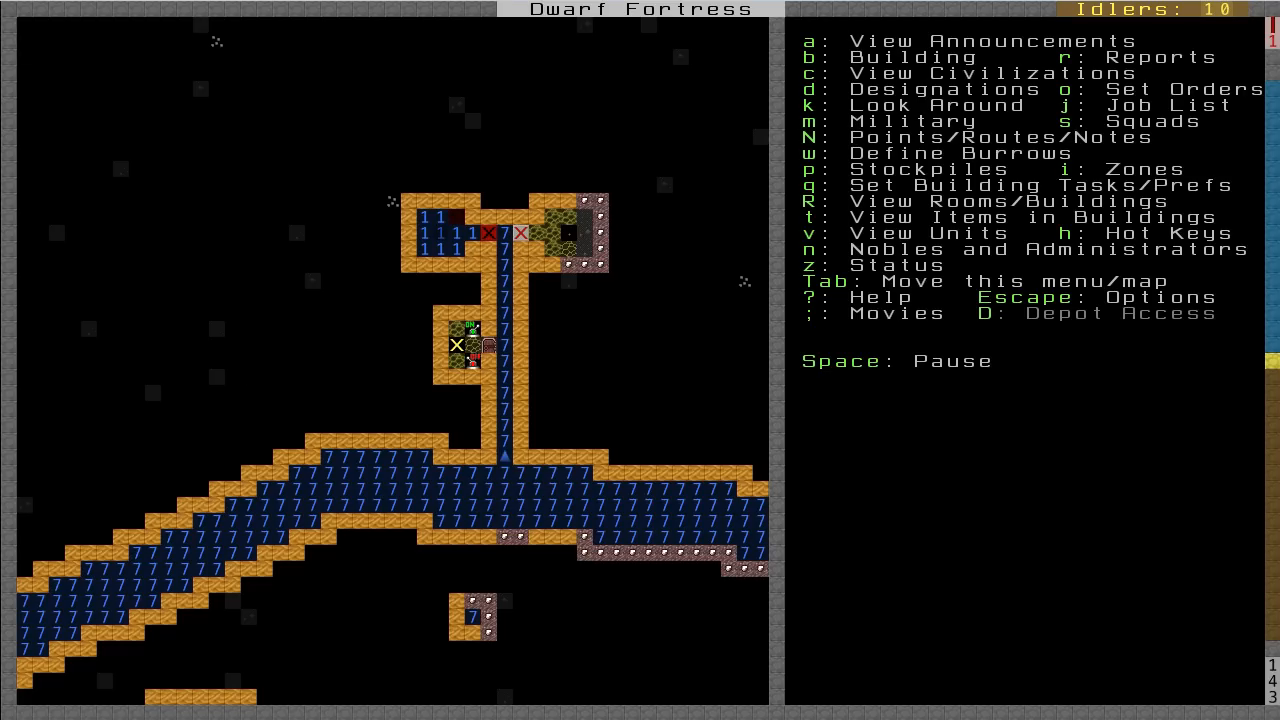
- Select the rock salt lever and queue another pull to shut the floodgates
scroll("down", 3)
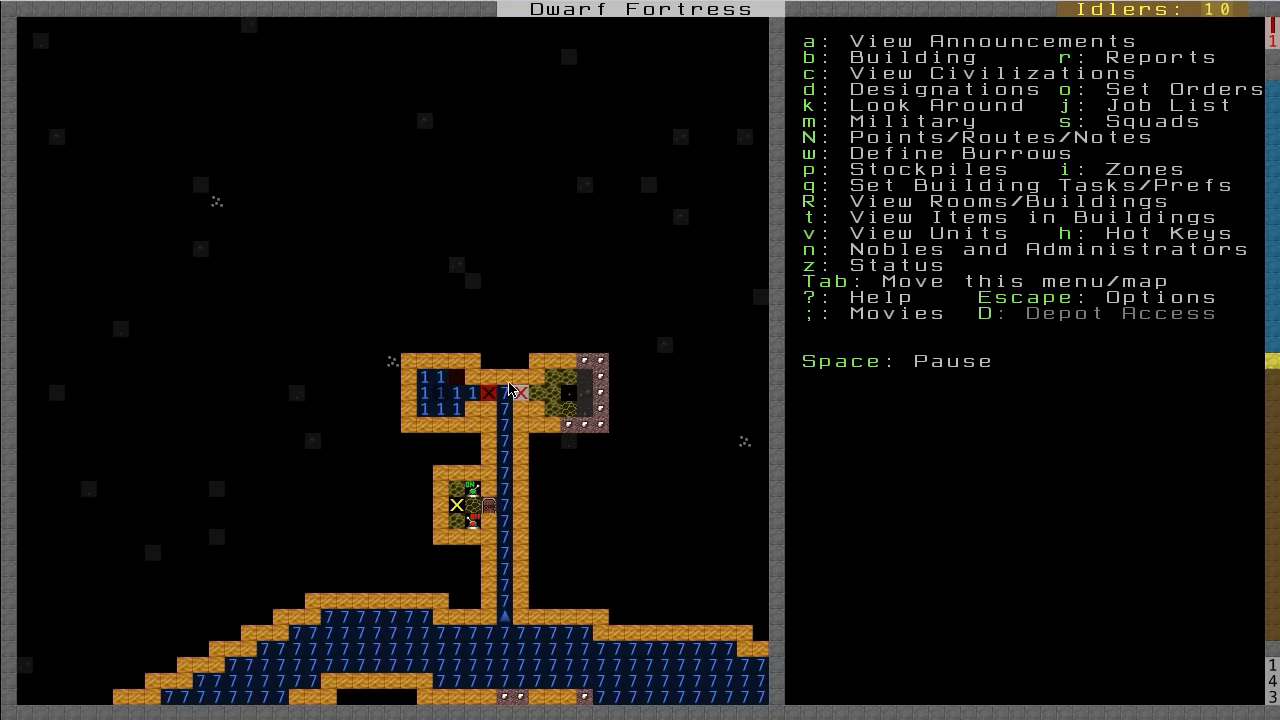
mouse_move(503, 334)
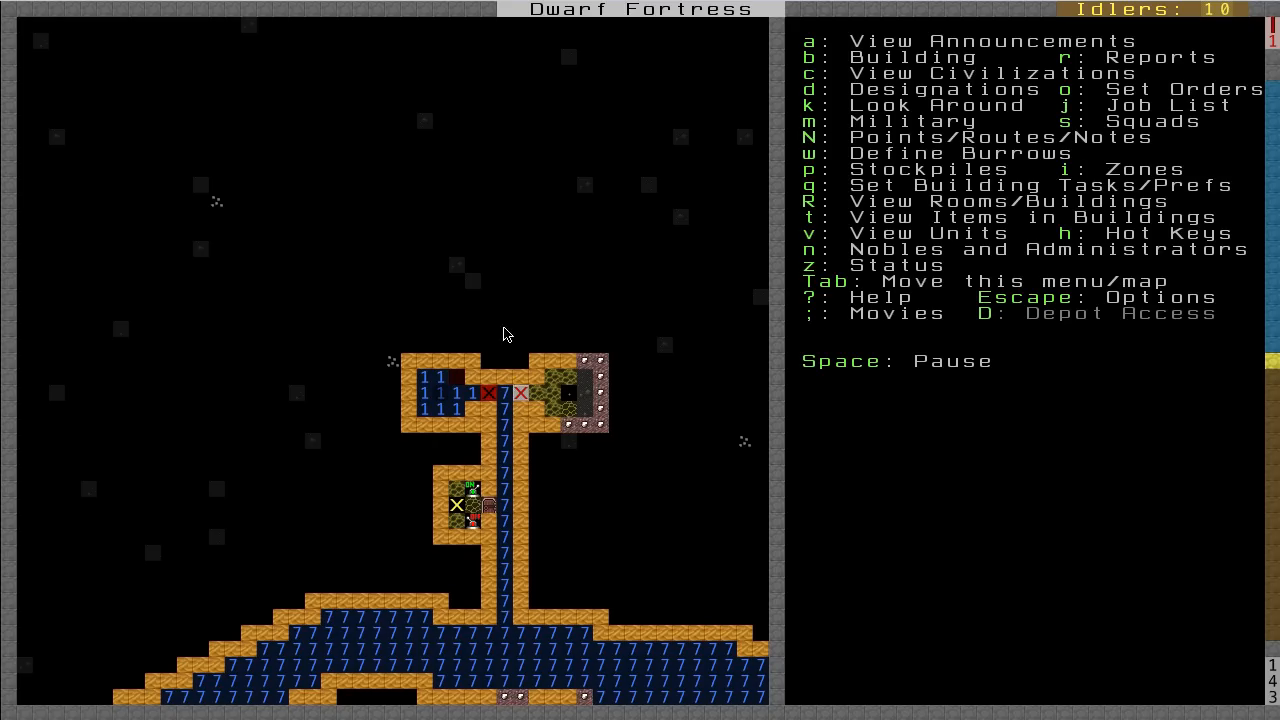
mouse_move(470, 224)
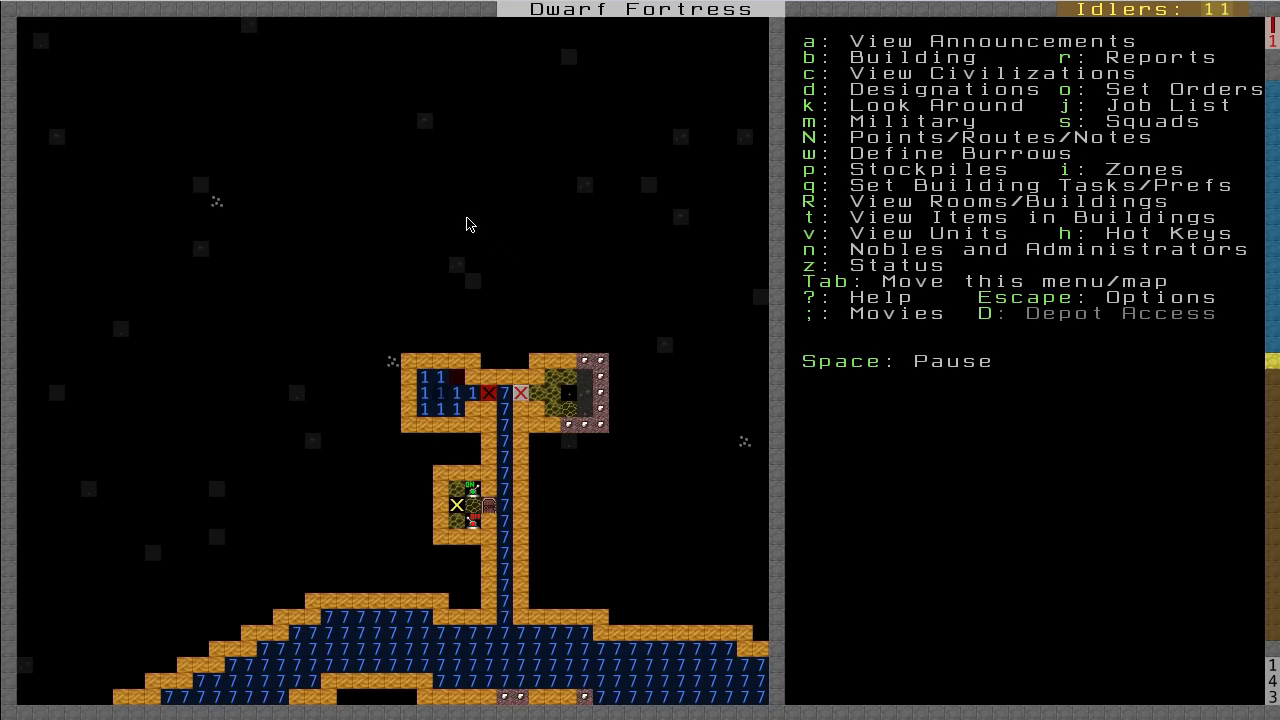
mouse_move(422, 178)
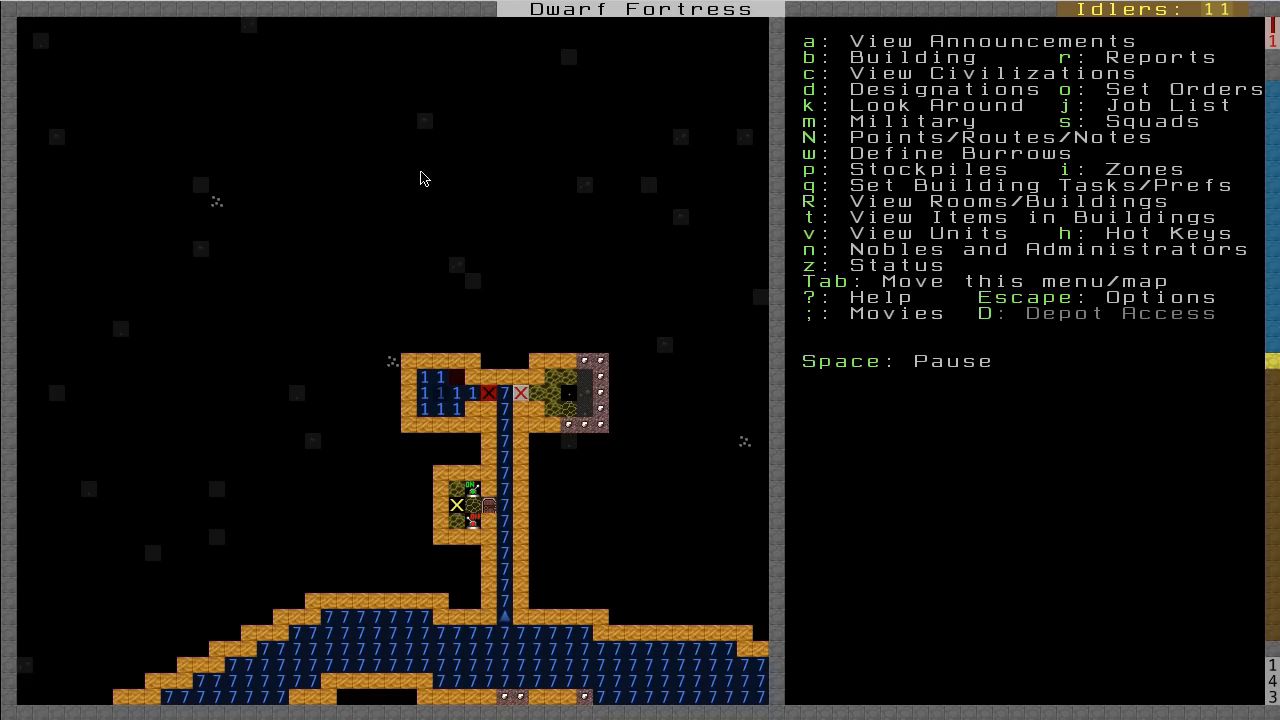
mouse_move(583, 417)
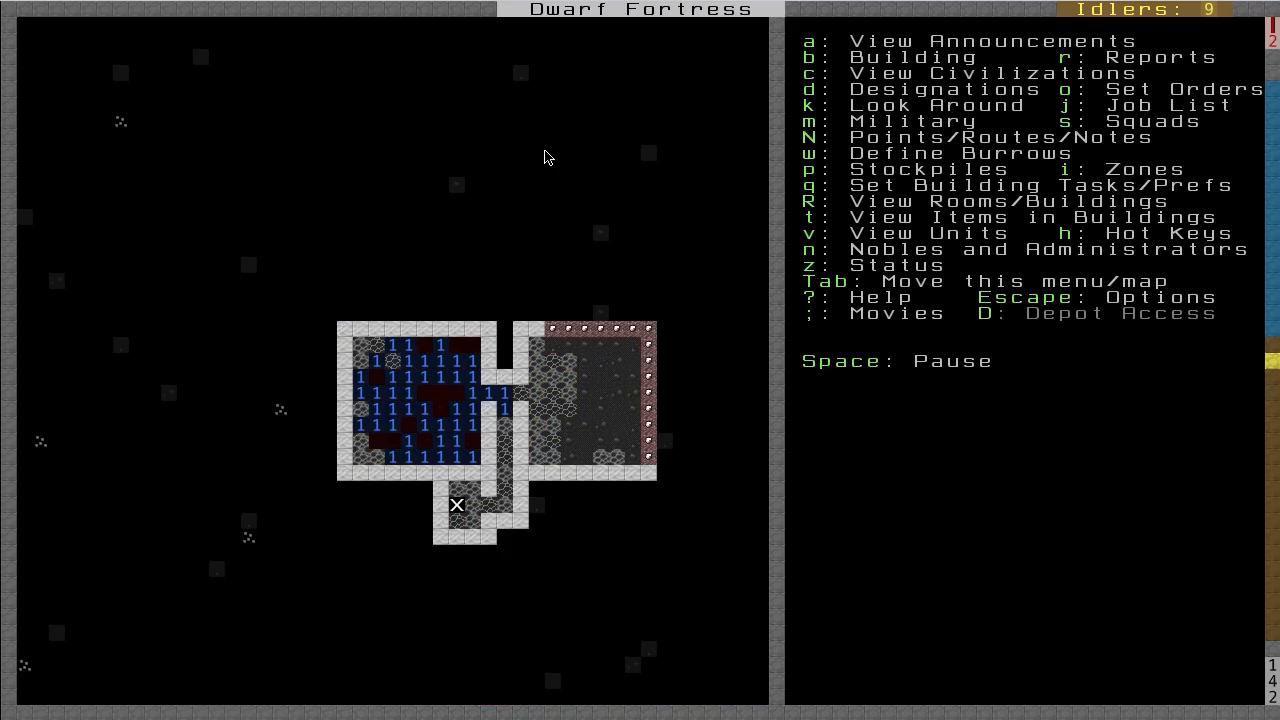
mouse_move(473, 449)
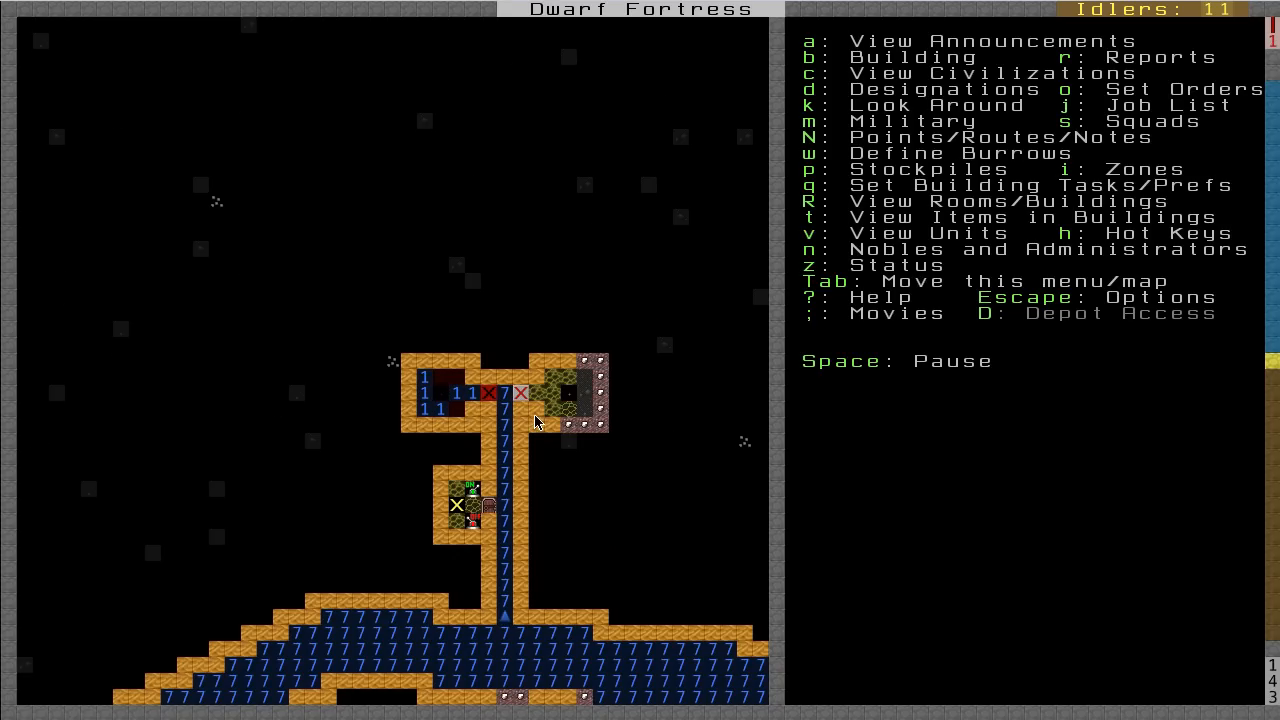
left_click(424, 426)
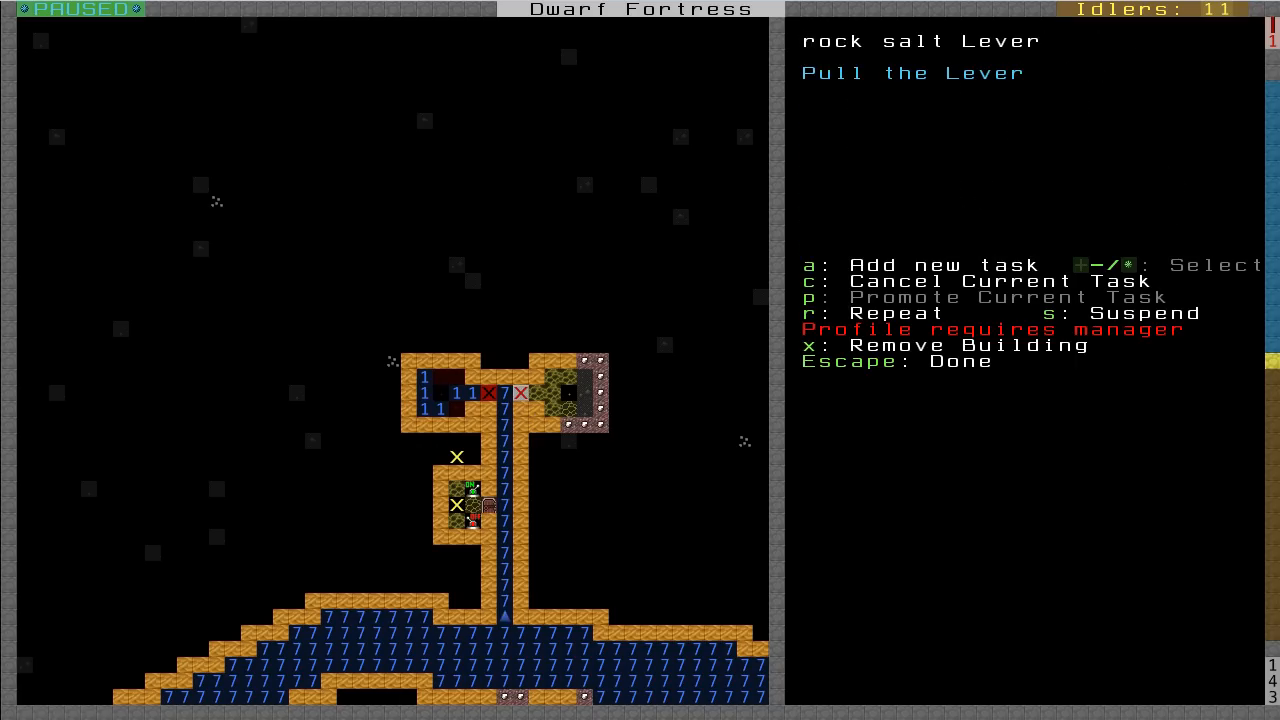
key("Escape")
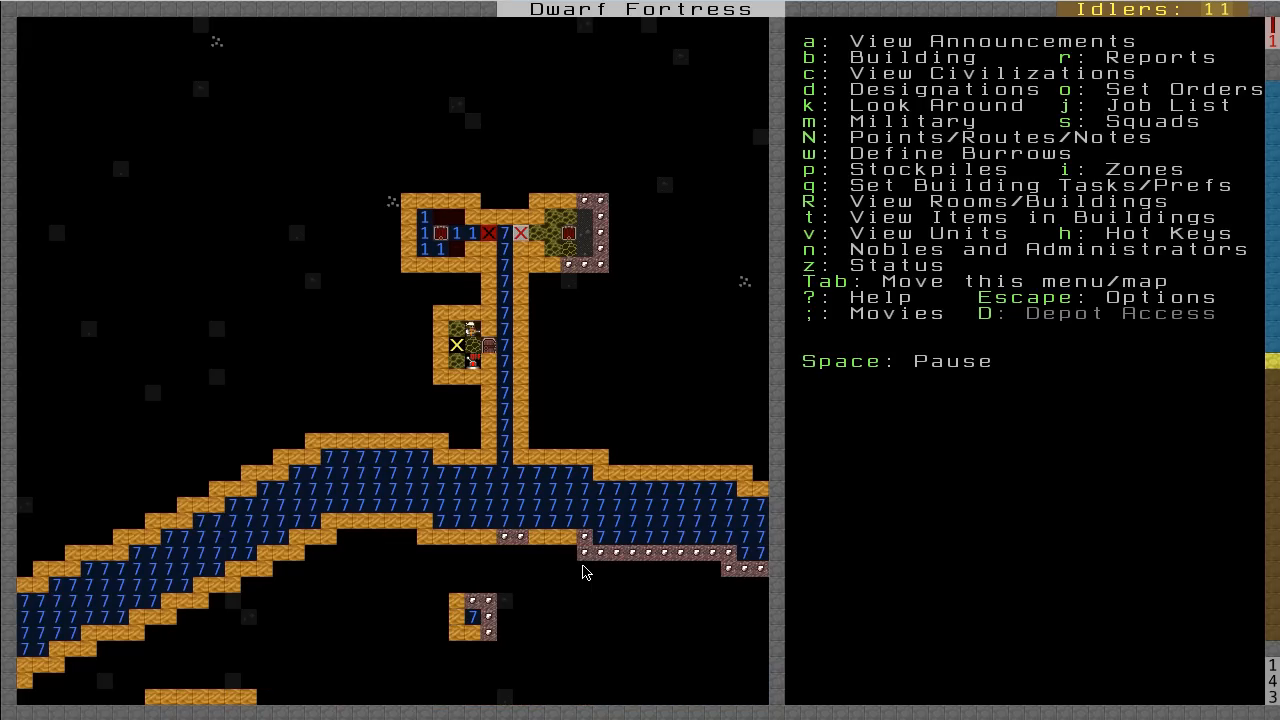
mouse_move(512, 337)
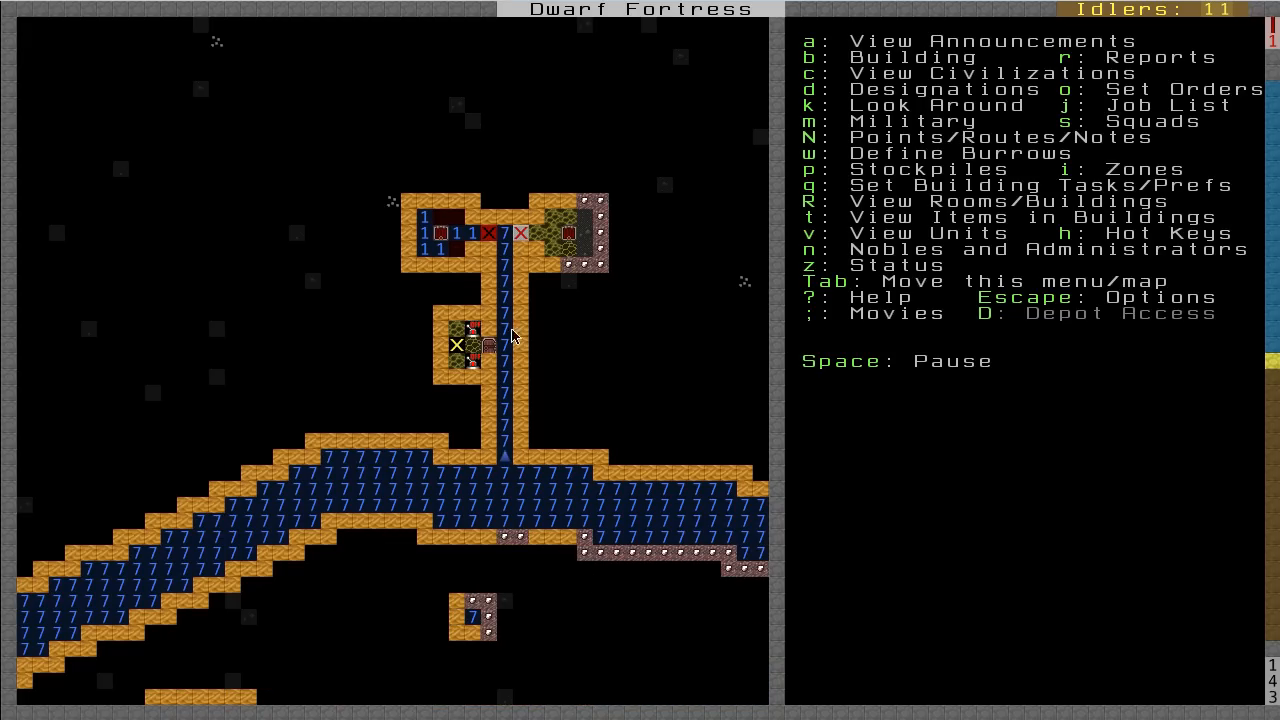
mouse_move(575, 294)
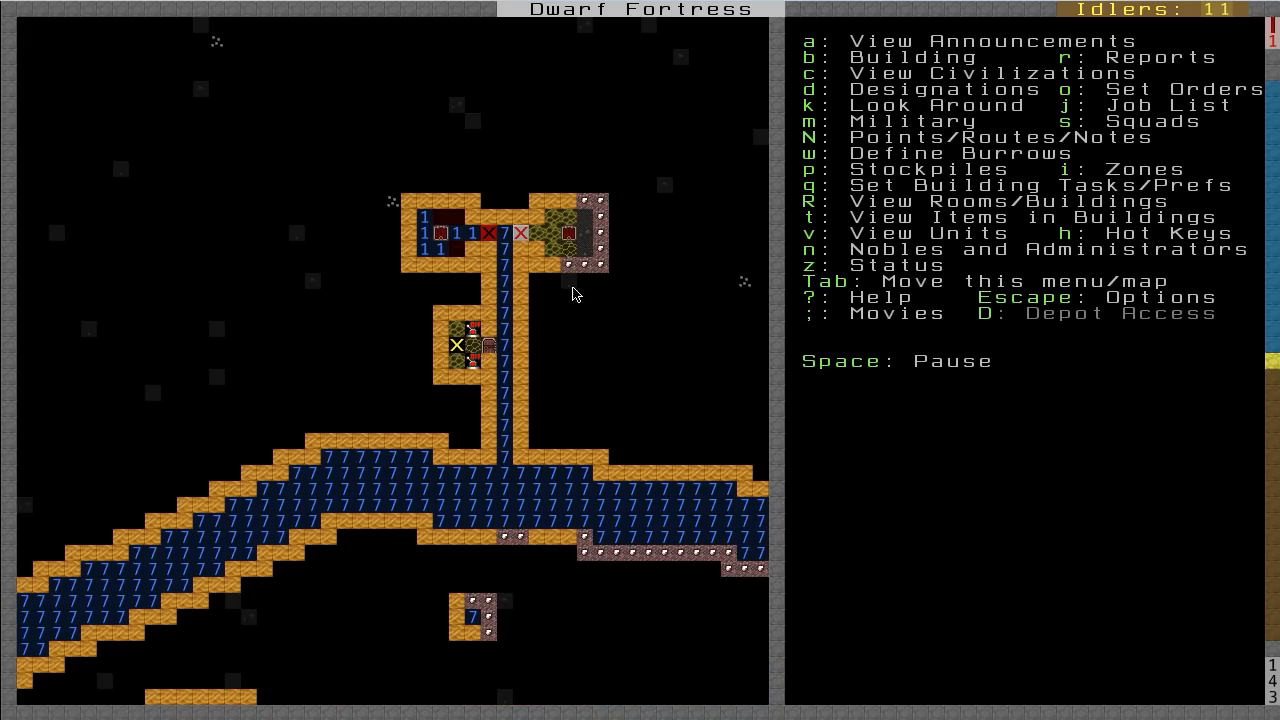
mouse_move(627, 456)
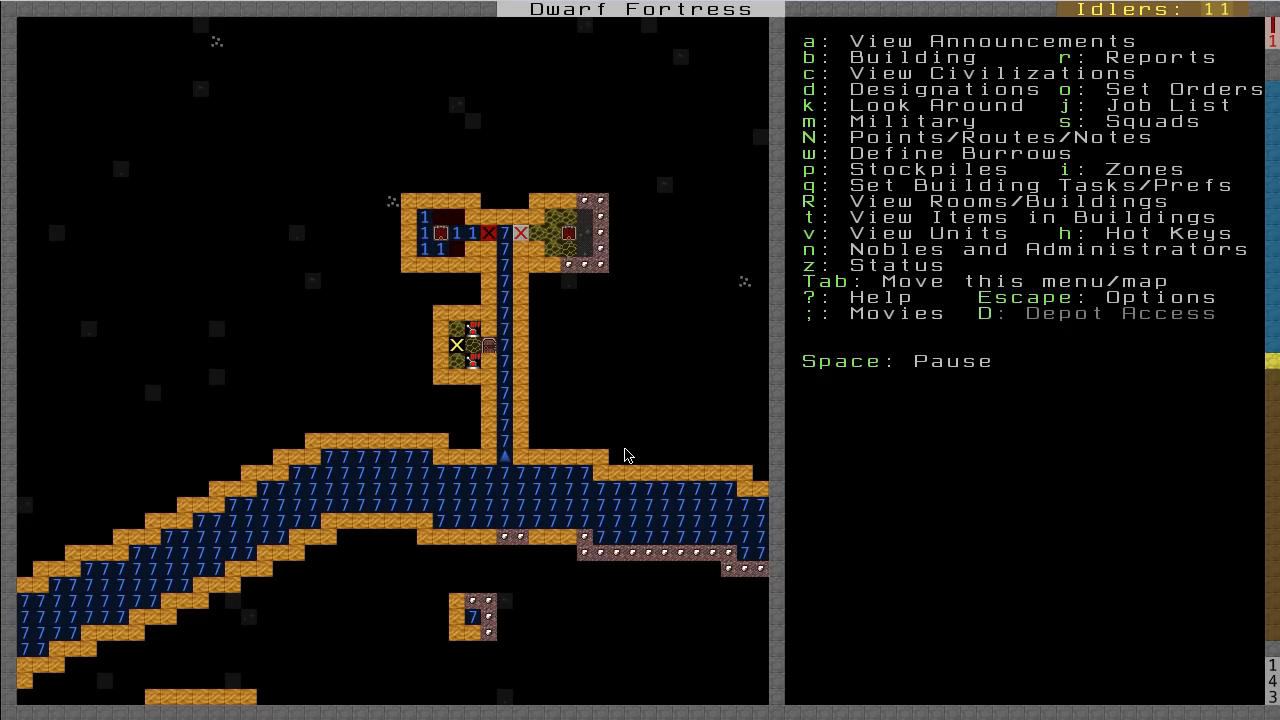
mouse_move(700, 466)
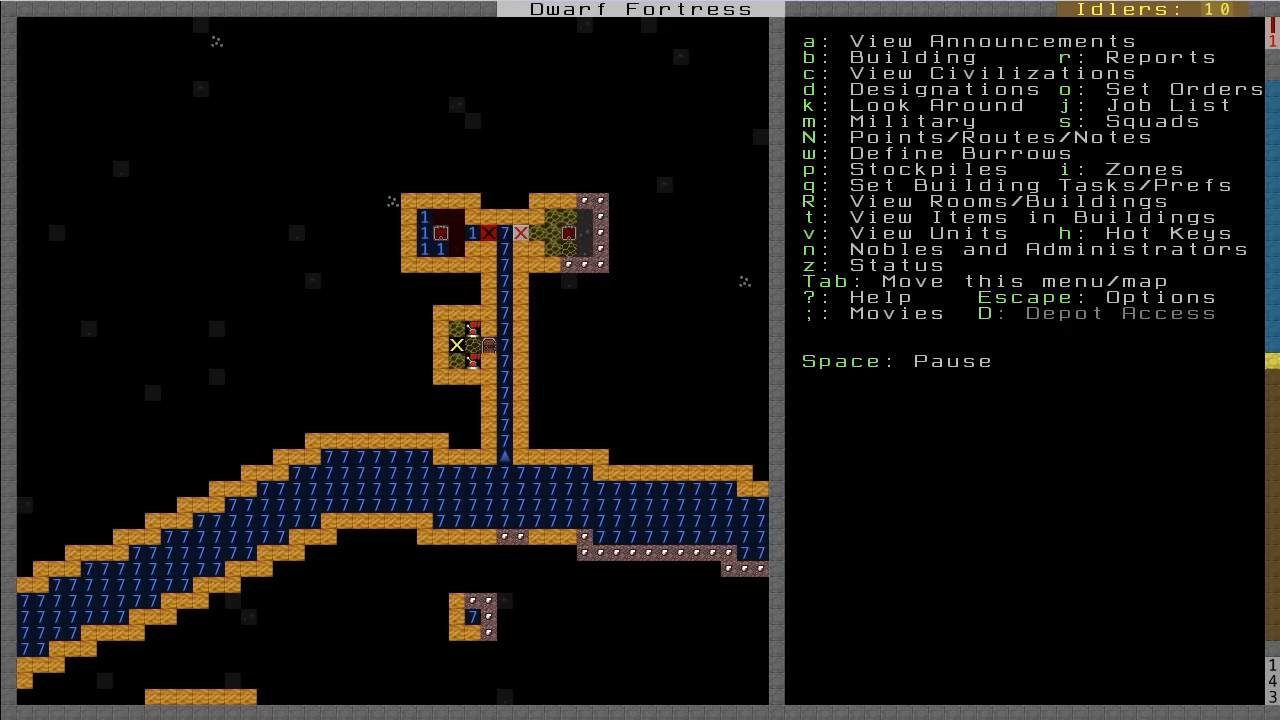
- Move up to the wooded surface level where the Metalsmith's Forge and stockpiles sit
key("space")
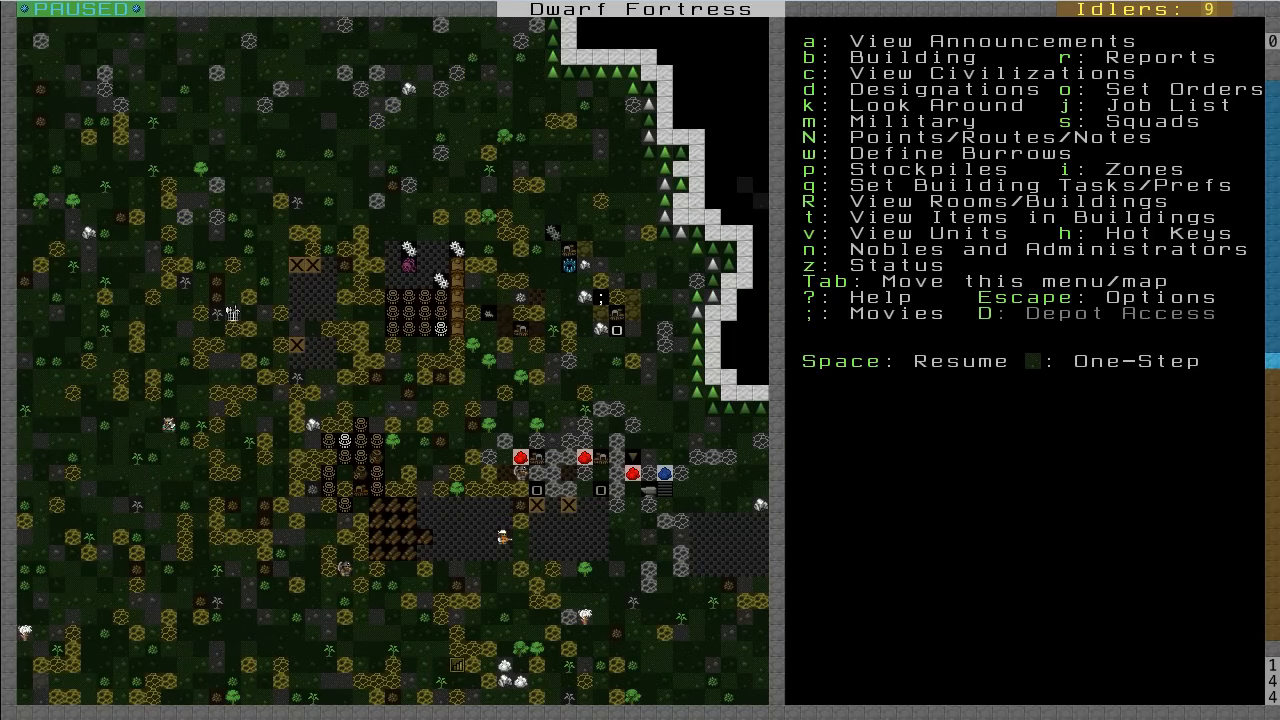
scroll("down", 3)
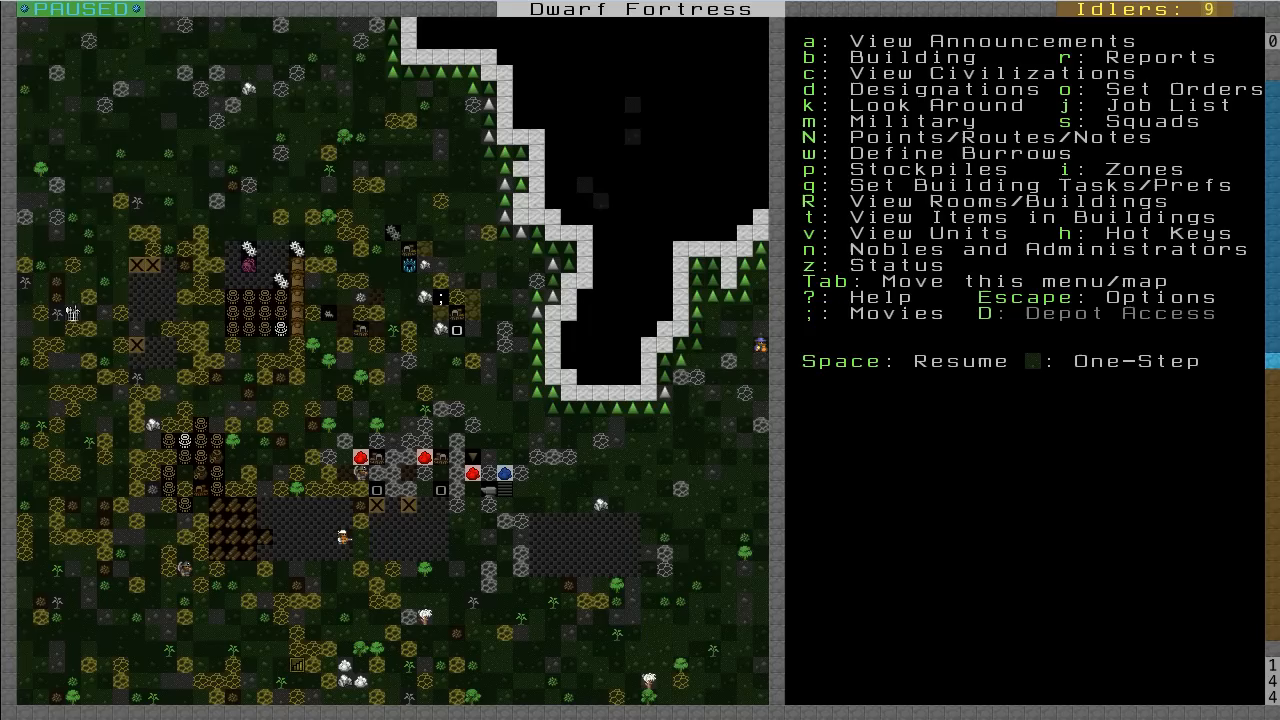
mouse_move(483, 463)
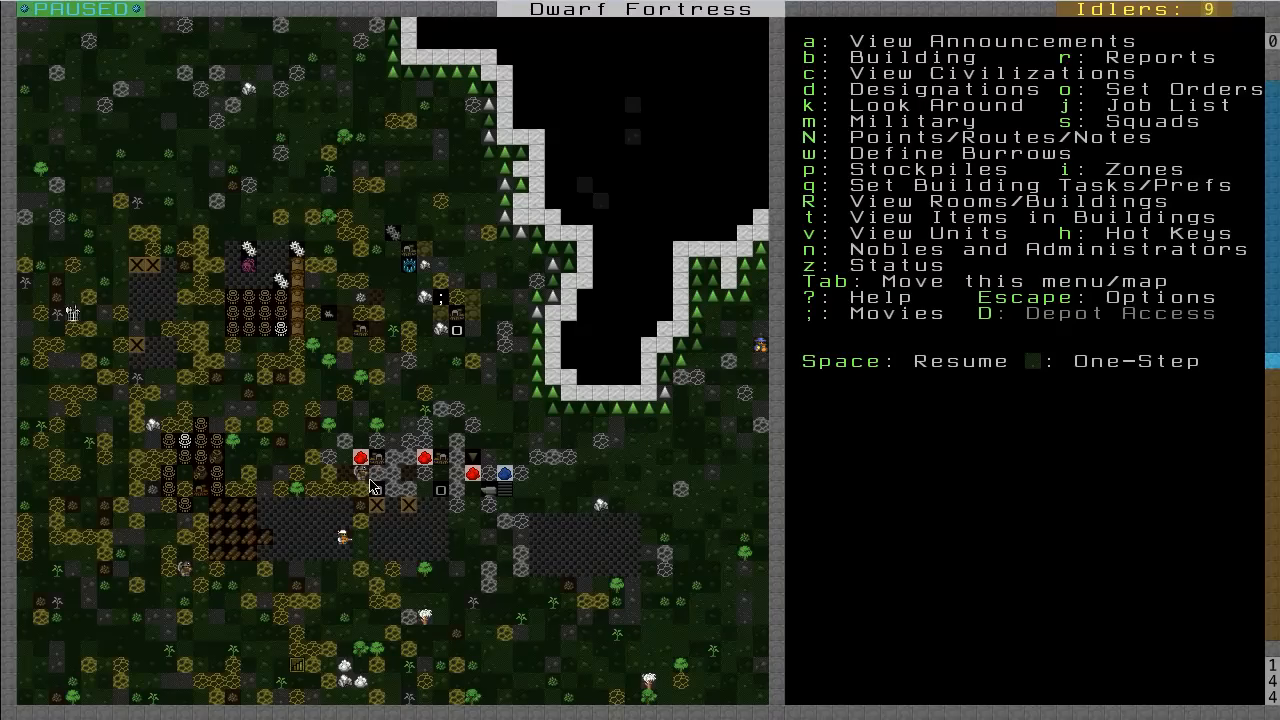
mouse_move(375, 457)
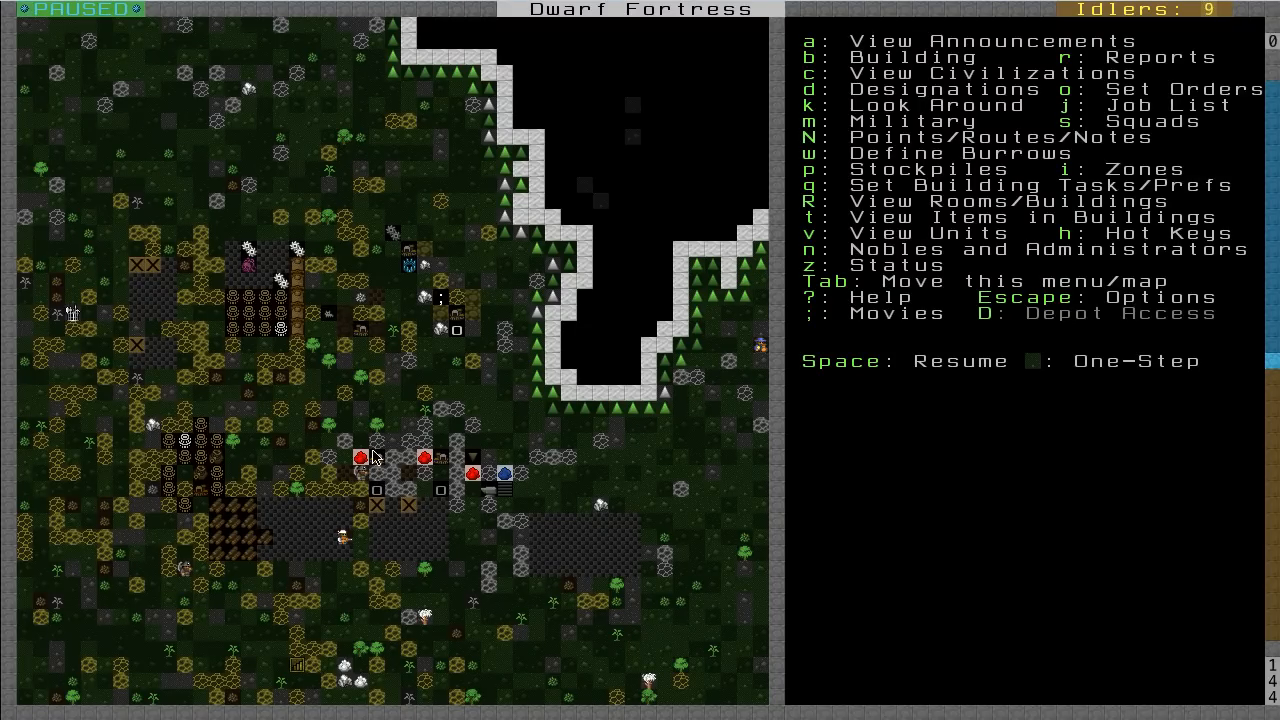
mouse_move(452, 468)
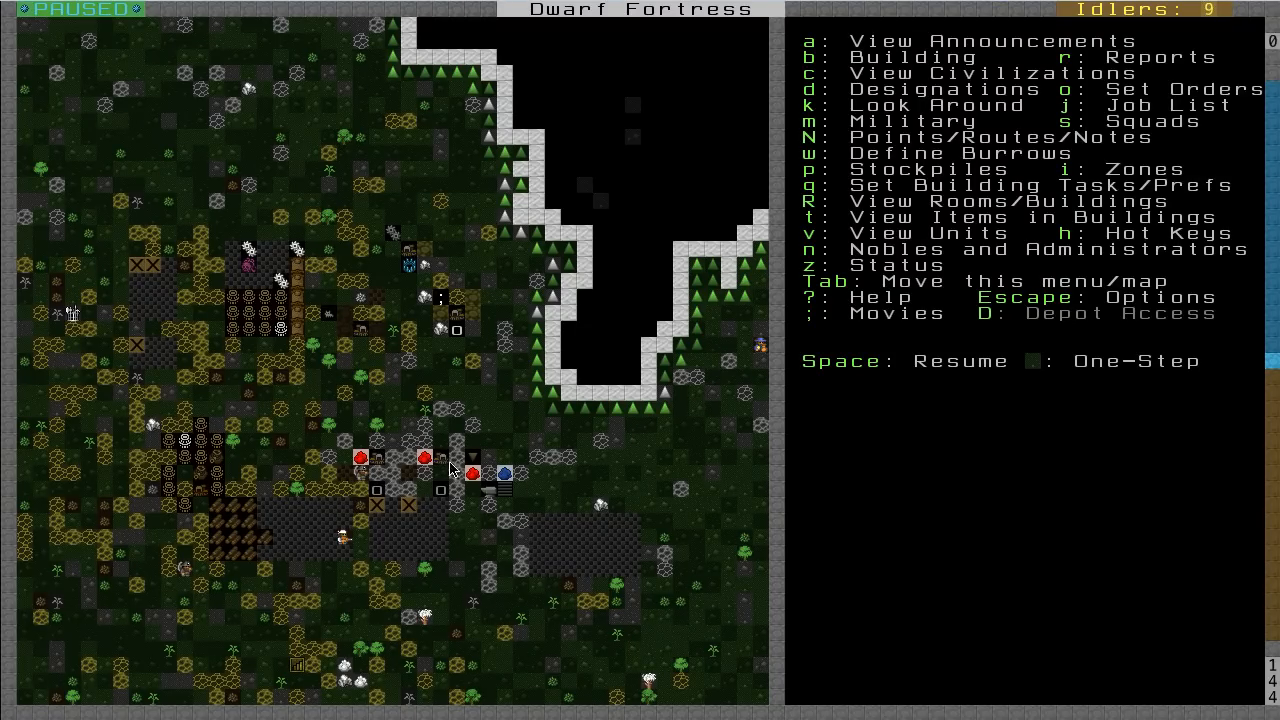
mouse_move(518, 470)
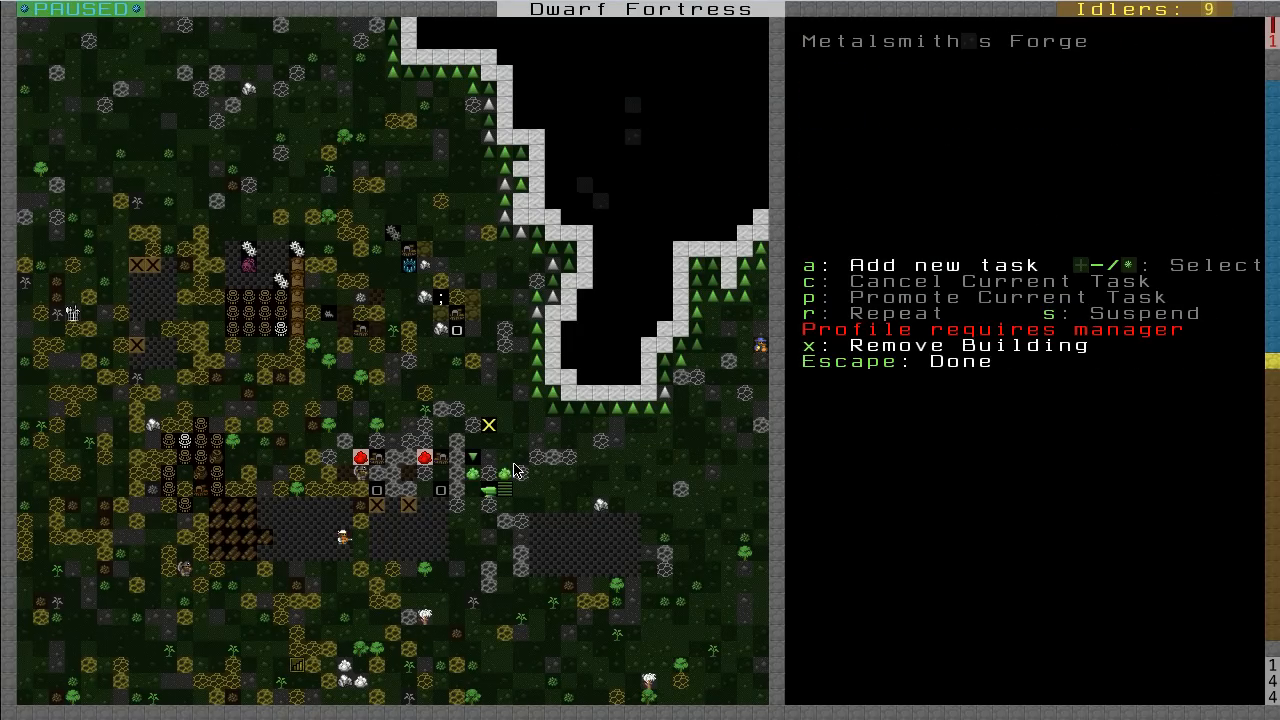
key("Escape")
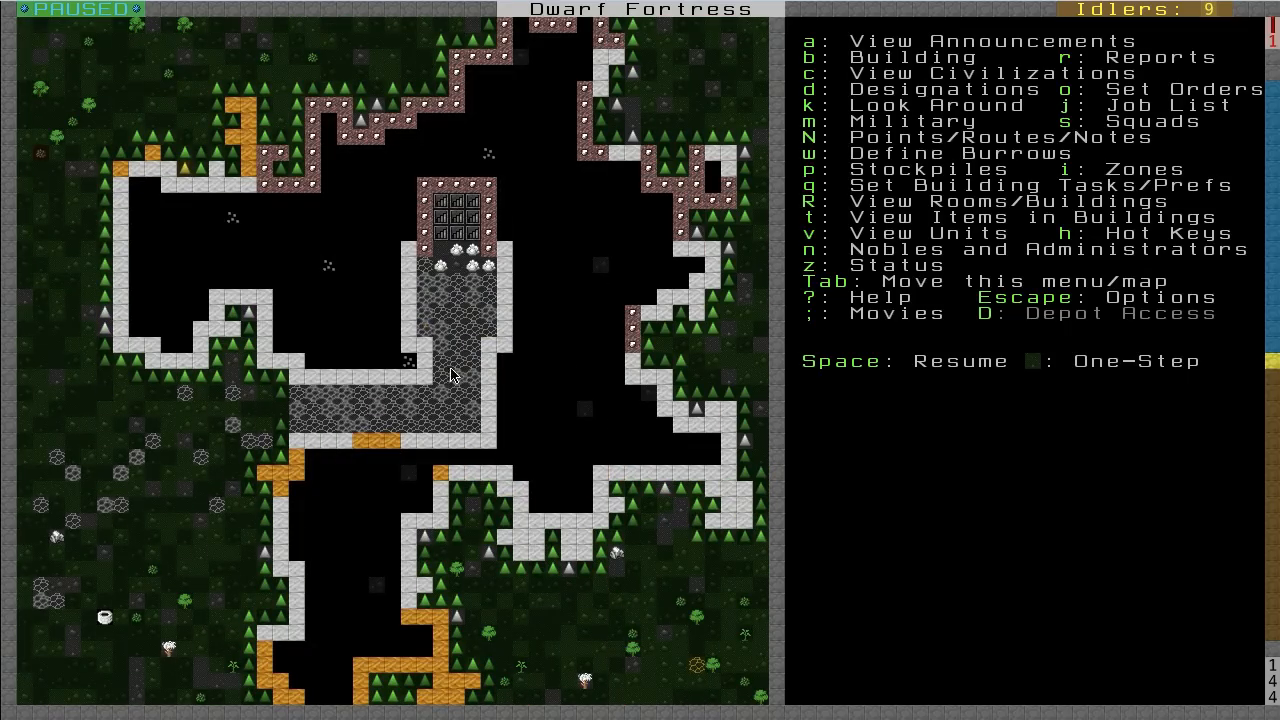
mouse_move(460, 232)
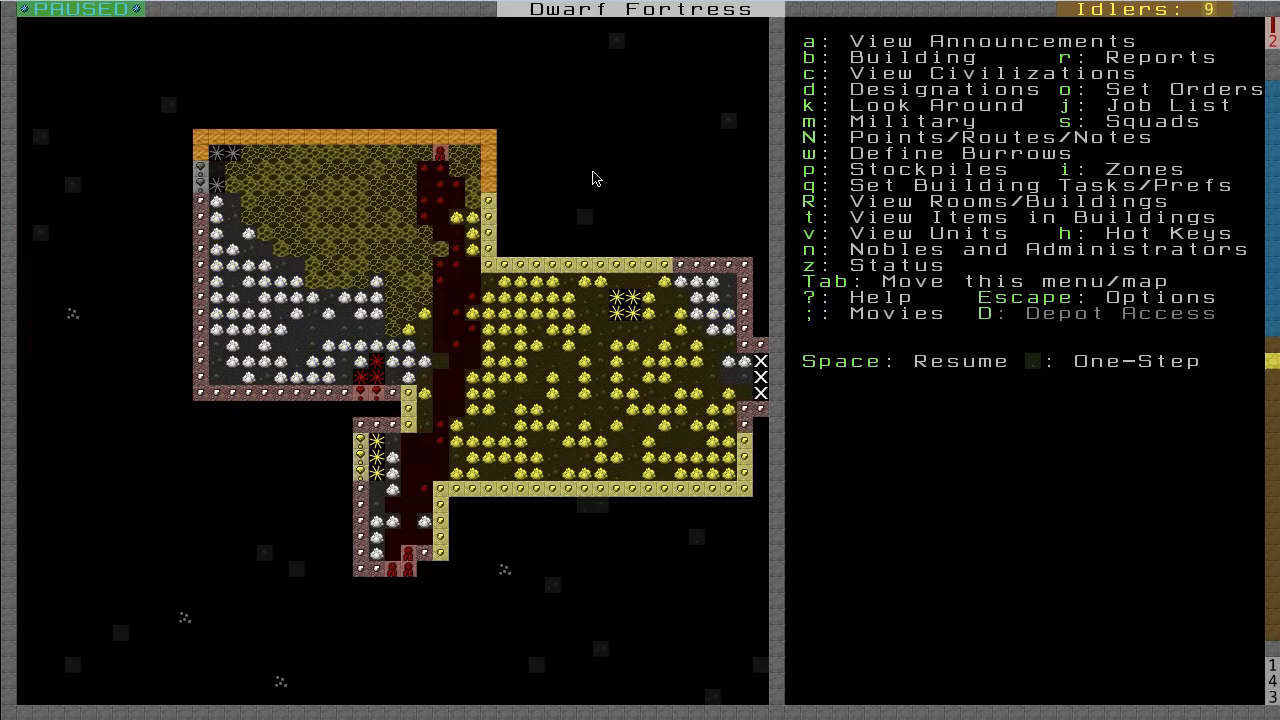
mouse_move(407, 489)
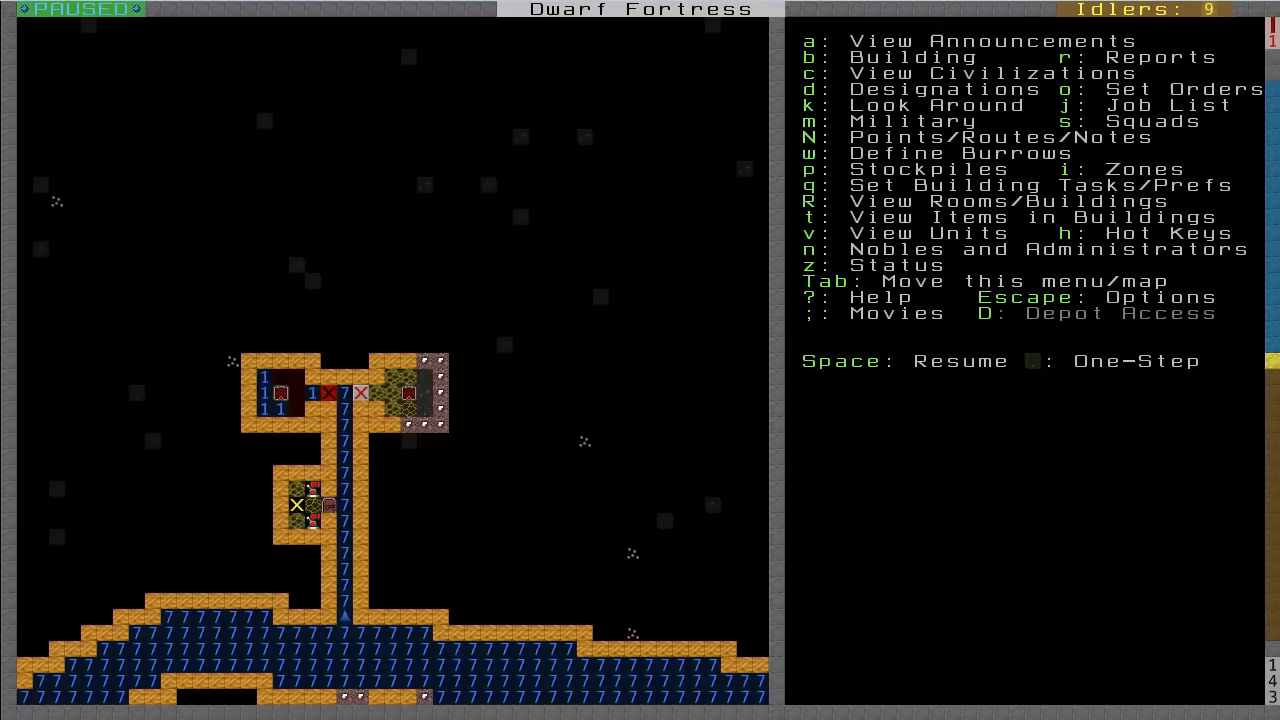
scroll("down", 3)
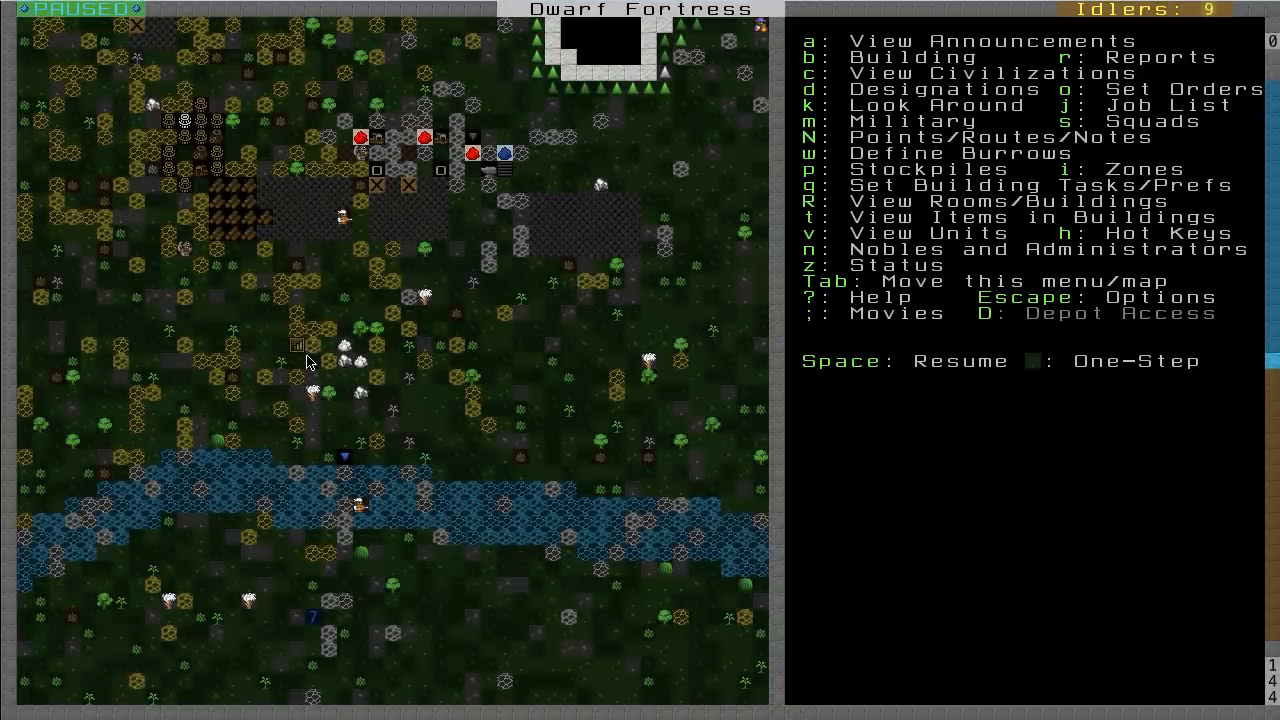
mouse_move(305, 348)
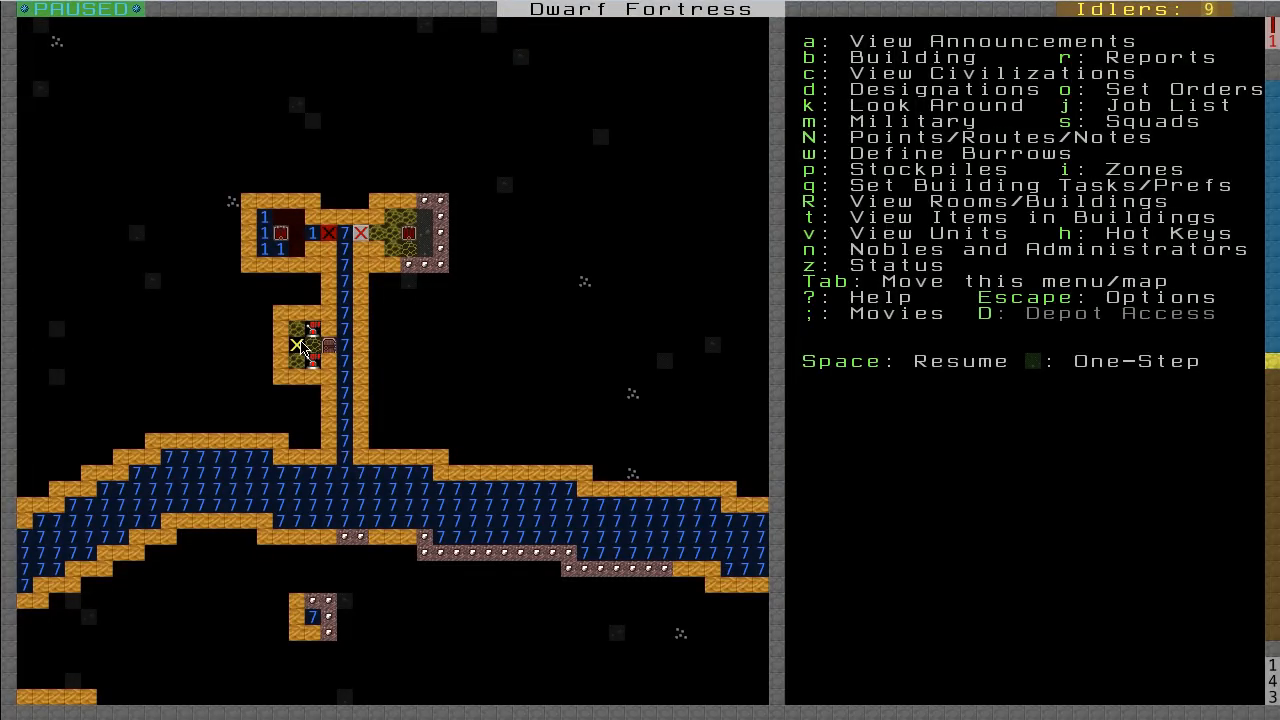
scroll("right", 3)
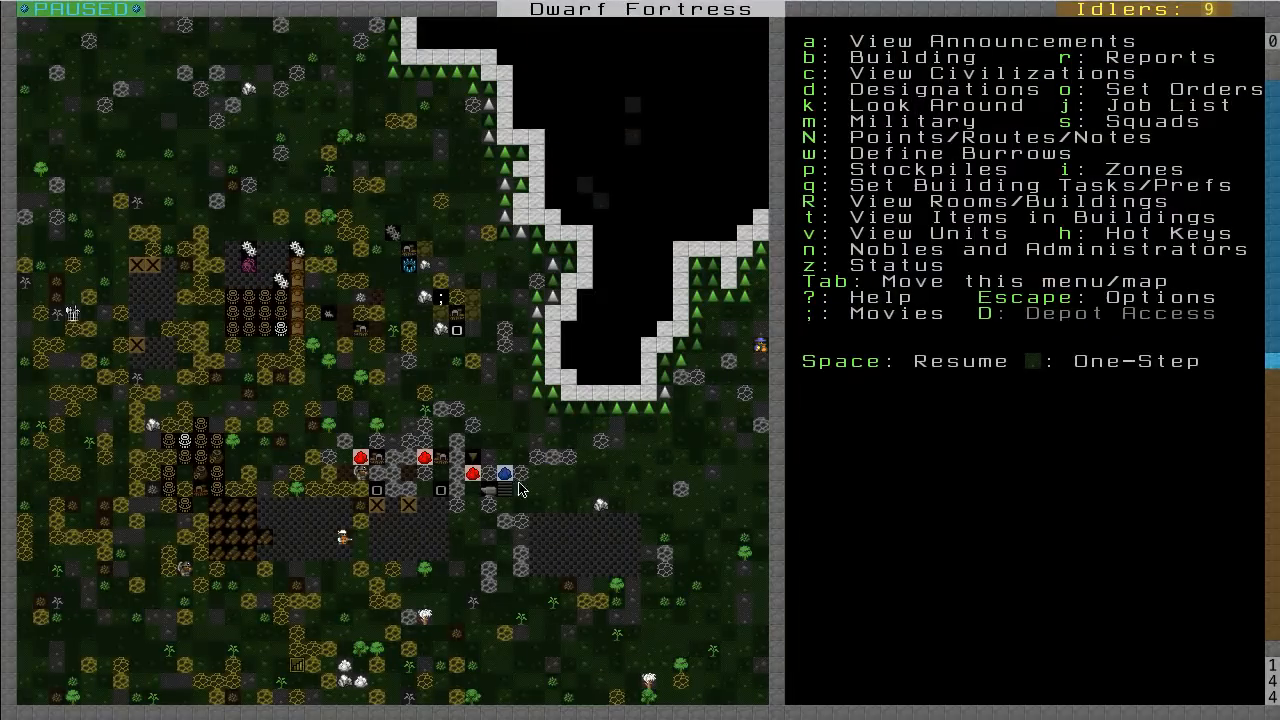
mouse_move(385, 448)
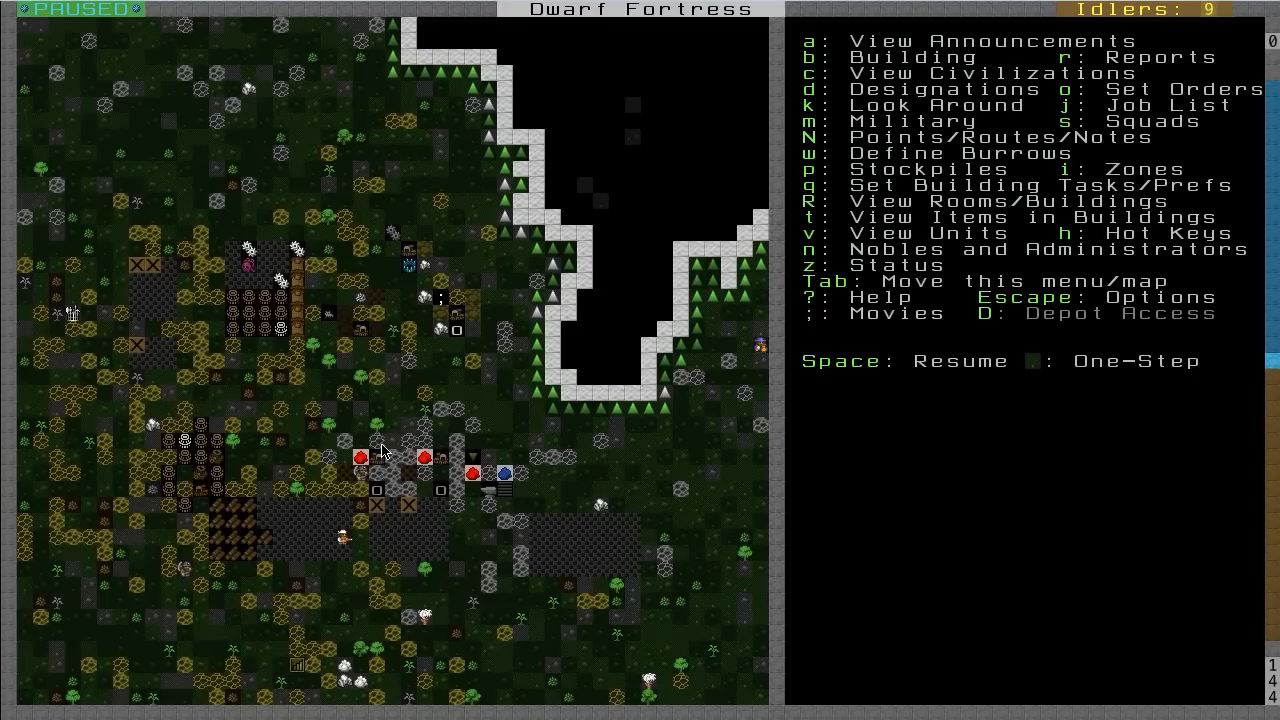
scroll("down", 3)
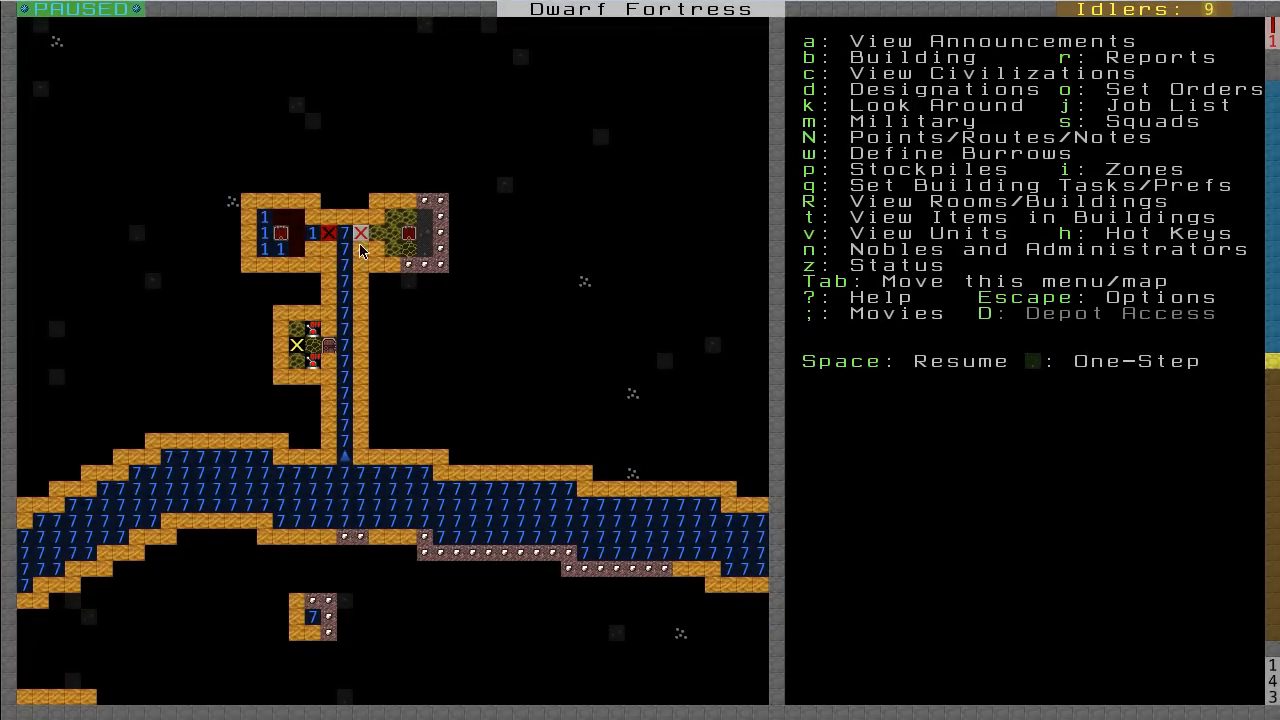
mouse_move(563, 357)
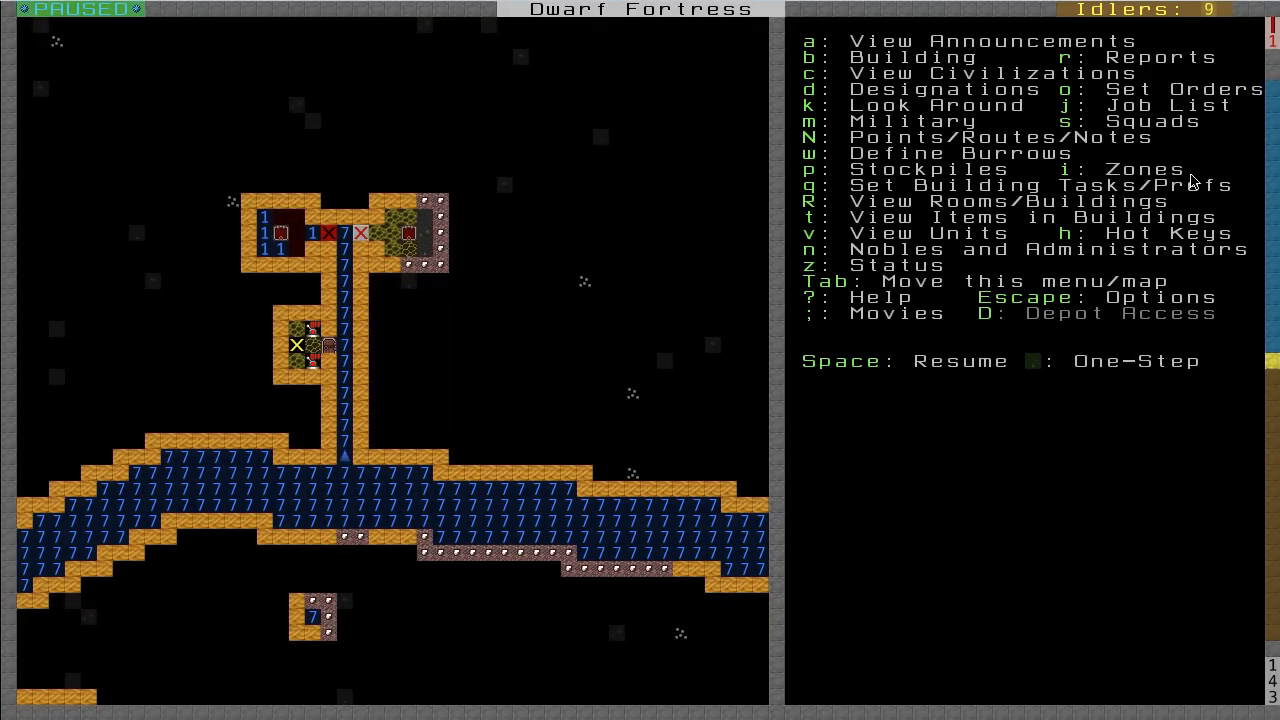
mouse_move(1200, 155)
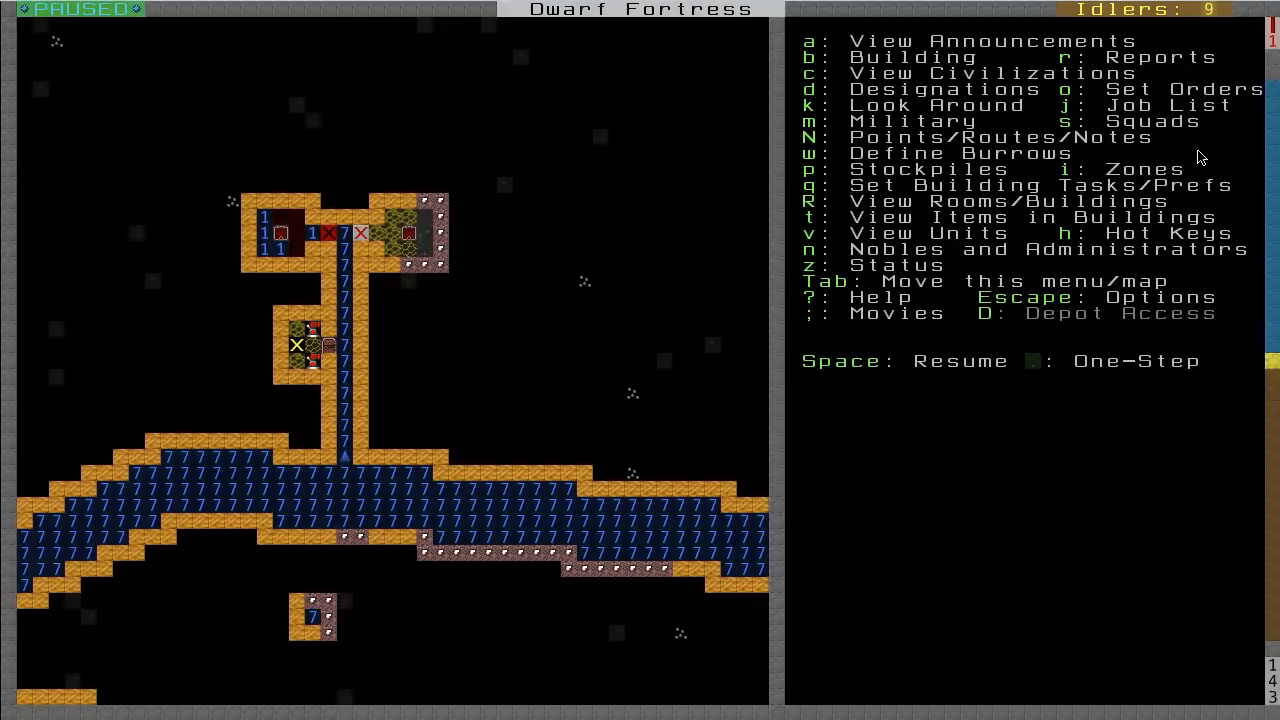